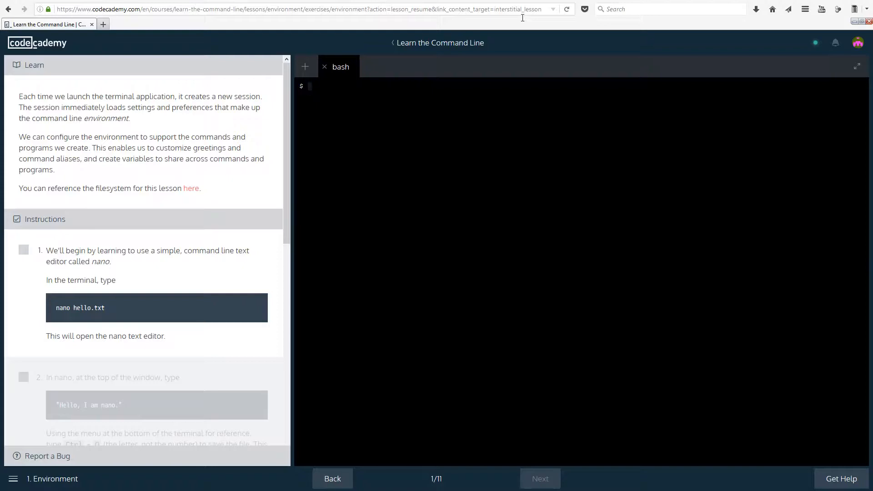
Step: Scroll the instructions and run nano hello.txt to create a new file in nano
{"action": "left_click", "coordinate": [52, 478]}
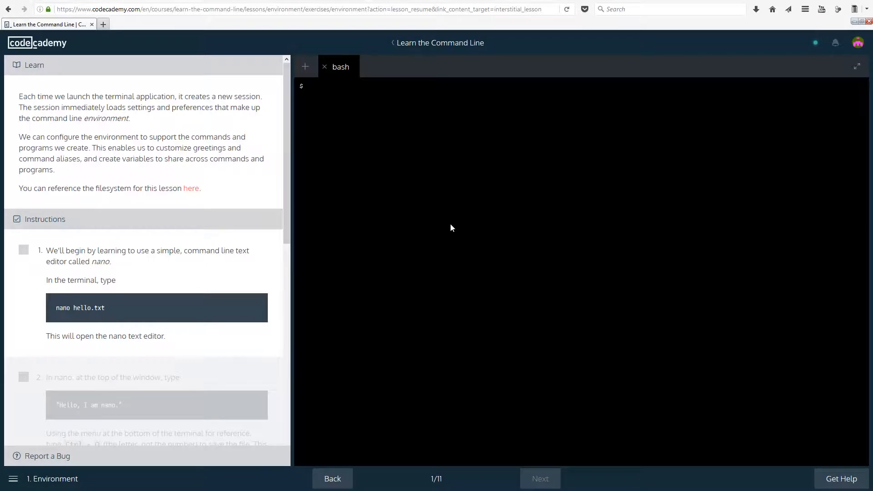
{"action": "mouse_move", "coordinate": [226, 333]}
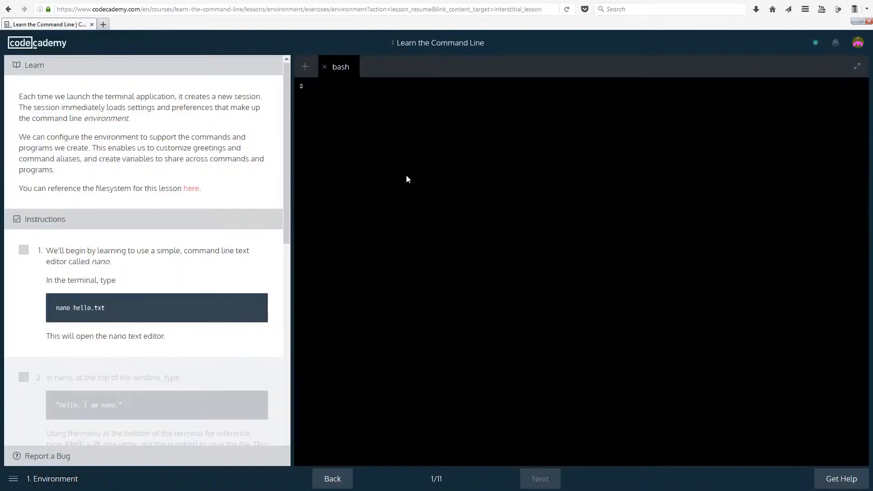
{"action": "mouse_move", "coordinate": [376, 201]}
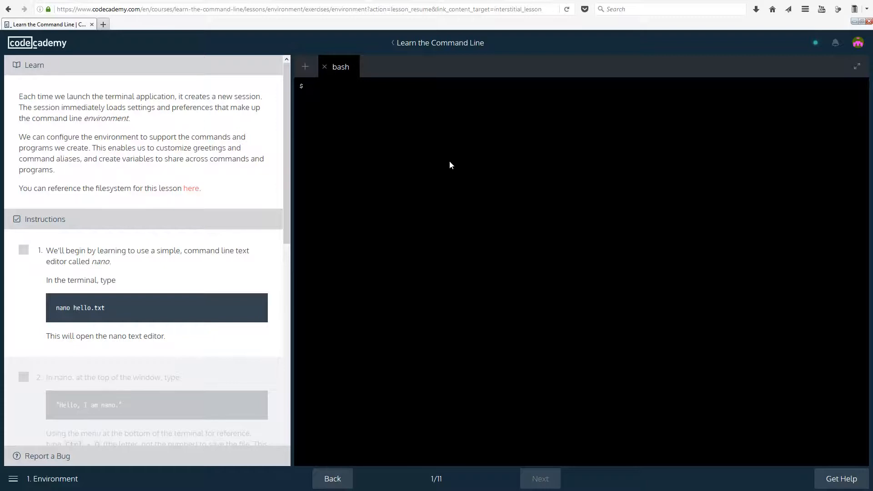
{"action": "mouse_move", "coordinate": [191, 189]}
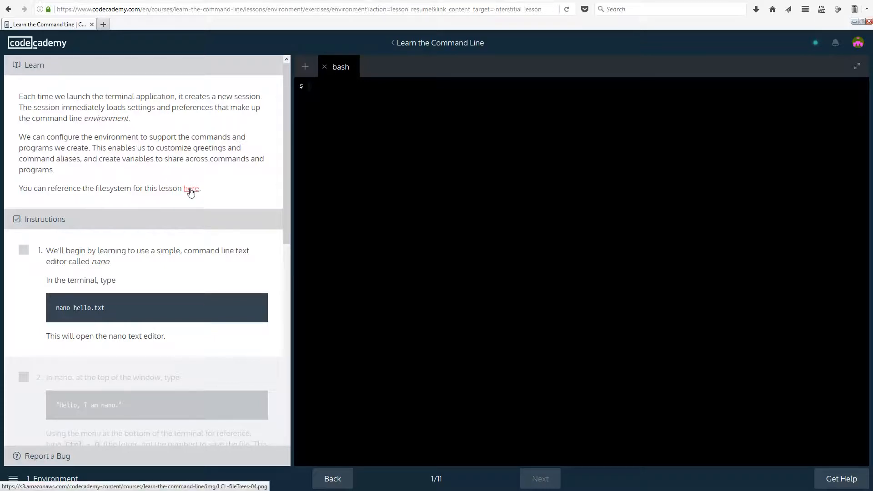
{"action": "mouse_move", "coordinate": [533, 35]}
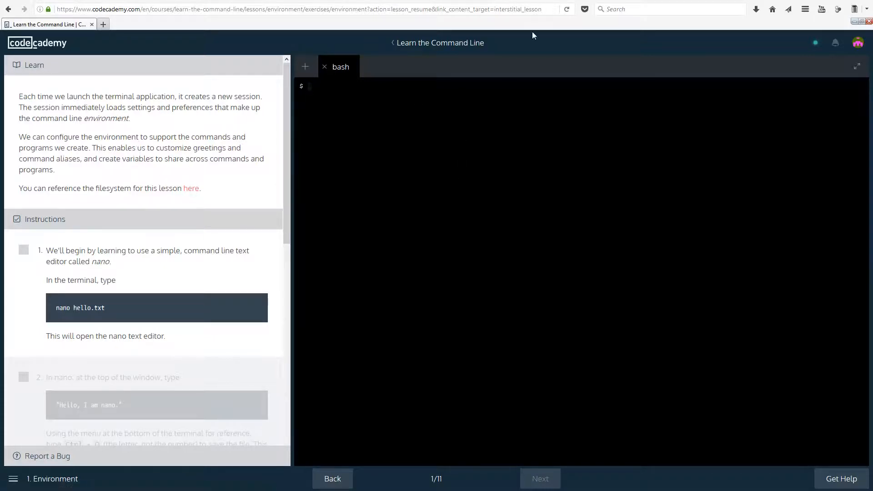
{"action": "scroll", "scroll_direction": "down", "scroll_amount": 3}
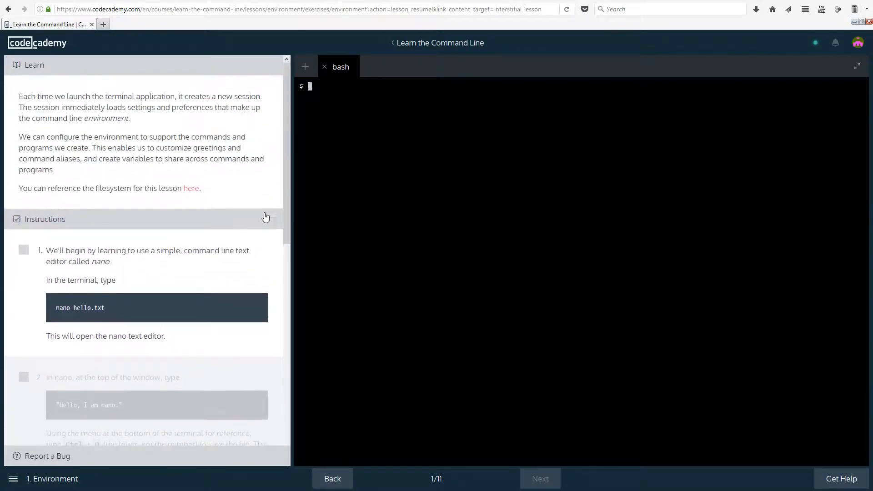
{"action": "scroll", "scroll_direction": "down", "scroll_amount": 3}
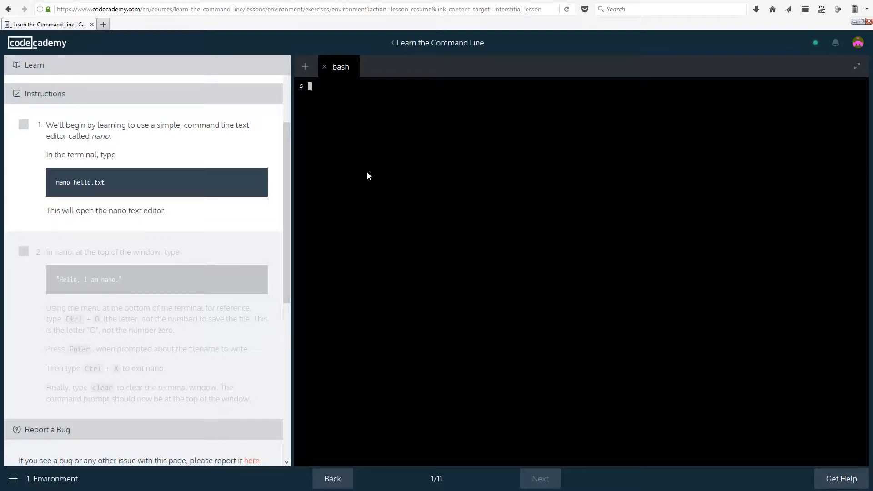
{"action": "type", "text": "nano"}
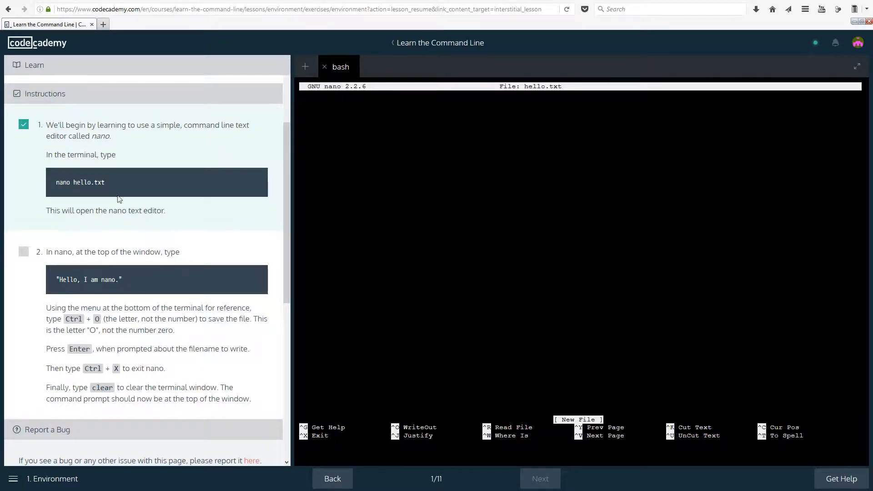
Step: Type the line "Hello, I am nano." into hello.txt
{"action": "scroll", "scroll_direction": "down", "scroll_amount": 3}
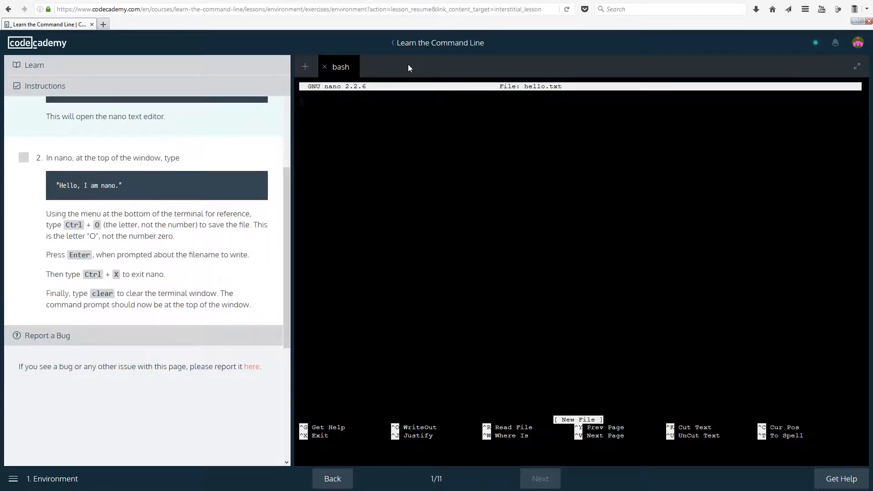
{"action": "type", "text": "\"He"}
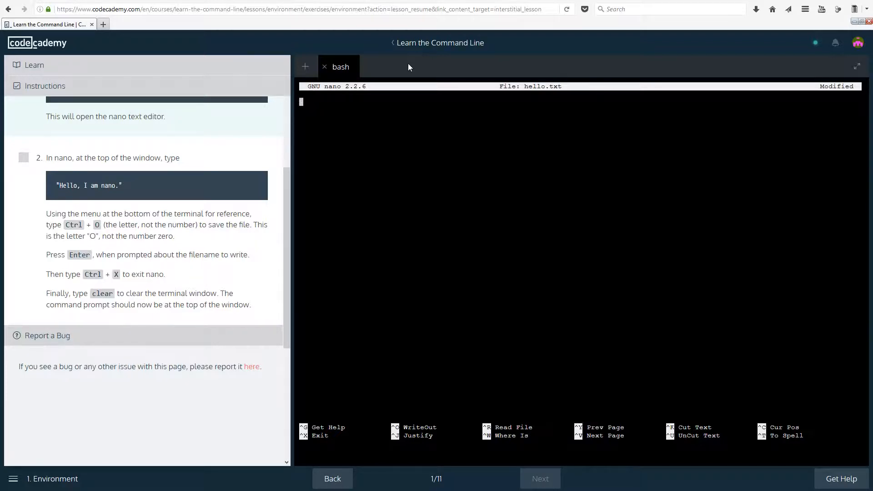
{"action": "type", "text": "\"Hello"}
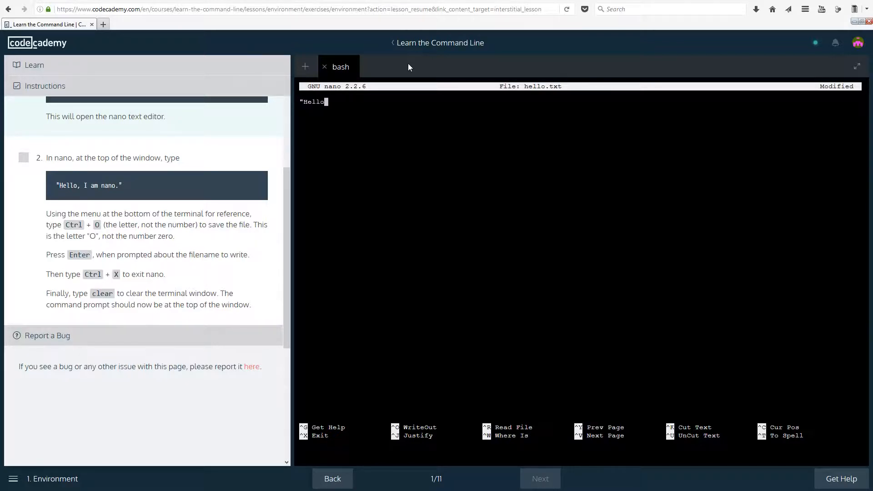
{"action": "type", "text": "\" \""}
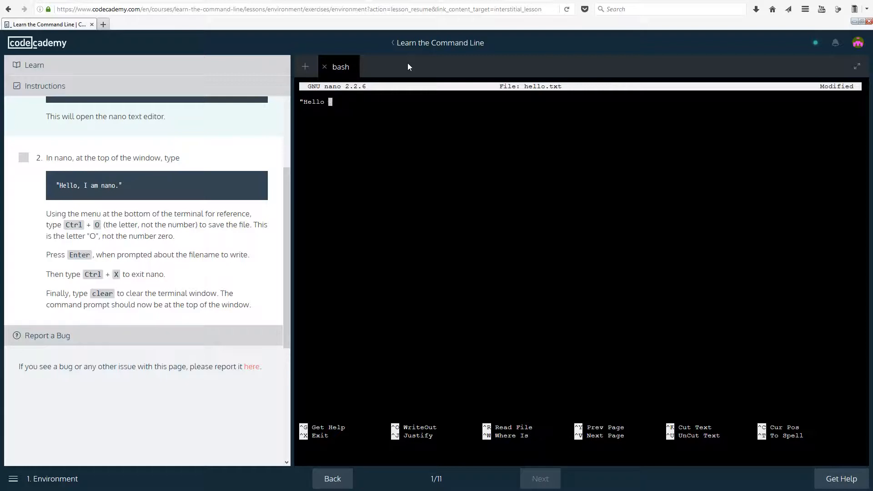
{"action": "type", "text": ","}
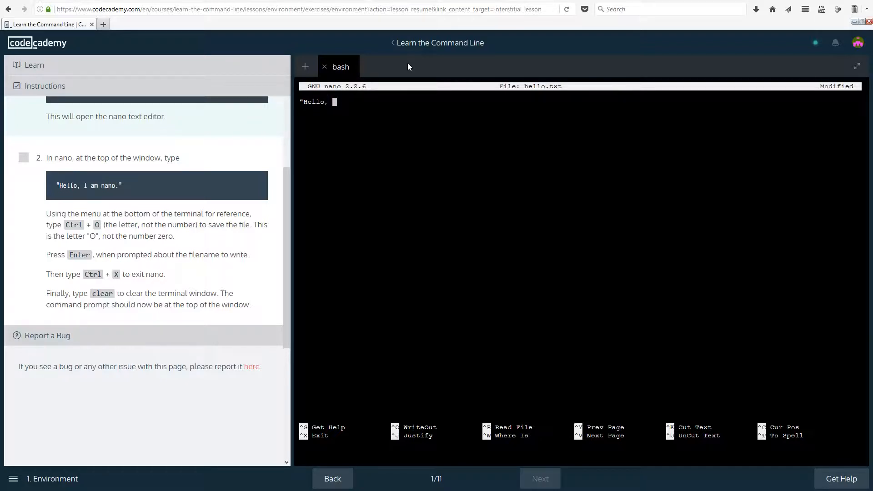
{"action": "type", "text": "I am nano.\""}
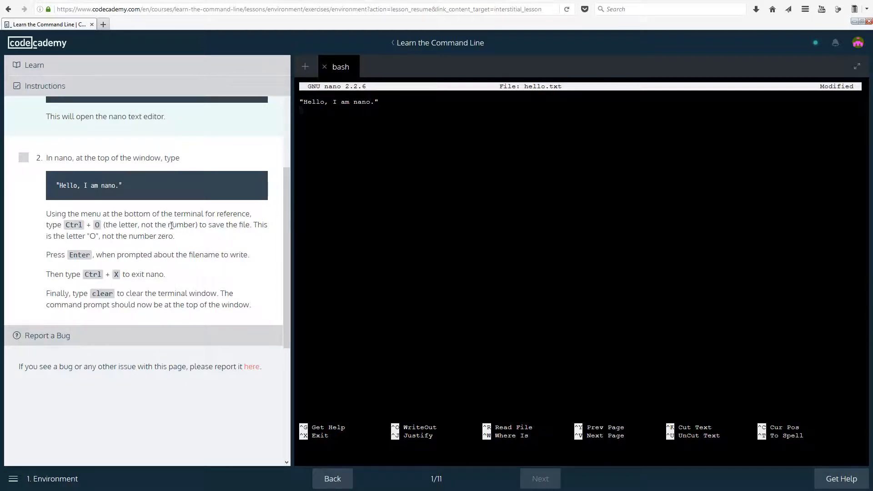
{"action": "mouse_move", "coordinate": [397, 108]}
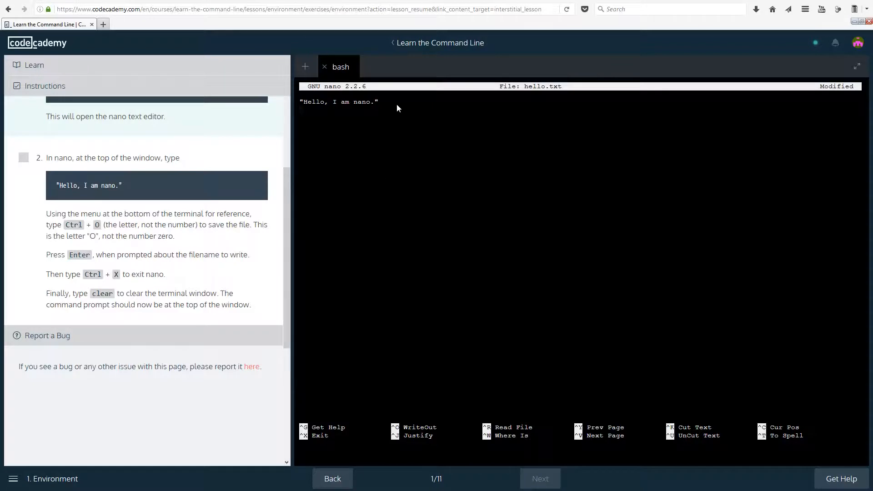
Step: Write out hello.txt with Ctrl+O to bring up the save prompt
{"action": "key", "text": "ctrl+o"}
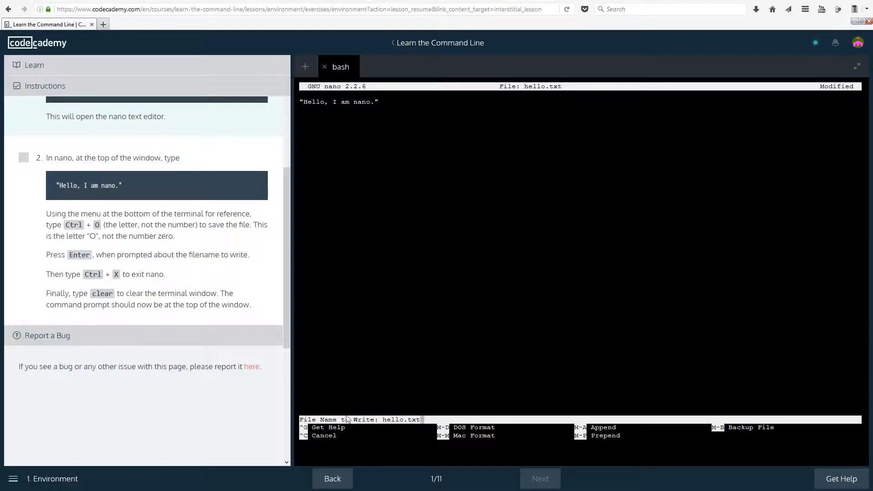
{"action": "mouse_move", "coordinate": [365, 380]}
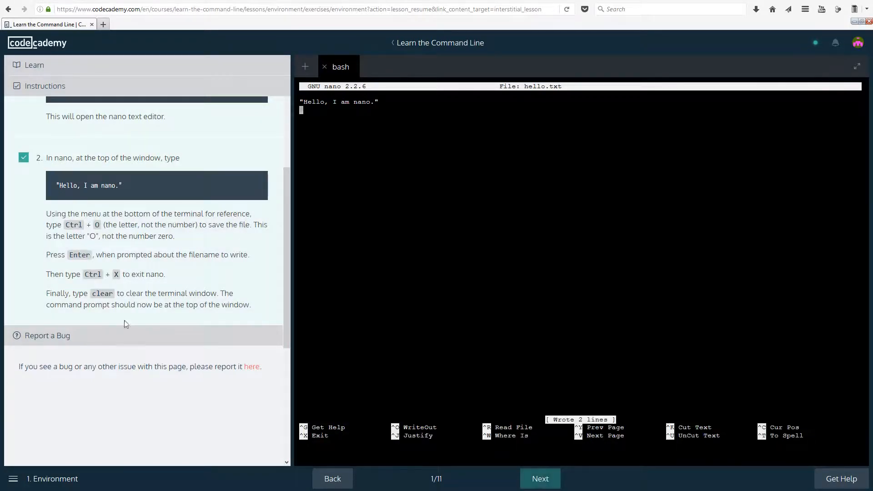
{"action": "mouse_move", "coordinate": [253, 265]}
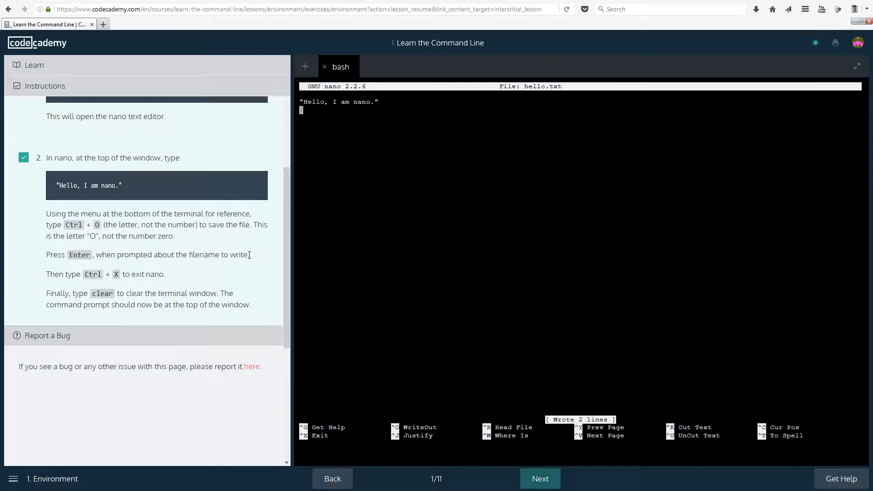
Step: Exit nano and enter the clear command at the shell prompt
{"action": "key", "text": "ctrl+x"}
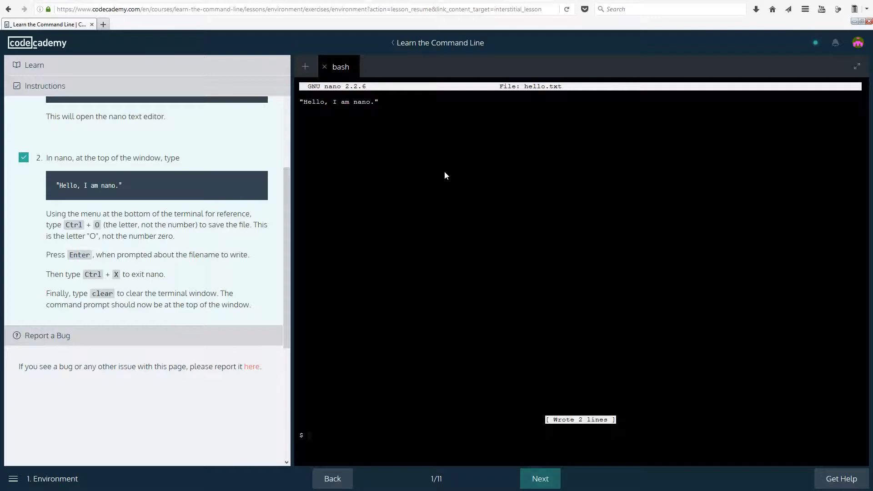
{"action": "type", "text": "clear"}
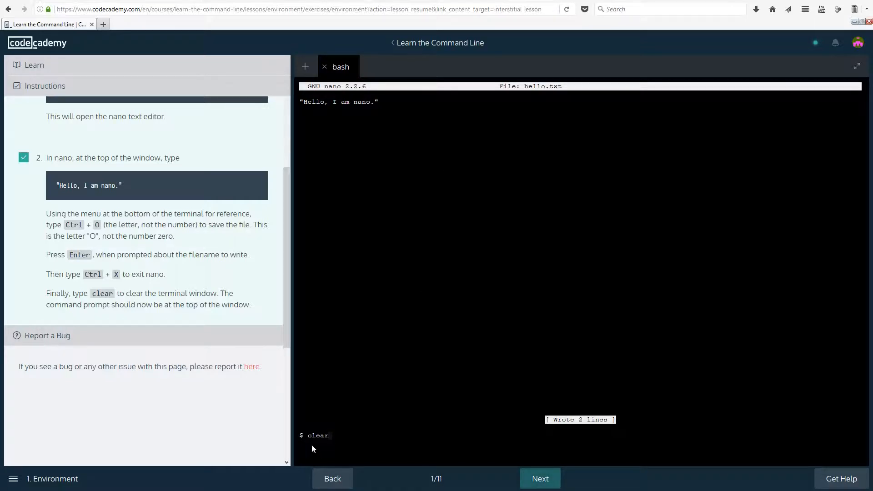
{"action": "mouse_move", "coordinate": [539, 478]}
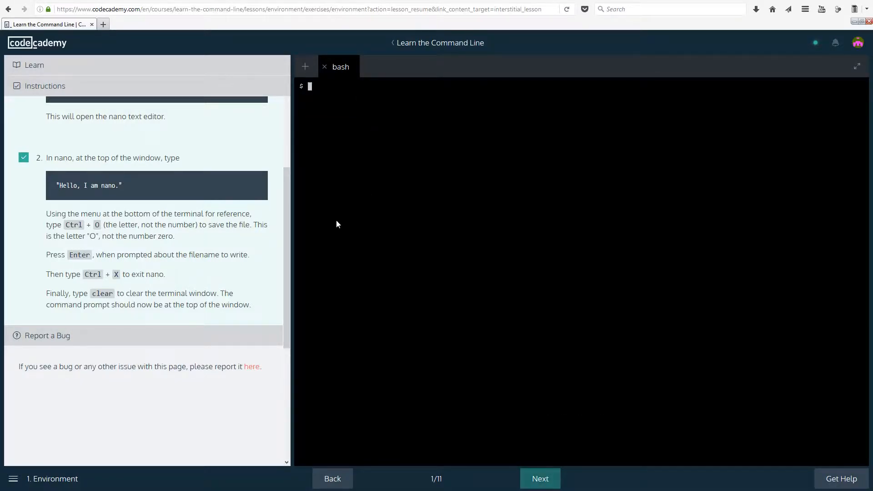
{"action": "mouse_move", "coordinate": [305, 179]}
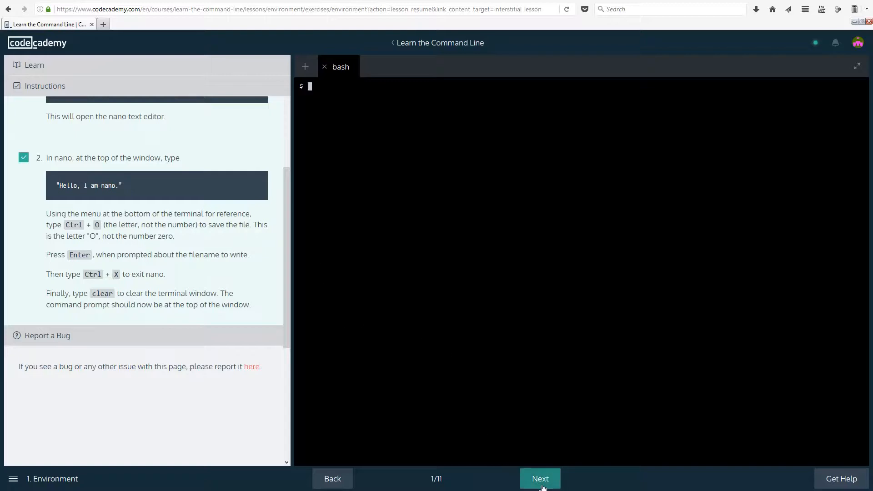
Step: Advance to lesson 2 of 11, "nano", and read its explanation
{"action": "left_click", "coordinate": [540, 478]}
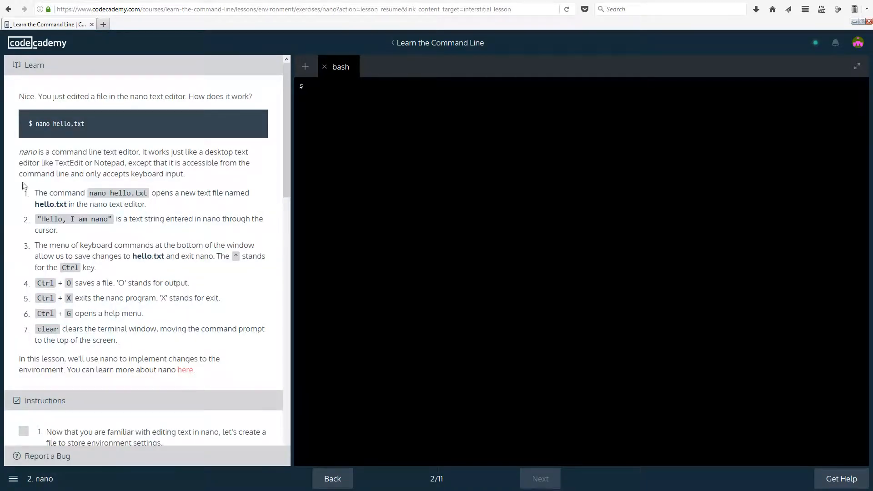
{"action": "mouse_move", "coordinate": [7, 162]}
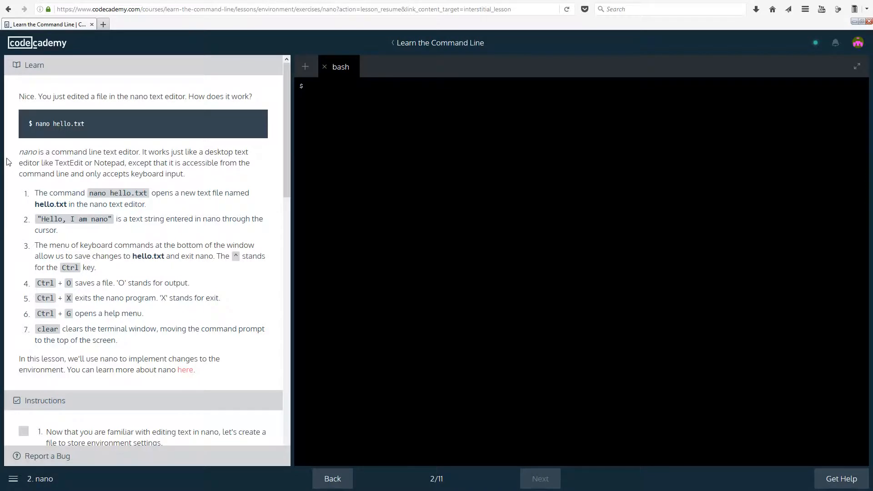
{"action": "mouse_move", "coordinate": [55, 142]}
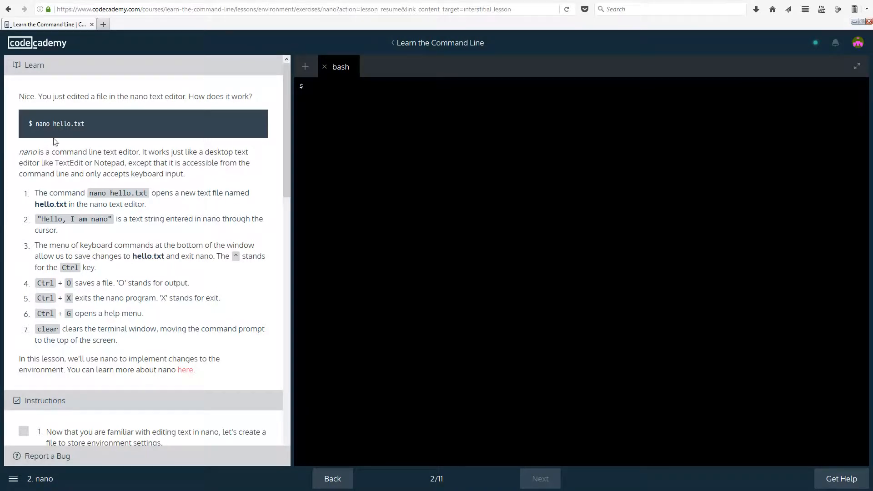
{"action": "double_click", "coordinate": [58, 124]}
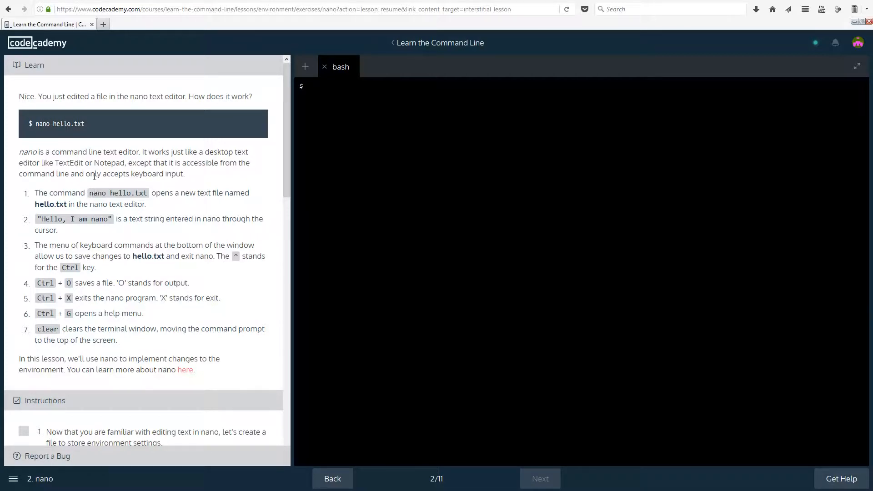
{"action": "mouse_move", "coordinate": [172, 241]}
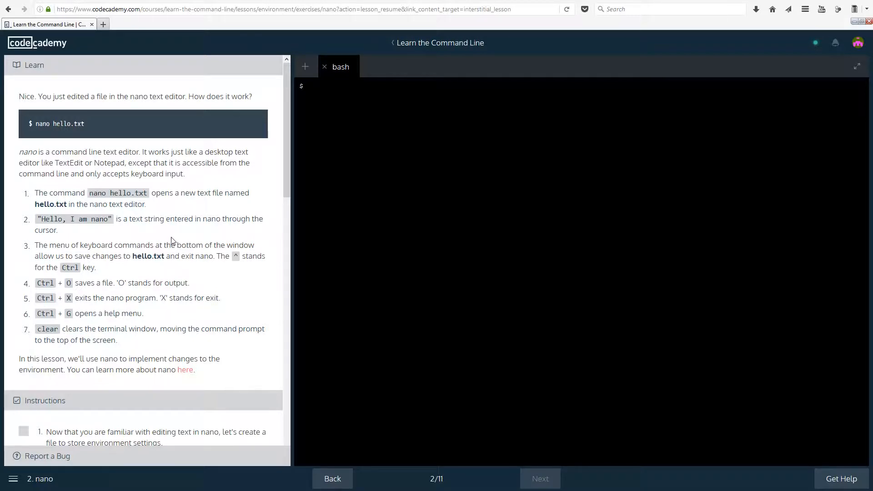
{"action": "mouse_move", "coordinate": [162, 189]}
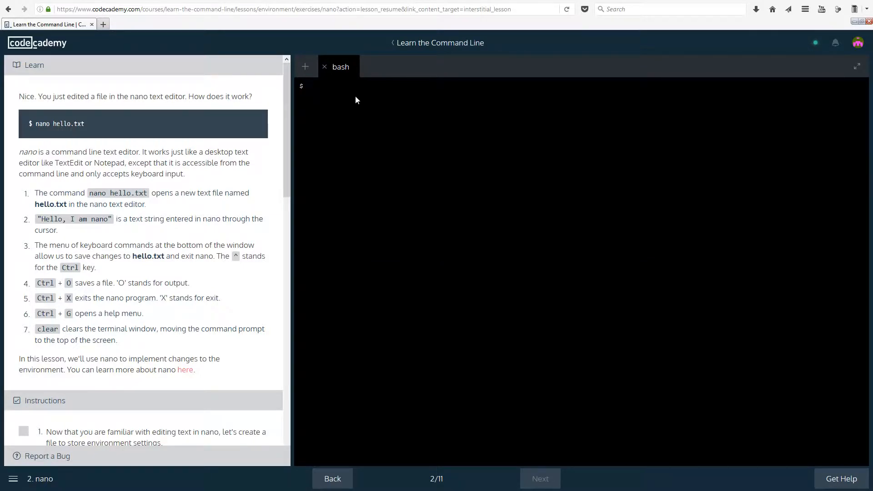
{"action": "type", "text": "kj"}
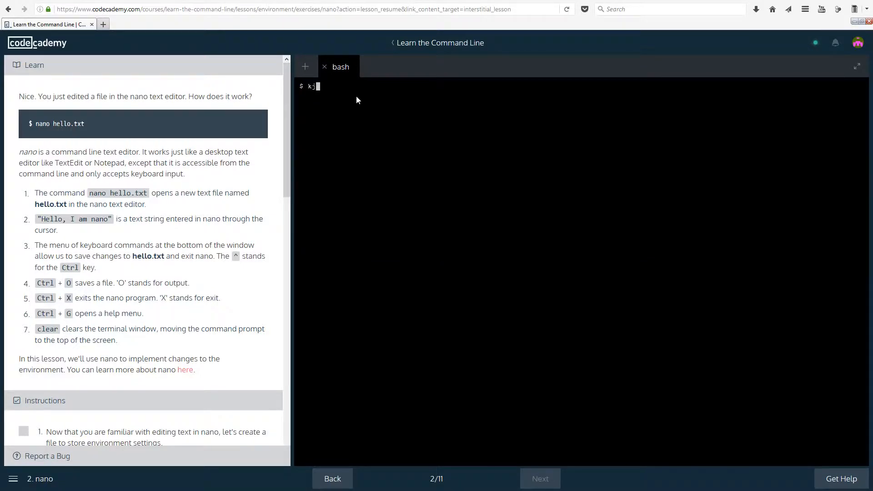
{"action": "type", "text": "hkhk"}
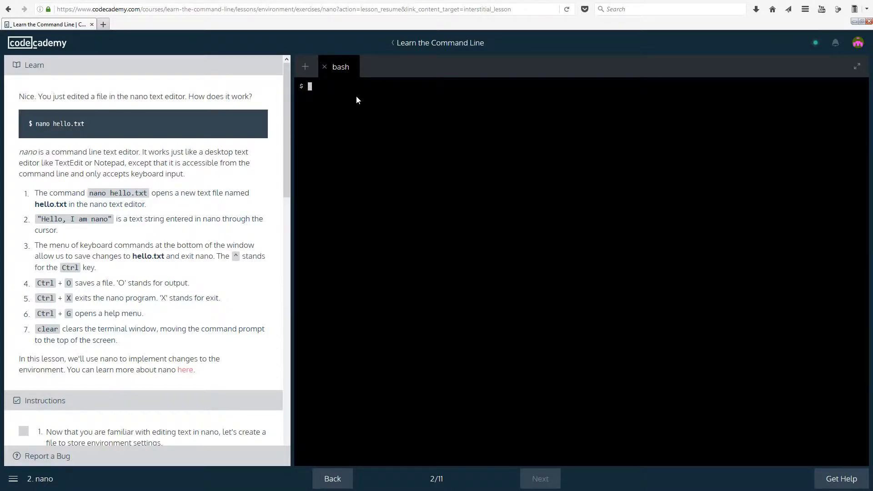
{"action": "type", "text": "iugkhjg"}
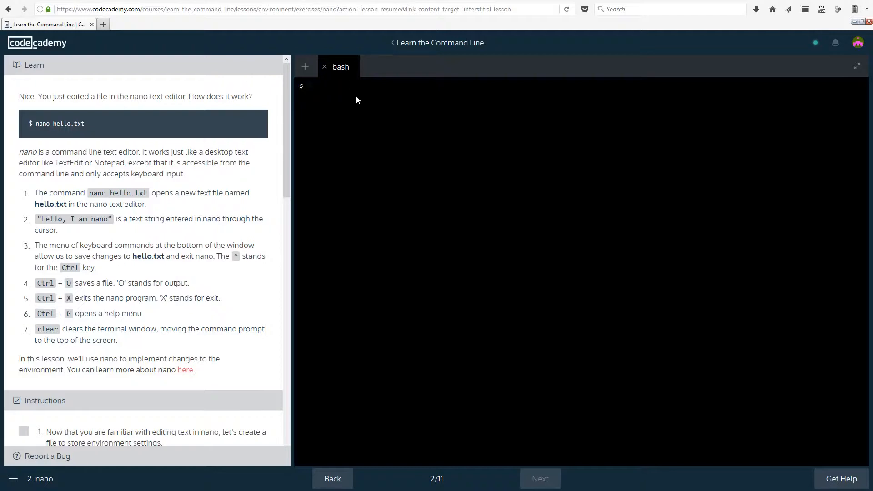
{"action": "mouse_move", "coordinate": [317, 139]}
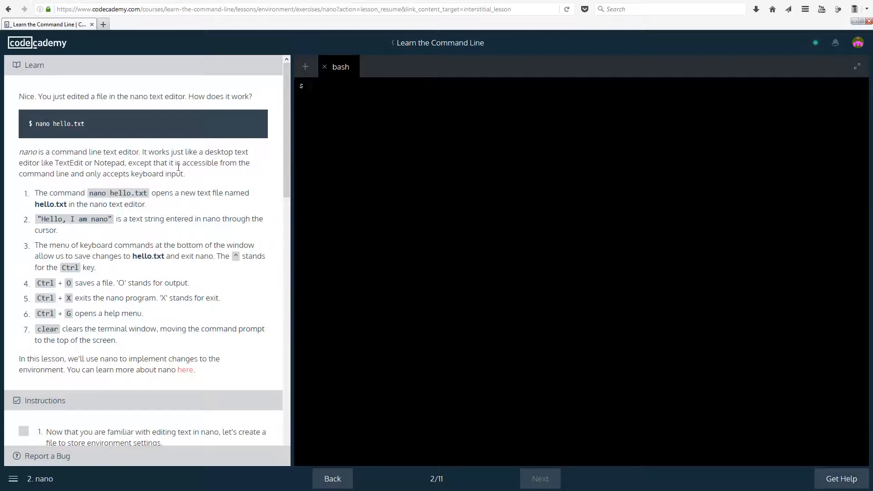
{"action": "mouse_move", "coordinate": [111, 217]}
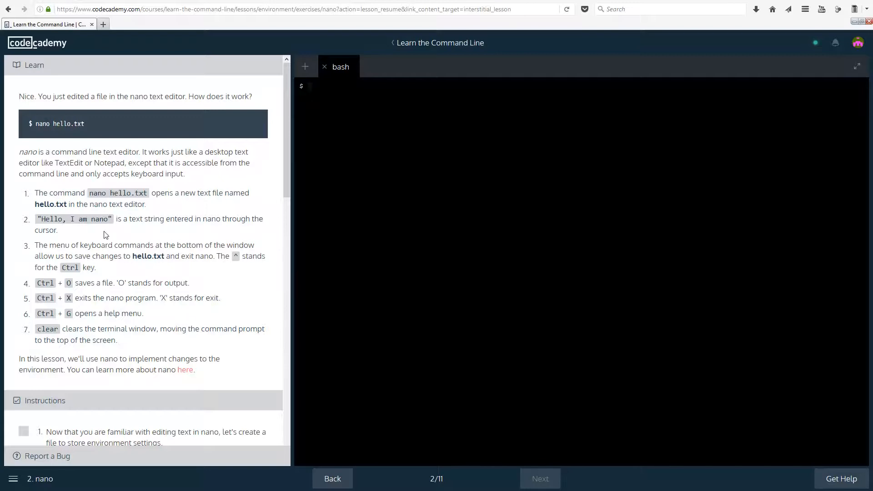
{"action": "mouse_move", "coordinate": [224, 230]}
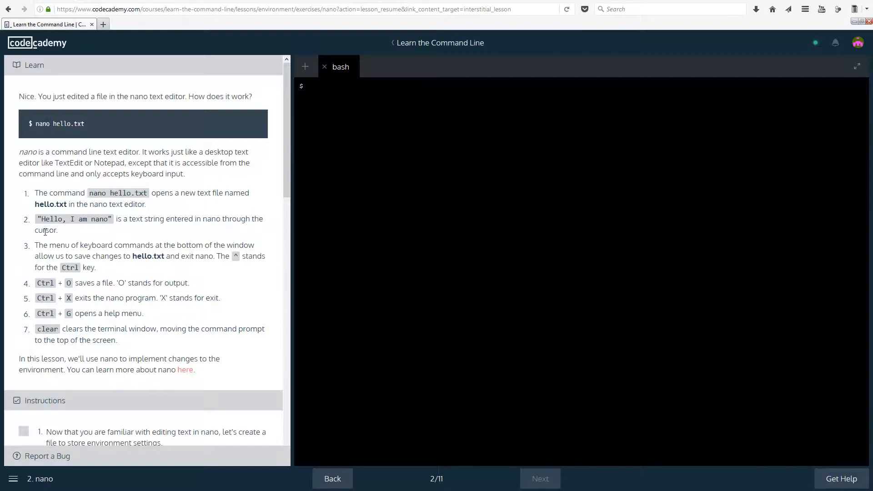
{"action": "mouse_move", "coordinate": [179, 277]}
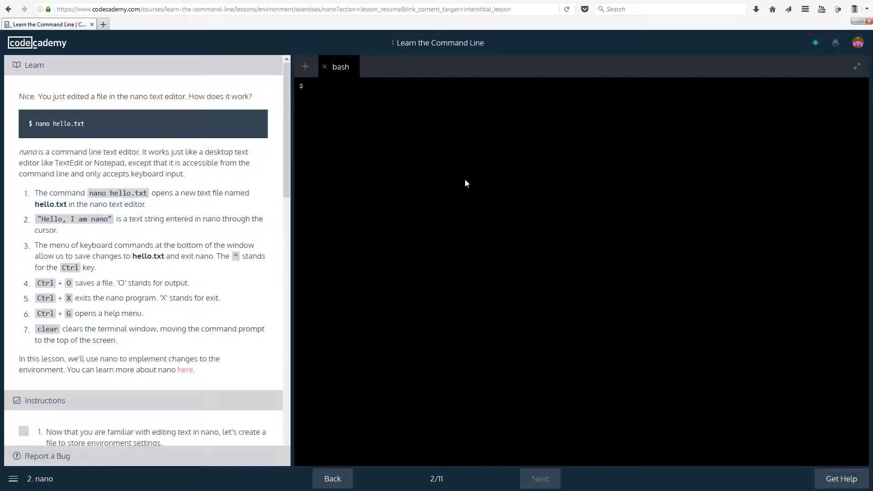
{"action": "mouse_move", "coordinate": [205, 271]}
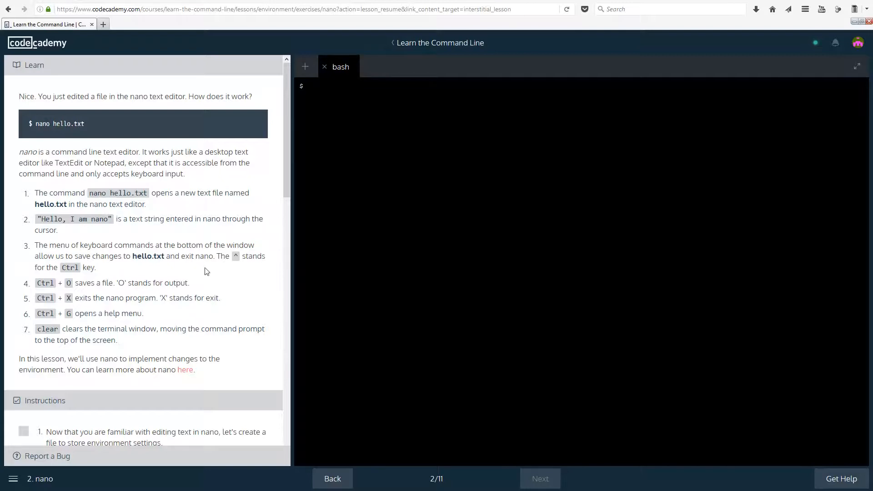
{"action": "mouse_move", "coordinate": [238, 258]}
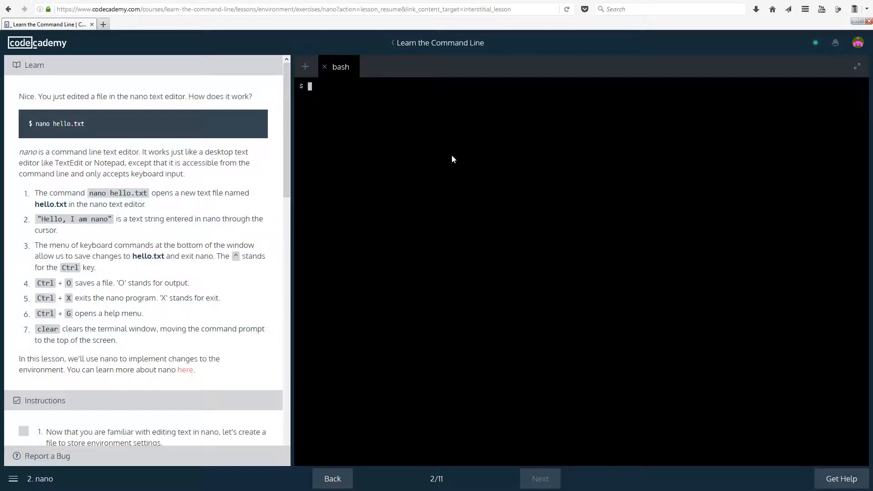
Step: Reopen hello.txt in nano to show the saved greeting
{"action": "type", "text": "nano"}
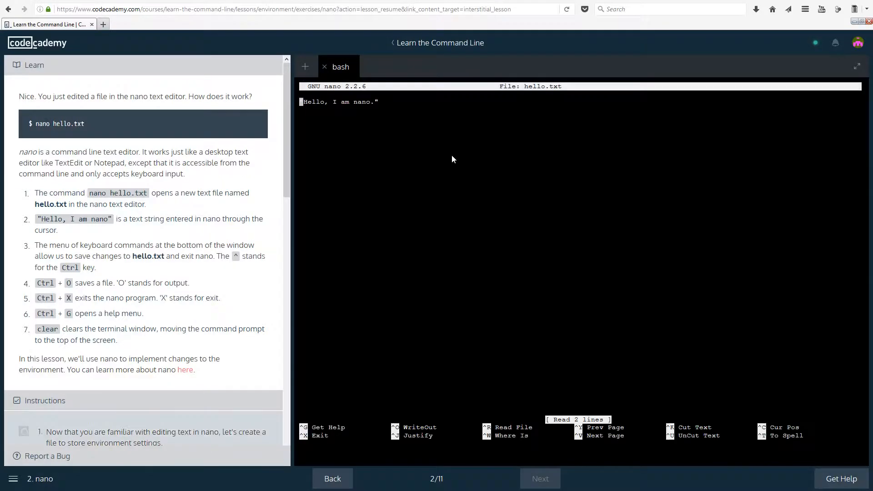
{"action": "left_click", "coordinate": [23, 431]}
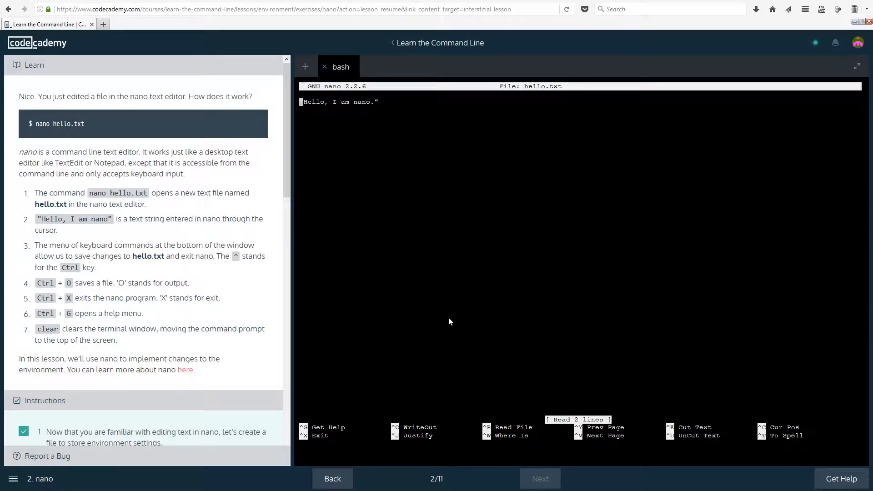
{"action": "mouse_move", "coordinate": [122, 246]}
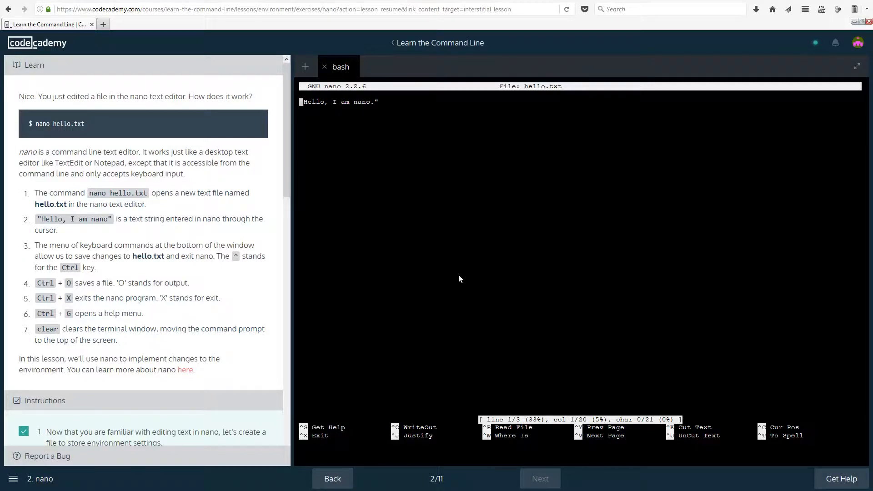
{"action": "mouse_move", "coordinate": [370, 438]}
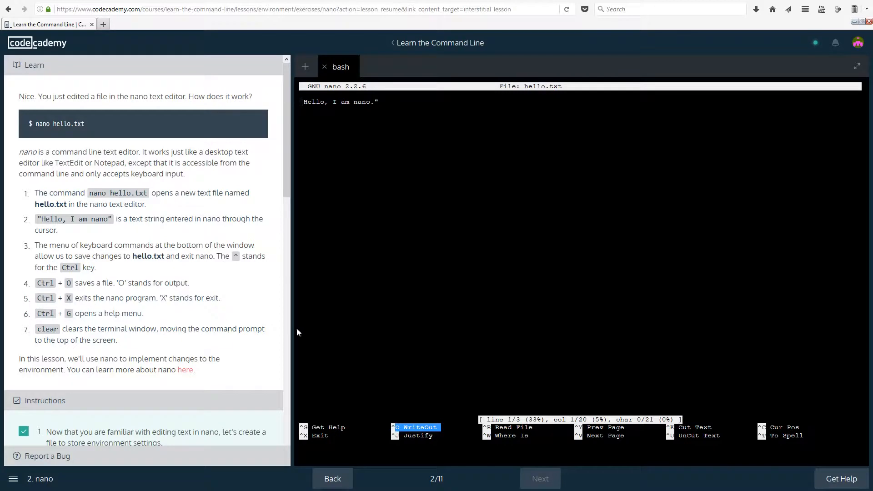
{"action": "mouse_move", "coordinate": [438, 439]}
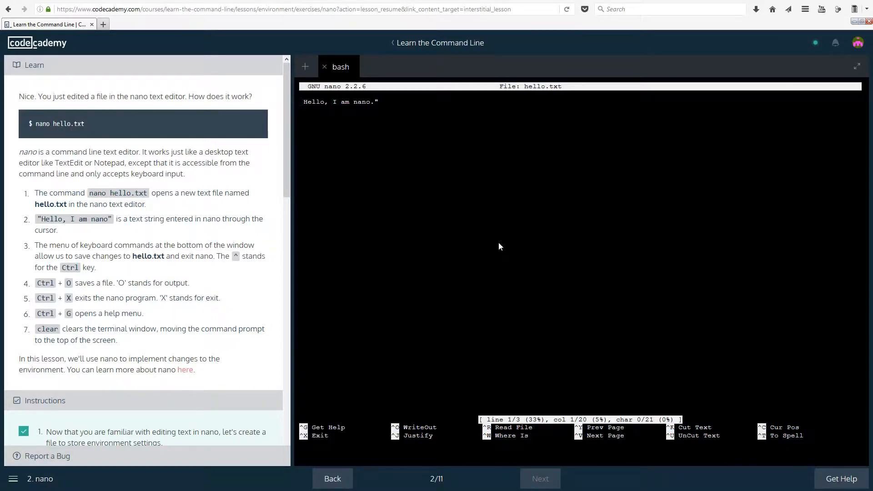
{"action": "key", "text": "ctrl+g"}
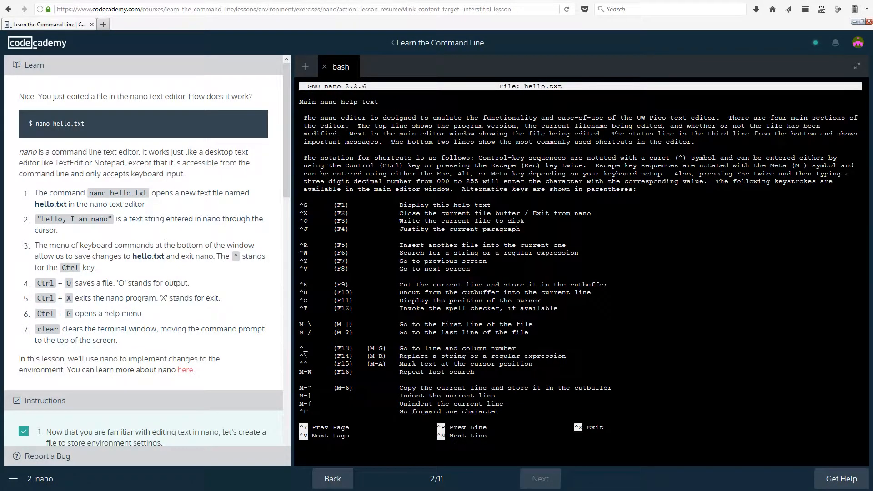
{"action": "mouse_move", "coordinate": [217, 351]}
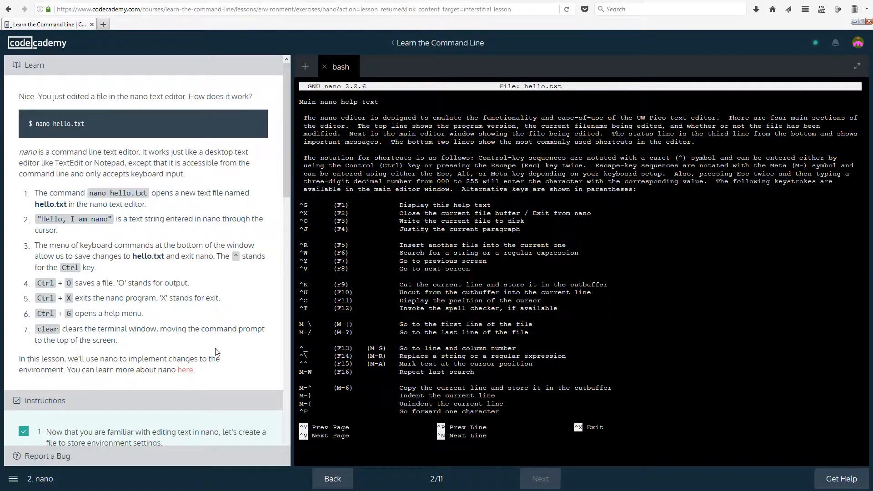
{"action": "mouse_move", "coordinate": [169, 345]}
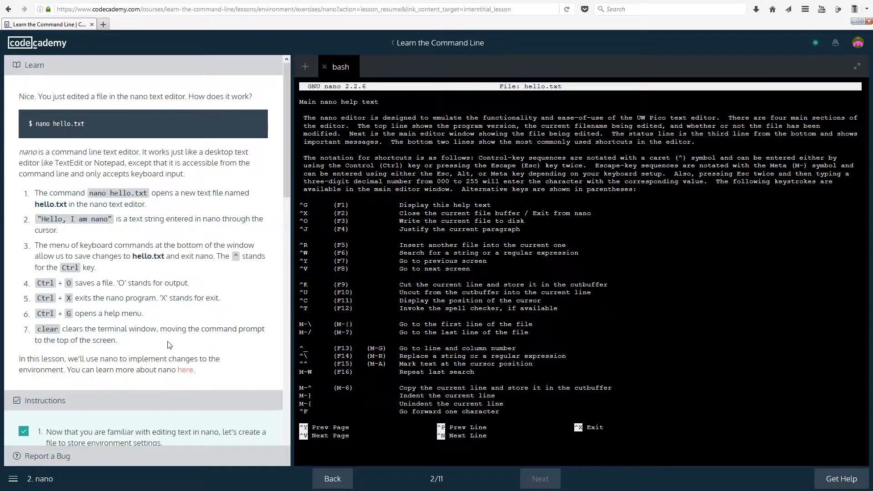
{"action": "mouse_move", "coordinate": [542, 394]}
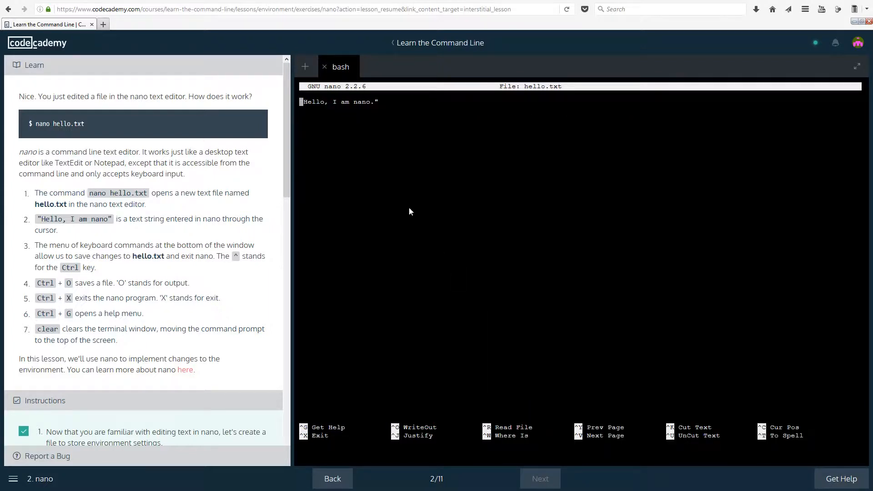
Step: Quit nano, clear the terminal, and scroll the instructions to step 2
{"action": "key", "text": "ctrl+x"}
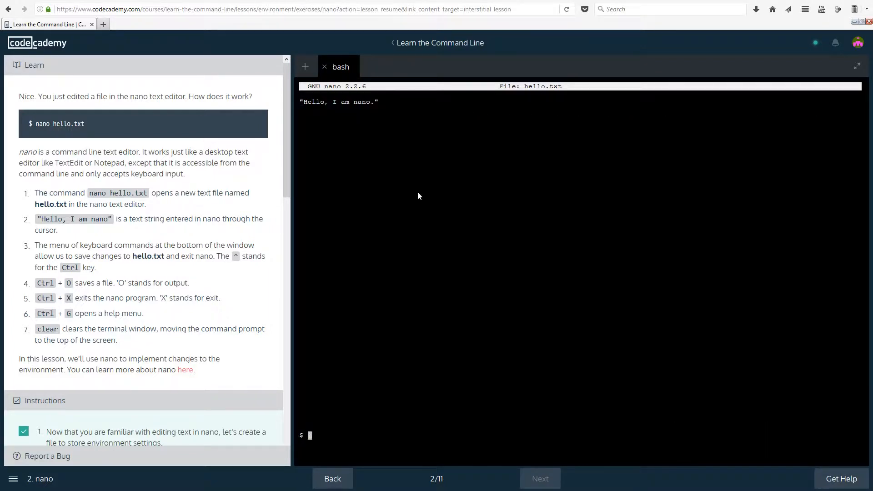
{"action": "key", "text": "ctrl+x"}
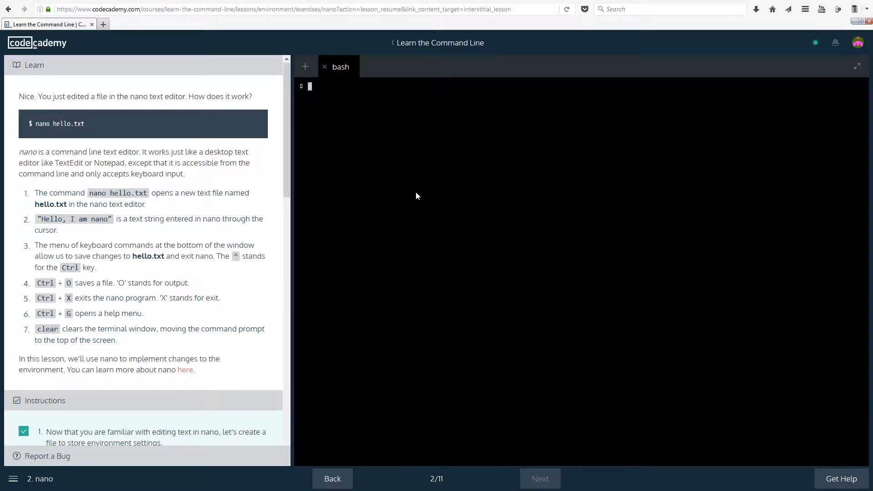
{"action": "scroll", "scroll_direction": "down", "scroll_amount": 3}
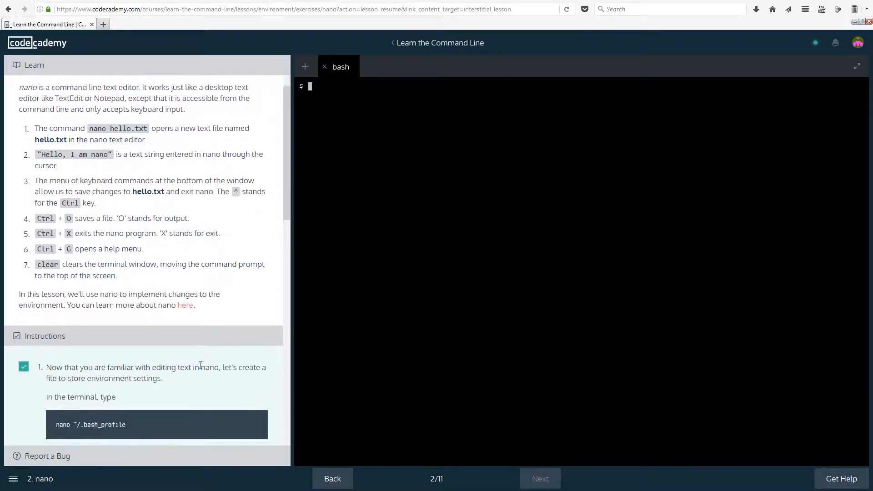
{"action": "scroll", "scroll_direction": "down", "scroll_amount": 3}
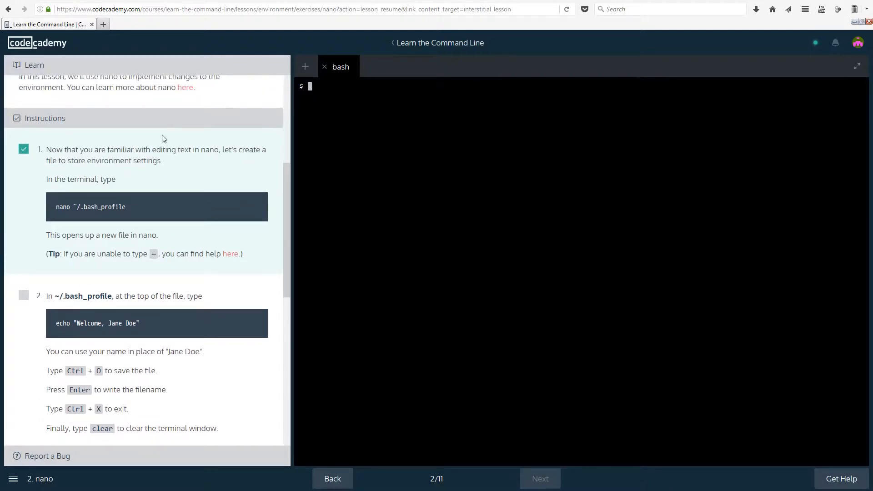
{"action": "mouse_move", "coordinate": [436, 131]}
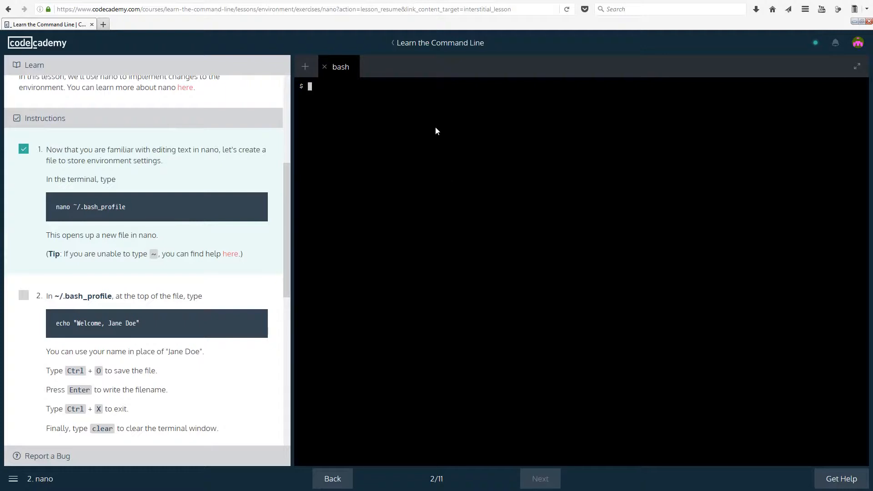
Step: Type nano ~/.bash_profile at the bash prompt
{"action": "type", "text": "nano"}
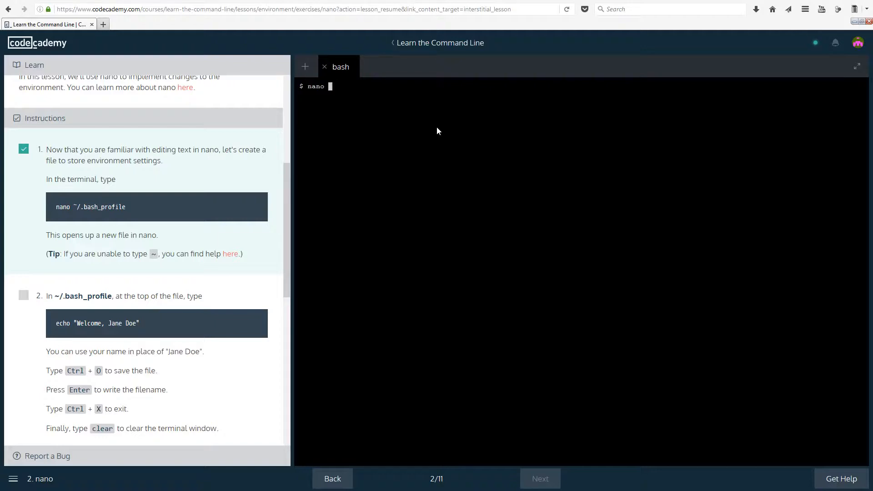
{"action": "type", "text": "~"}
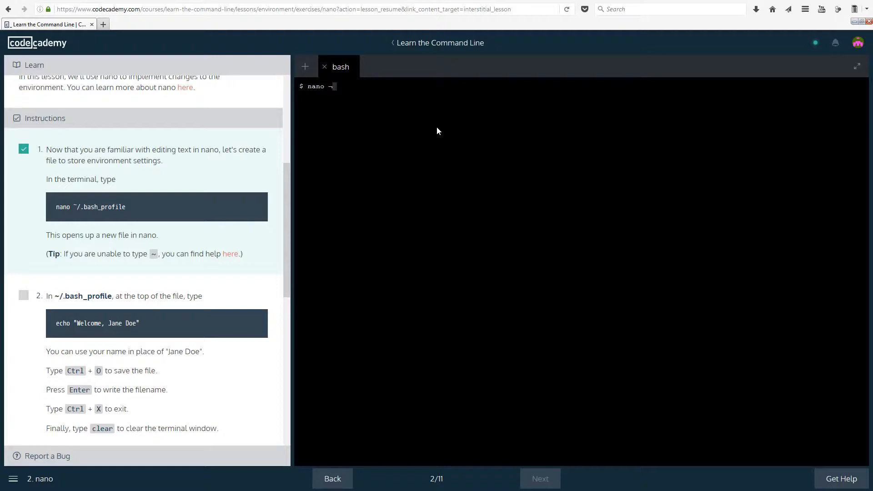
{"action": "type", "text": "/"}
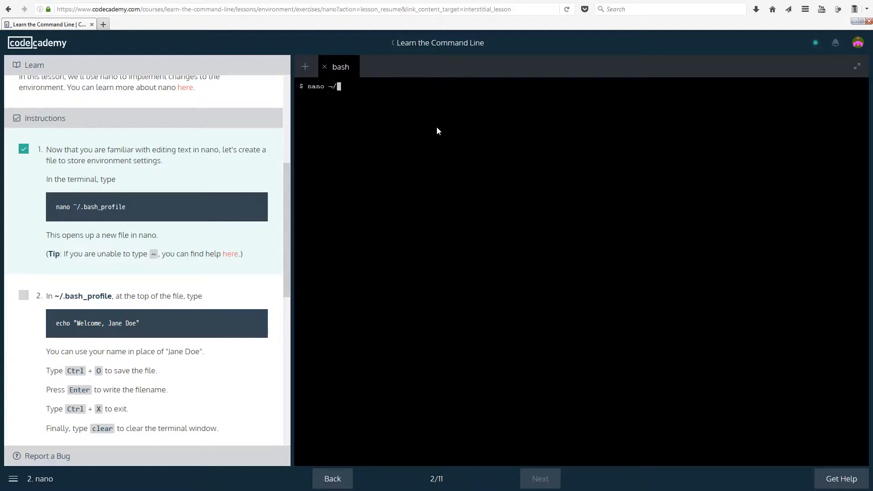
{"action": "type", "text": ".bash"}
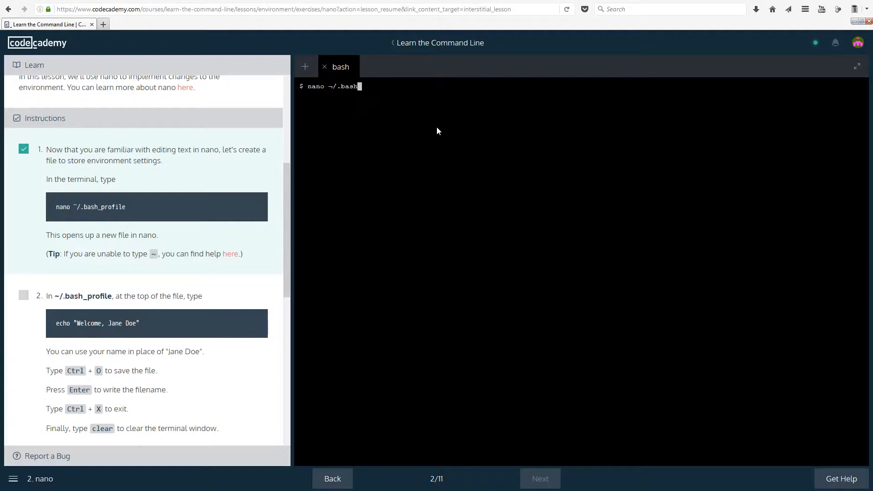
{"action": "type", "text": "_p"}
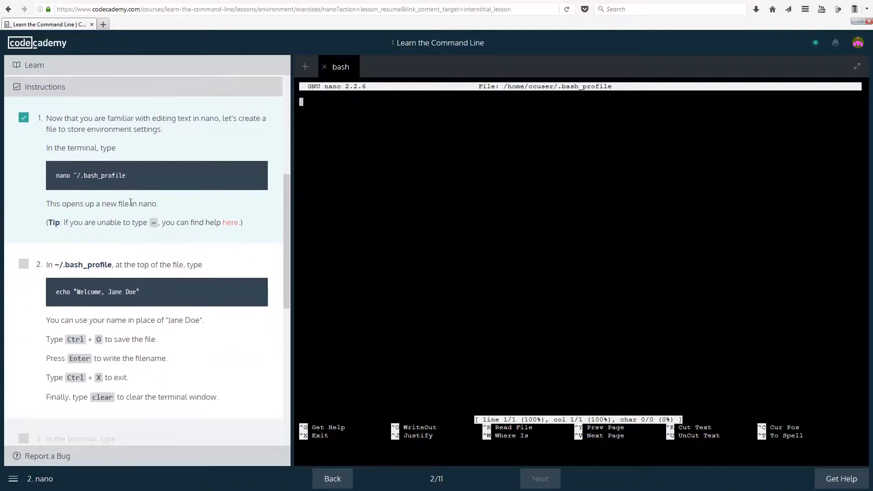
{"action": "mouse_move", "coordinate": [248, 223]}
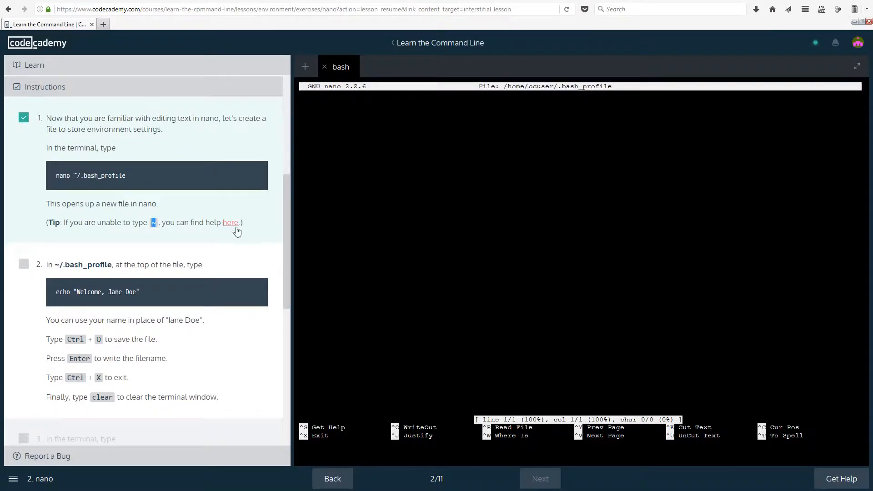
{"action": "mouse_move", "coordinate": [252, 250]}
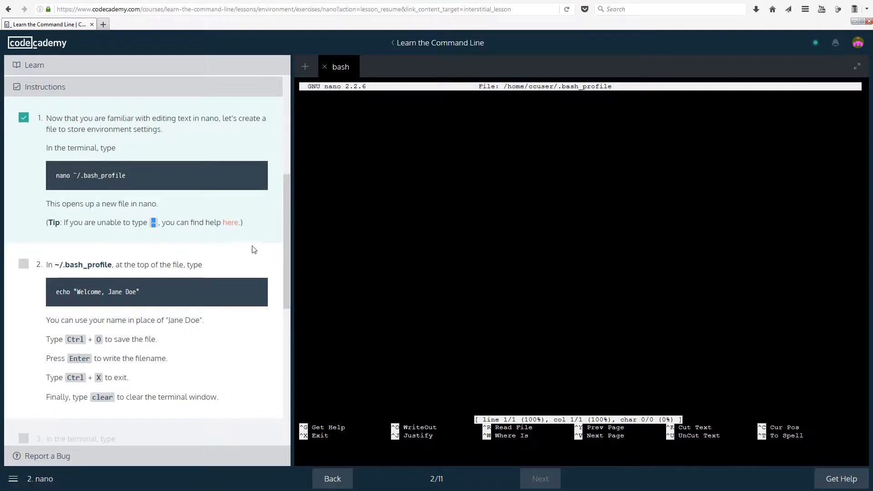
{"action": "scroll", "scroll_direction": "down", "scroll_amount": 3}
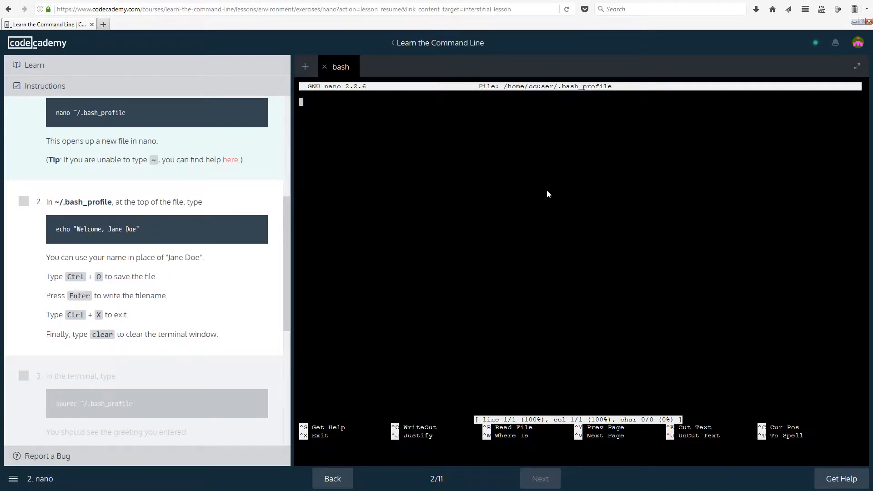
Step: Write an echo welcome line naming Michael Kakam into ~/.bash_profile and save it
{"action": "type", "text": "echo"}
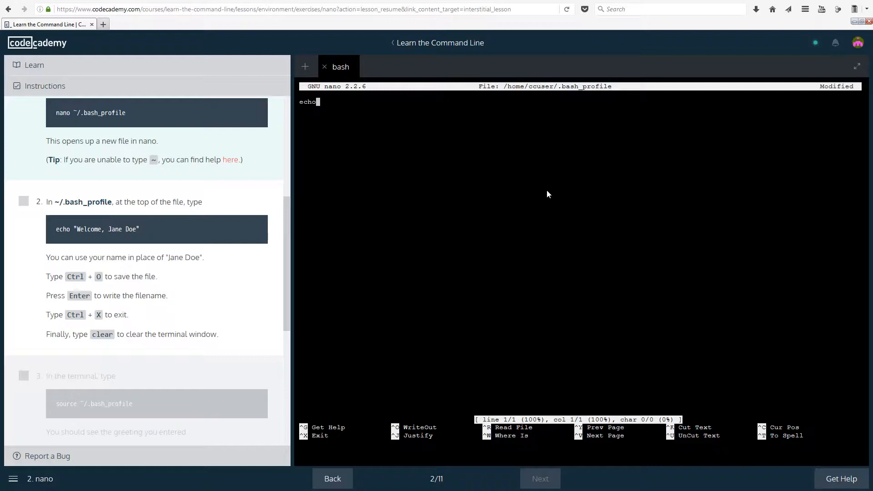
{"action": "type", "text": "\"E"}
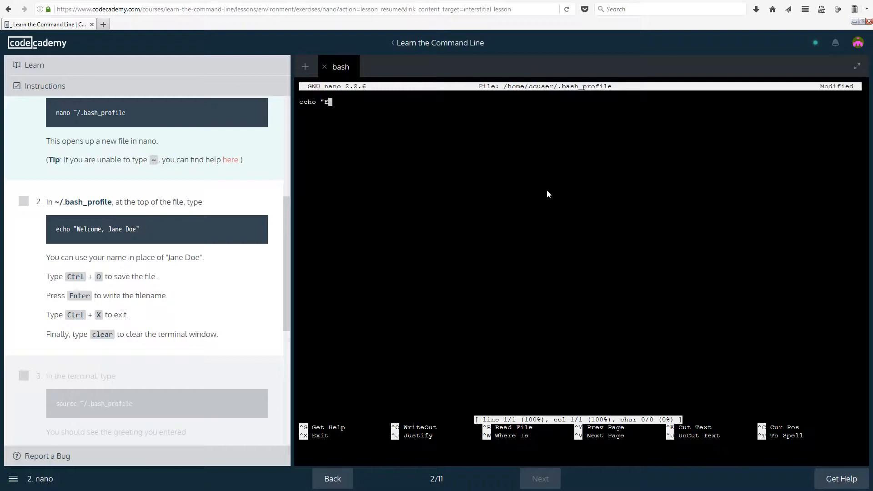
{"action": "type", "text": "lcome, Jane Doe"}
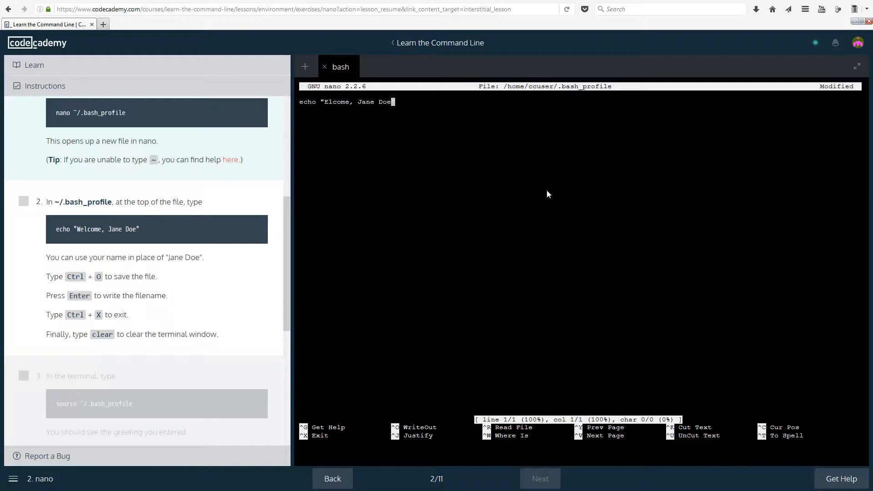
{"action": "type", "text": "\""}
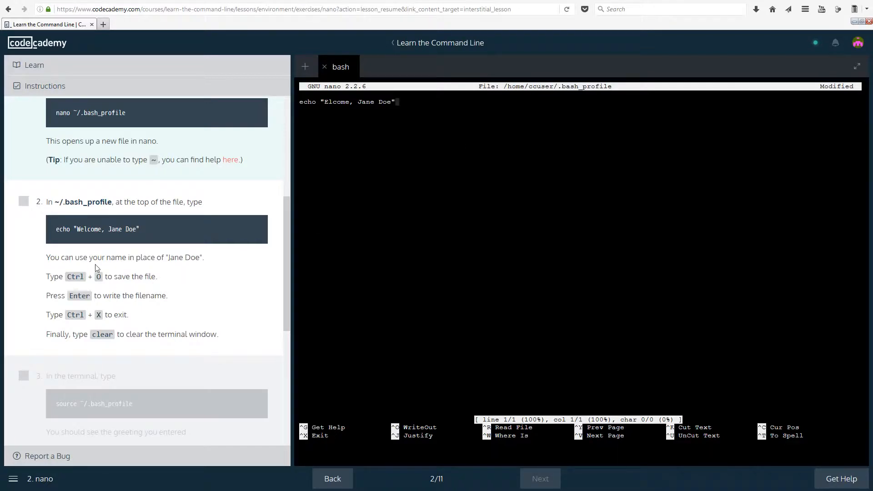
{"action": "mouse_move", "coordinate": [367, 123]}
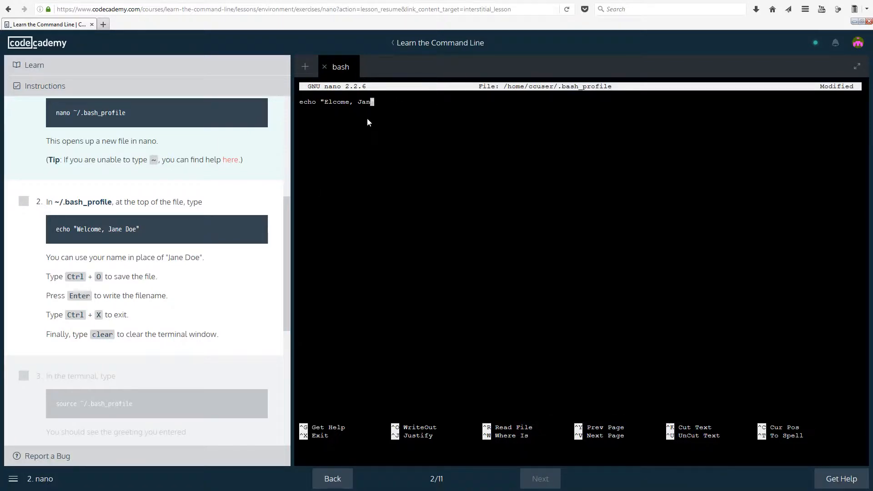
{"action": "type", "text": "Michael"}
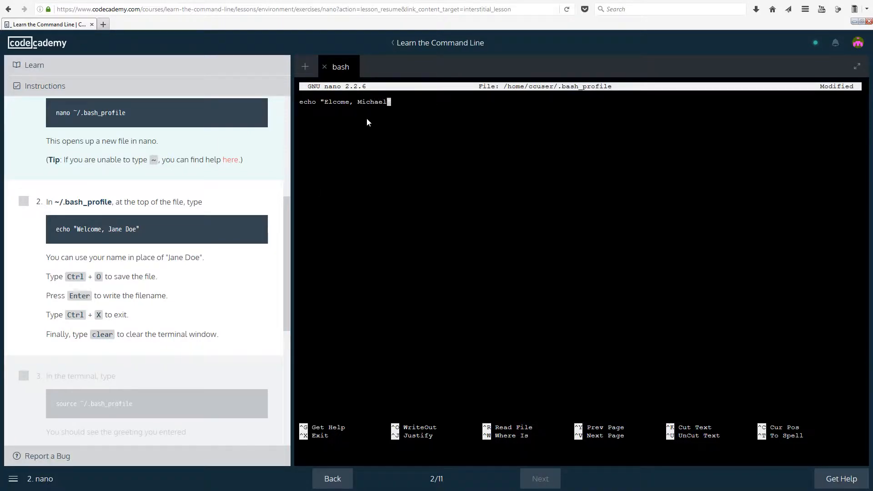
{"action": "type", "text": "Kakam\""}
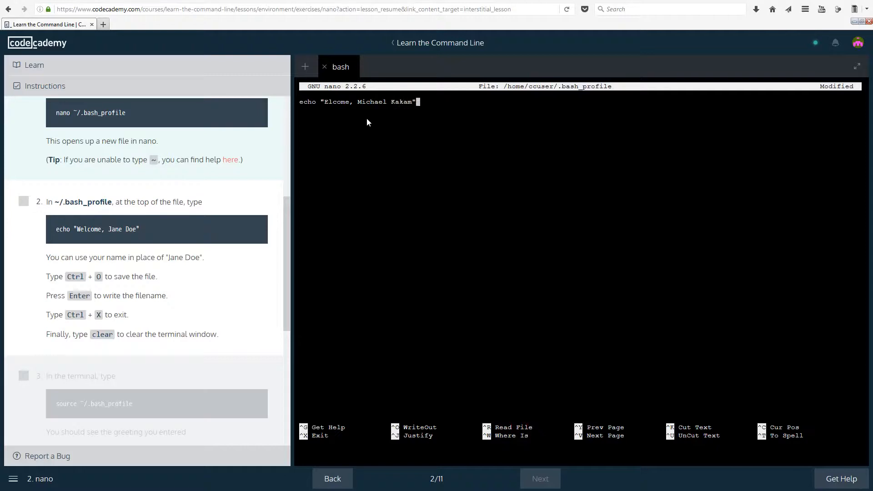
{"action": "key", "text": "ctrl+o"}
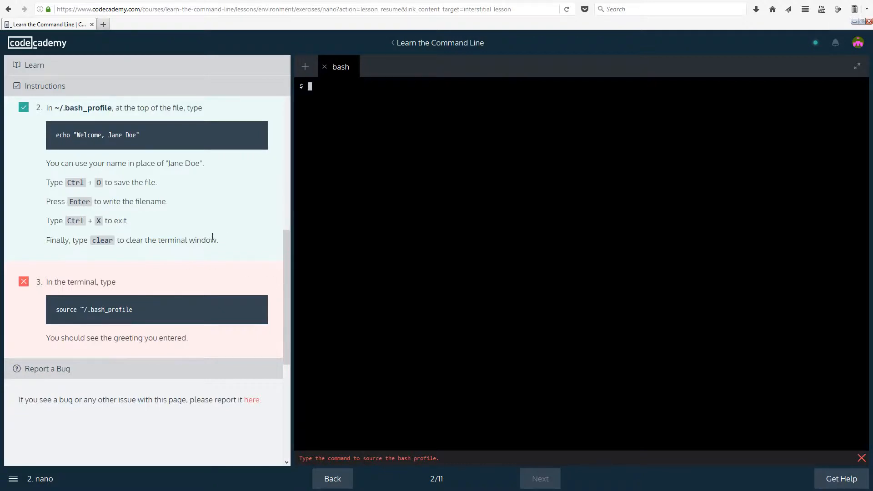
{"action": "mouse_move", "coordinate": [429, 207]}
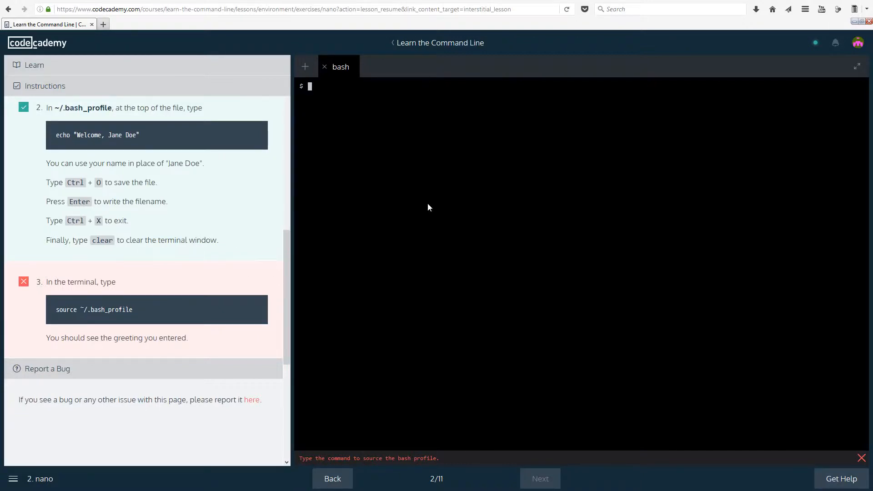
Step: Run source ~/.bach_profile, producing a "No such file or directory" error
{"action": "type", "text": "source"}
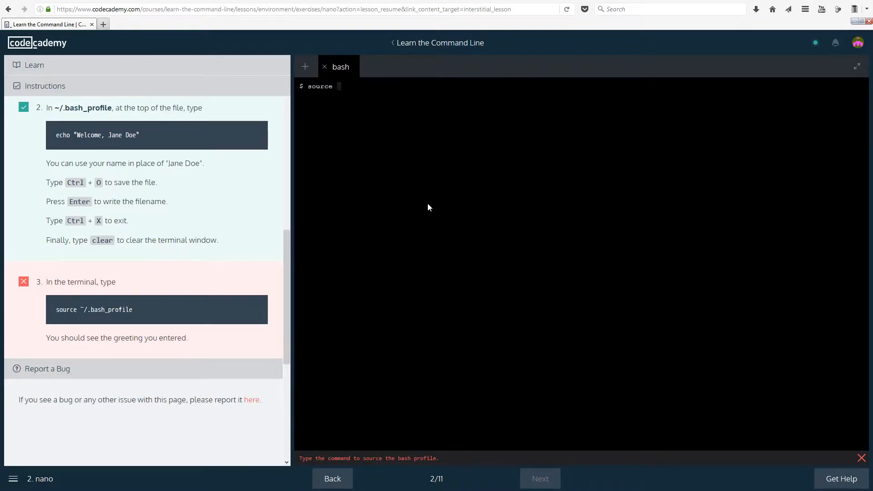
{"action": "type", "text": "~/"}
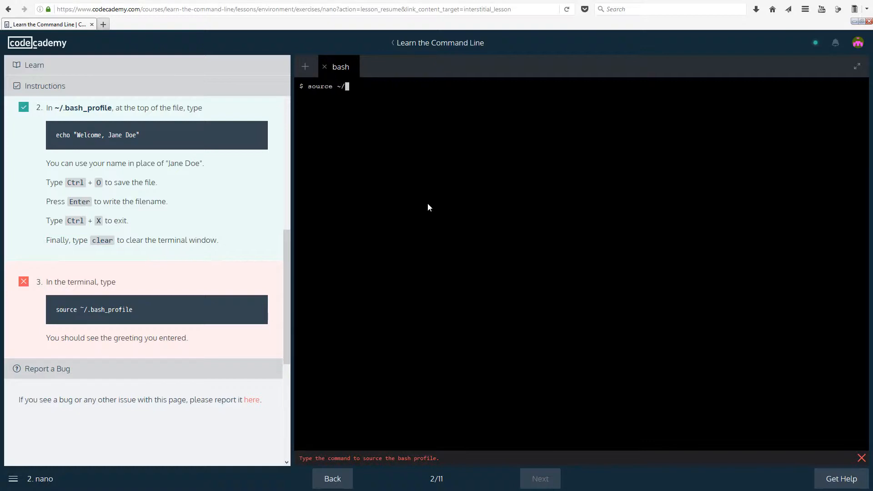
{"action": "type", "text": ".bach_profile"}
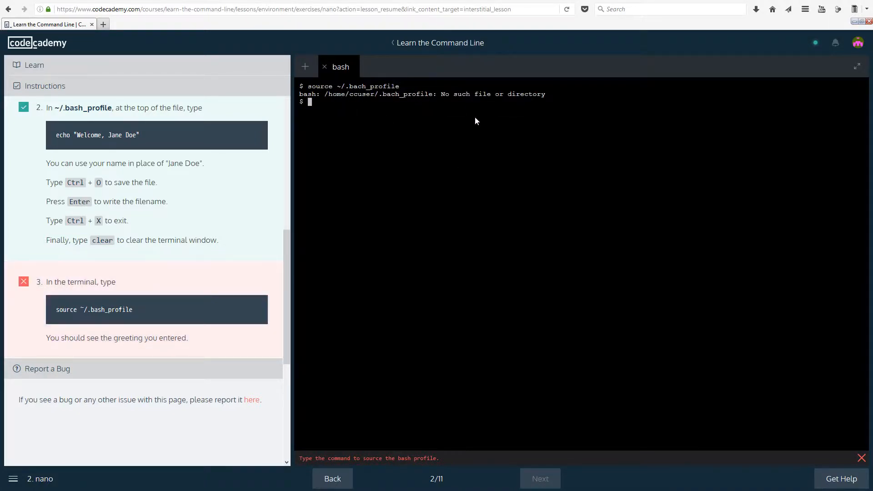
Step: Run source ~/.bash_profile so the welcome greeting prints and step 3 gets checked
{"action": "type", "text": "source"}
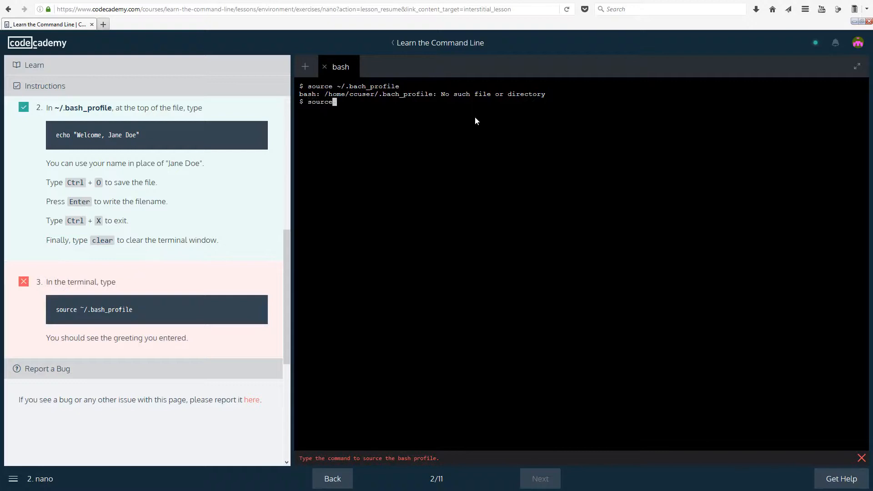
{"action": "type", "text": "~/."}
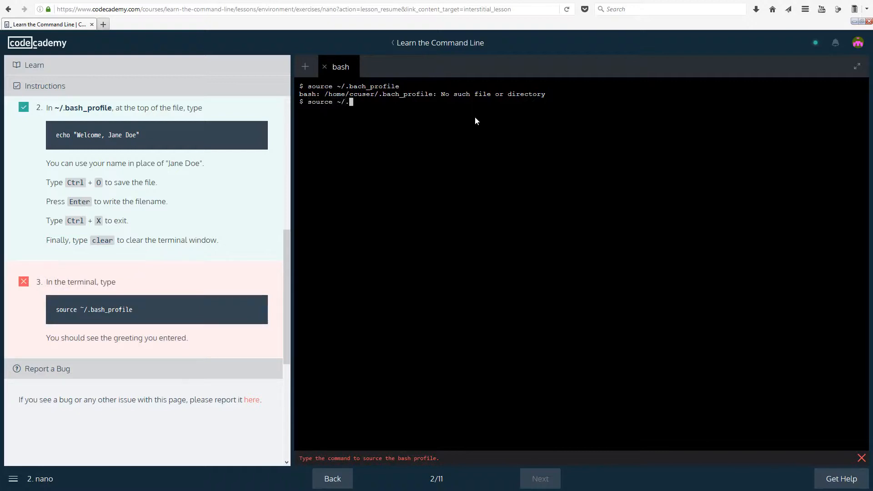
{"action": "type", "text": "bash"}
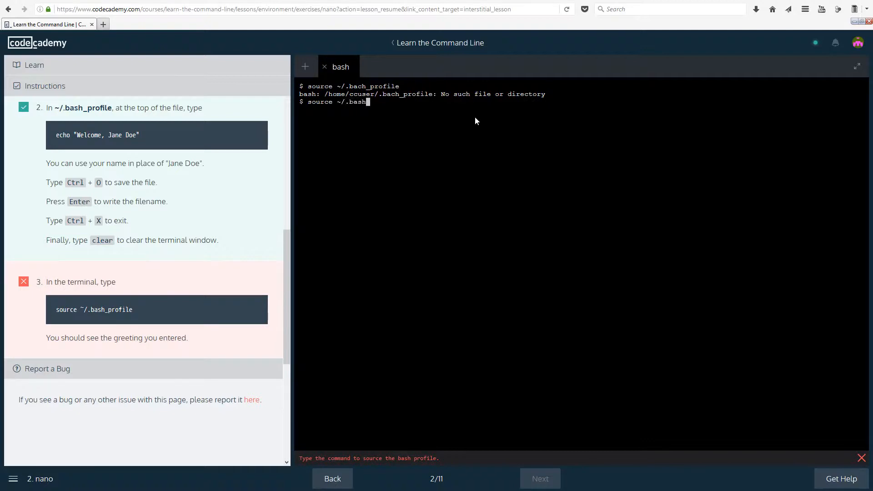
{"action": "type", "text": "_profile"}
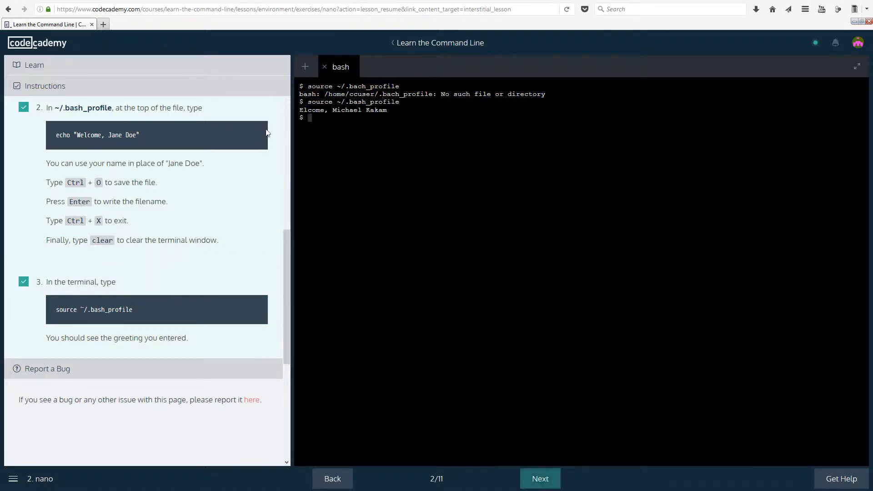
{"action": "mouse_move", "coordinate": [308, 116]}
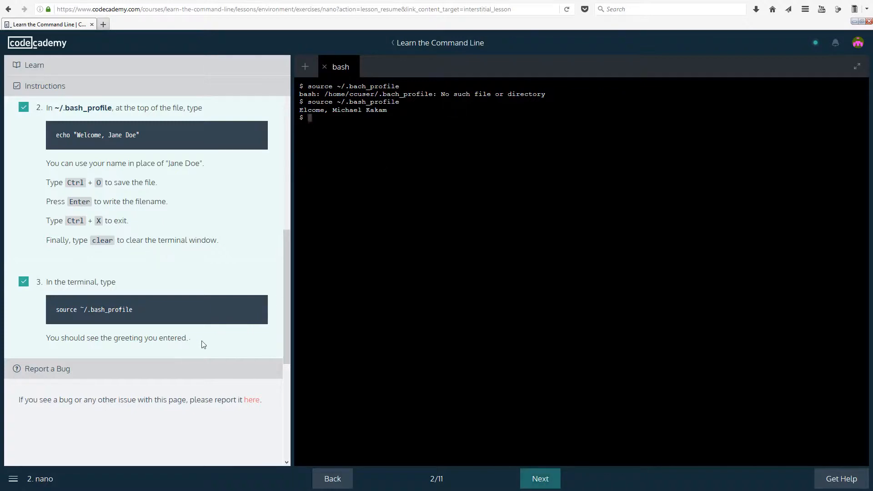
{"action": "double_click", "coordinate": [375, 109]}
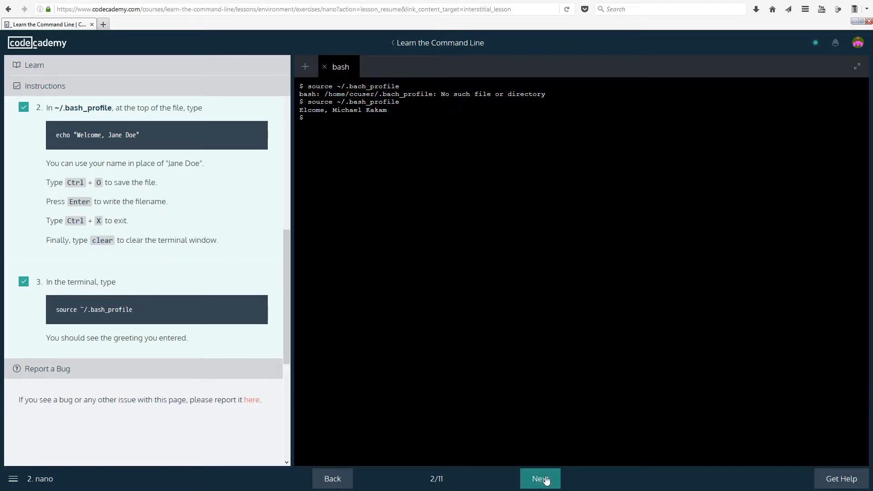
Step: Advance to lesson 3 of 11, 'Bash Profile', explaining ~/.bash_profile and source
{"action": "left_click", "coordinate": [539, 478]}
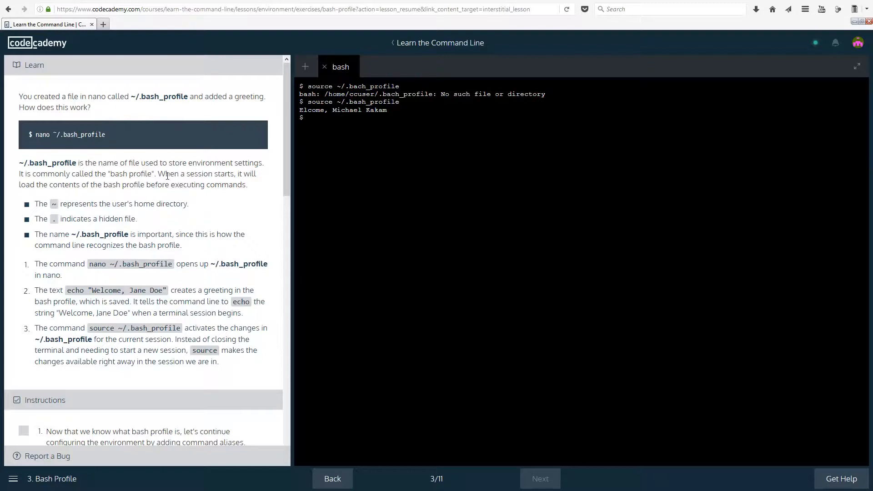
{"action": "mouse_move", "coordinate": [104, 24]}
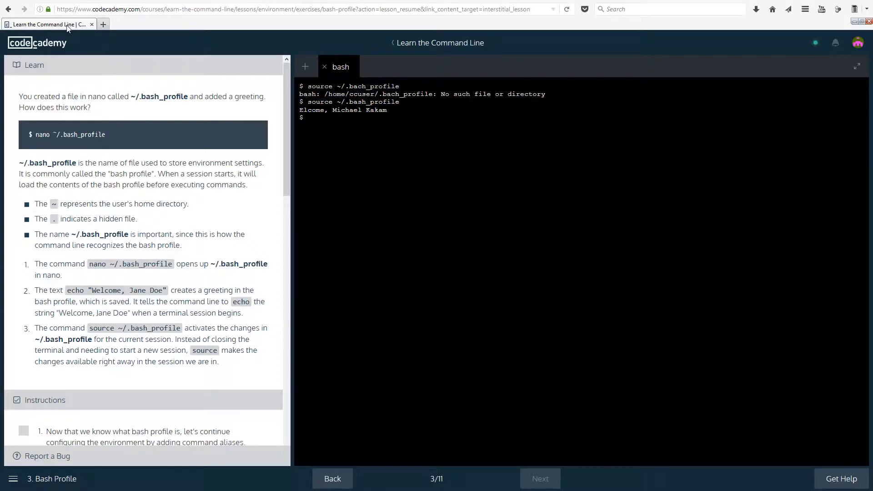
{"action": "mouse_move", "coordinate": [153, 225]}
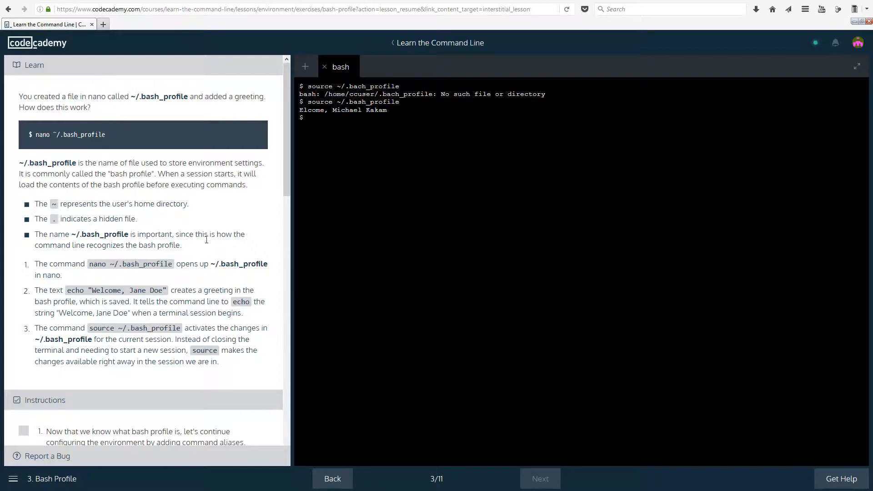
{"action": "mouse_move", "coordinate": [282, 147]}
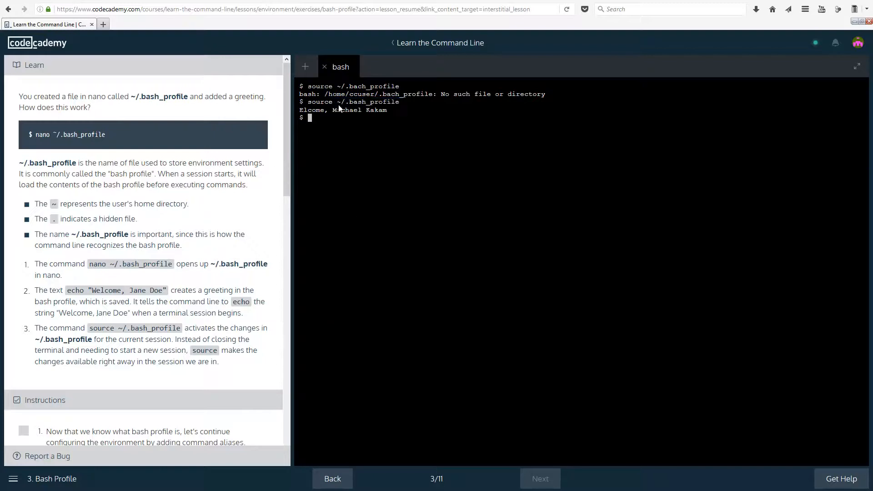
{"action": "mouse_move", "coordinate": [389, 113]}
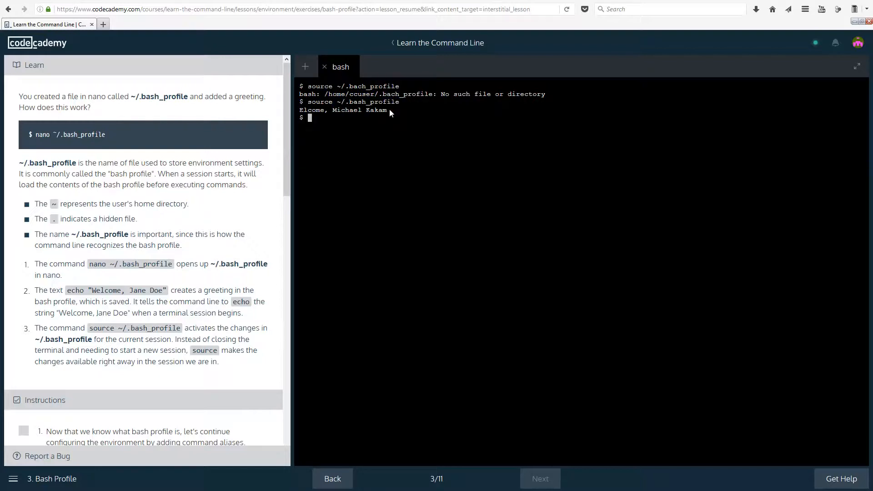
{"action": "mouse_move", "coordinate": [432, 106]}
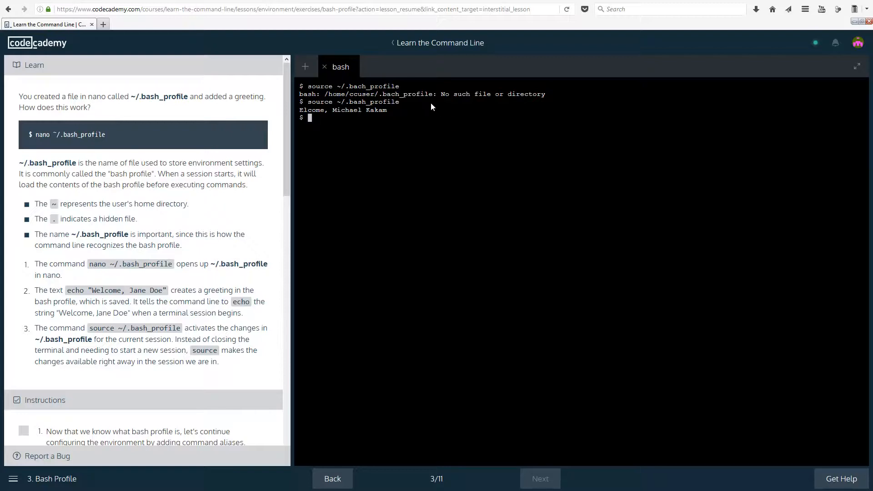
{"action": "mouse_move", "coordinate": [194, 216]}
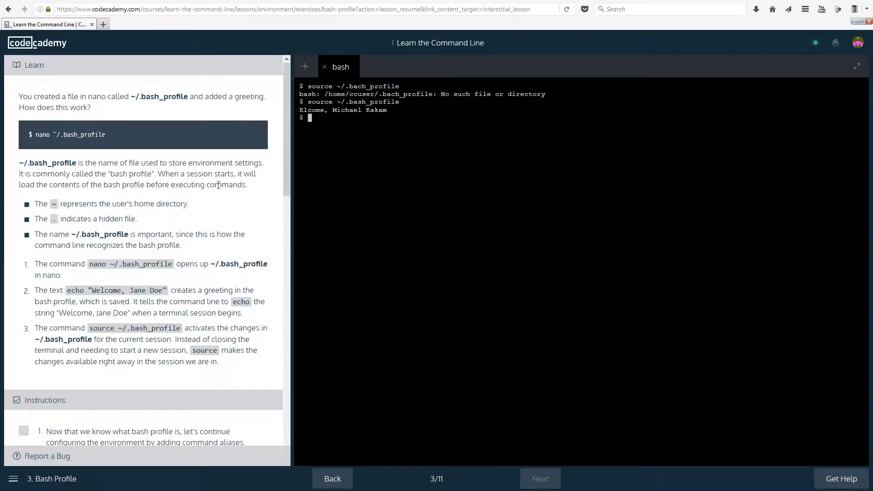
{"action": "mouse_move", "coordinate": [115, 214]}
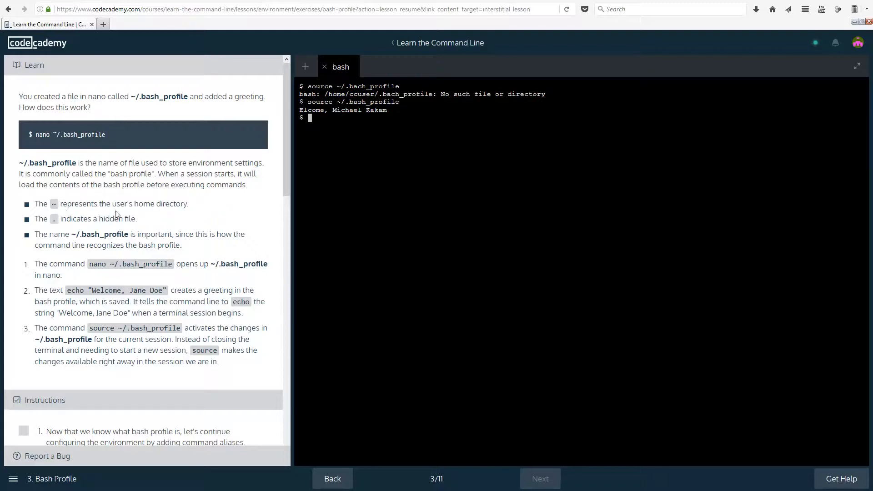
{"action": "mouse_move", "coordinate": [88, 229]}
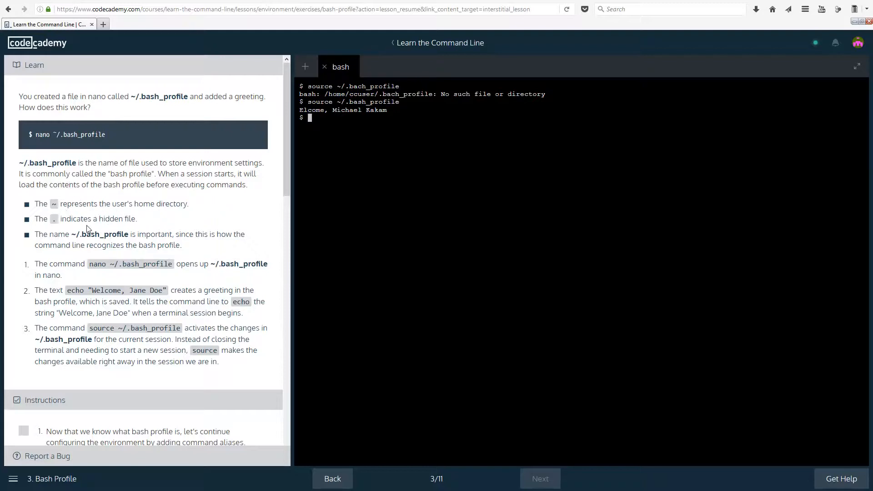
{"action": "mouse_move", "coordinate": [164, 230]}
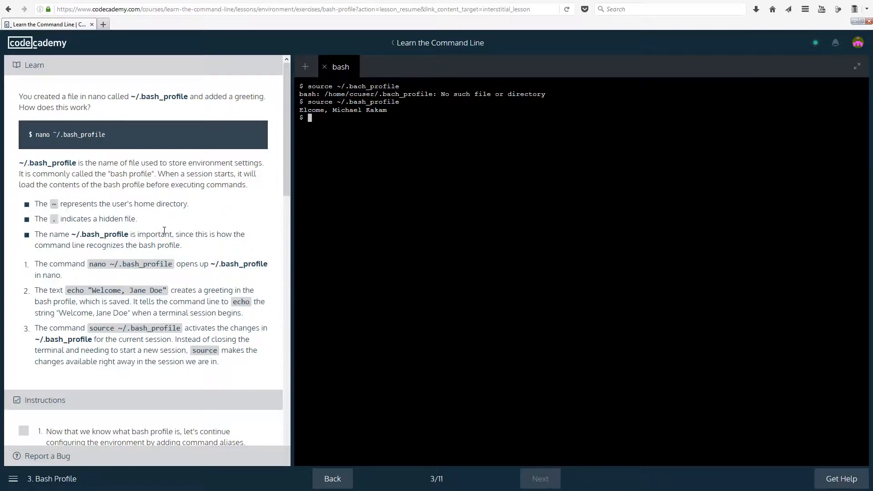
{"action": "mouse_move", "coordinate": [159, 217]}
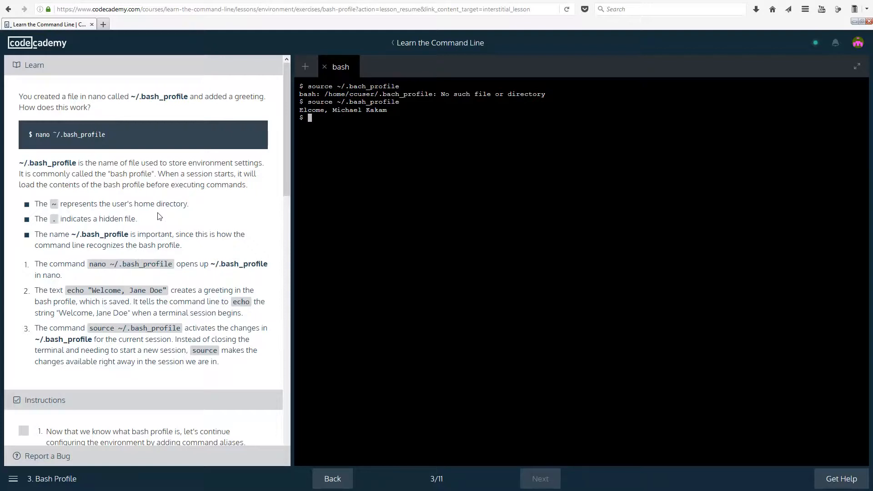
{"action": "mouse_move", "coordinate": [374, 151]}
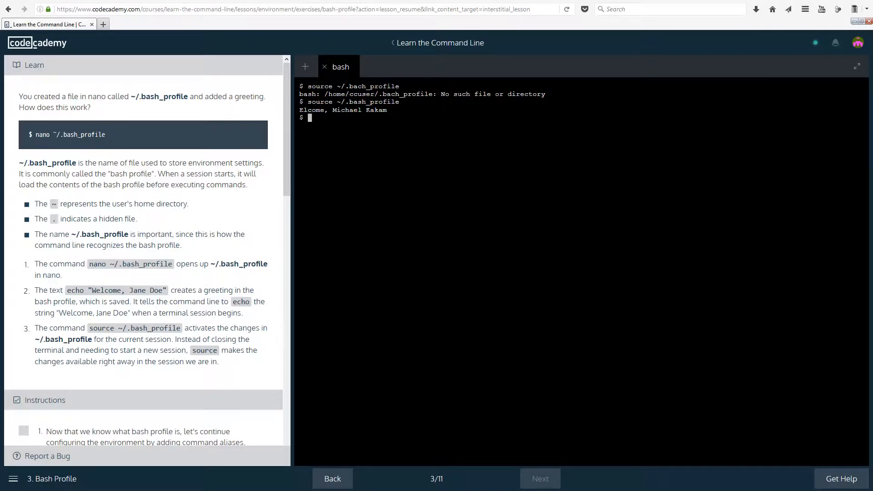
{"action": "mouse_move", "coordinate": [414, 228]}
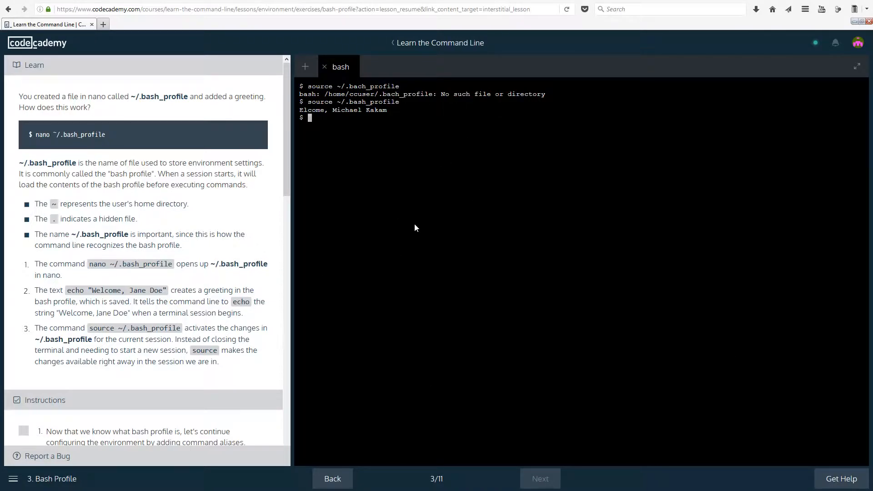
{"action": "mouse_move", "coordinate": [390, 124]}
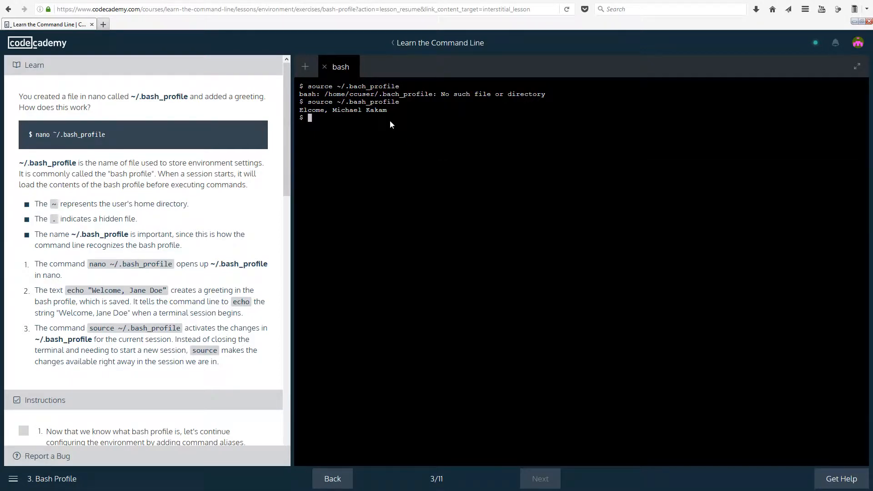
{"action": "mouse_move", "coordinate": [376, 114]}
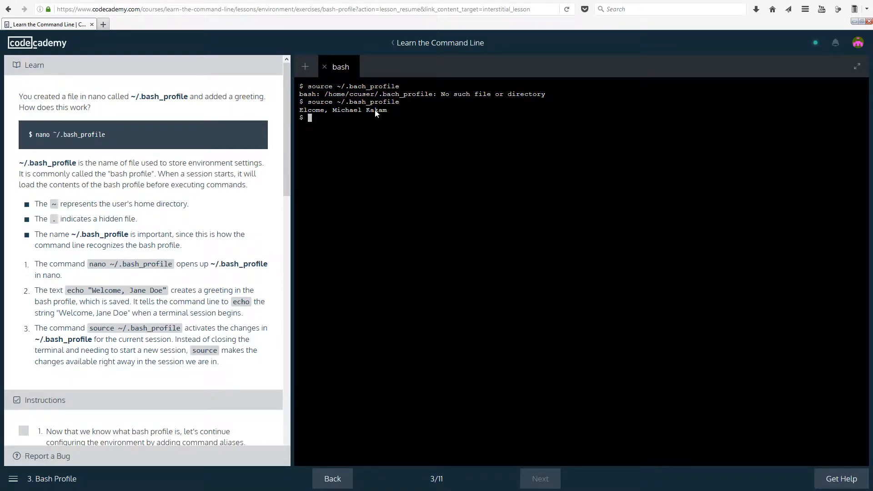
{"action": "mouse_move", "coordinate": [445, 60]}
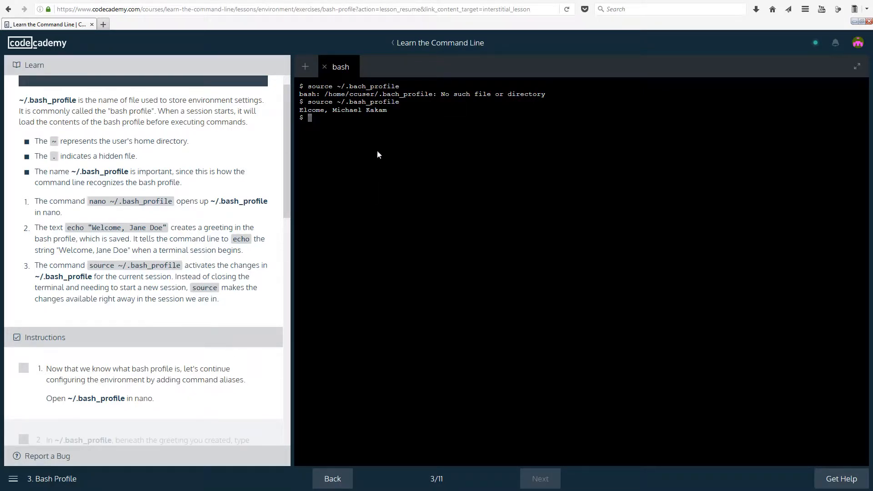
{"action": "mouse_move", "coordinate": [588, 142]}
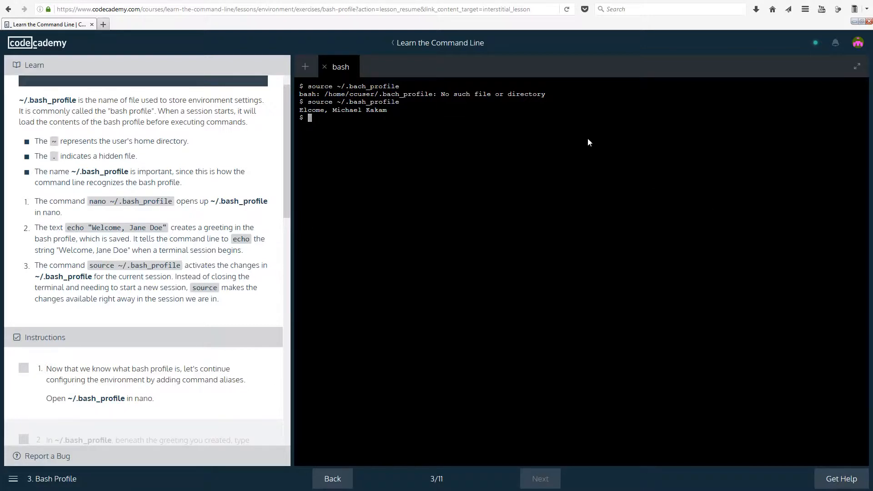
{"action": "mouse_move", "coordinate": [638, 240]}
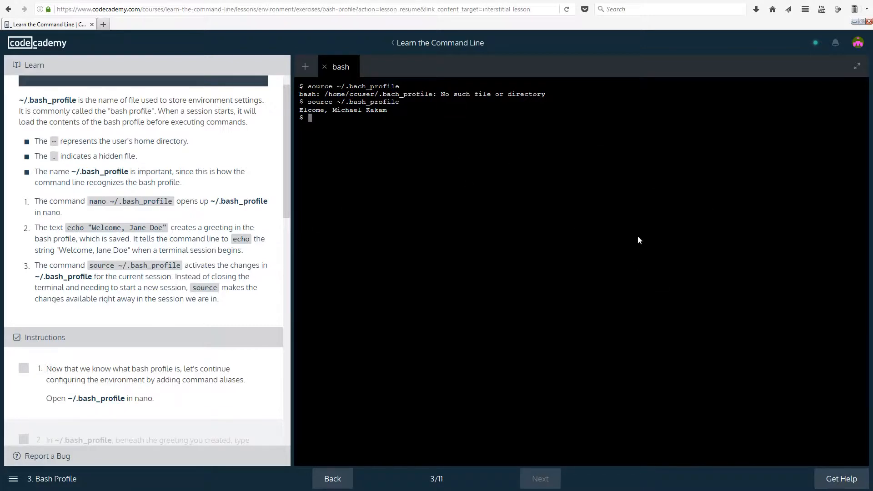
{"action": "mouse_move", "coordinate": [546, 272]}
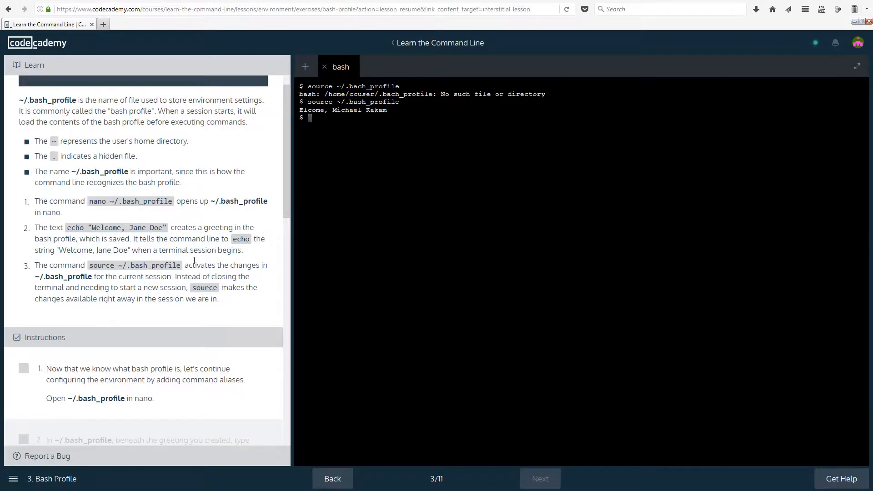
{"action": "mouse_move", "coordinate": [221, 273]}
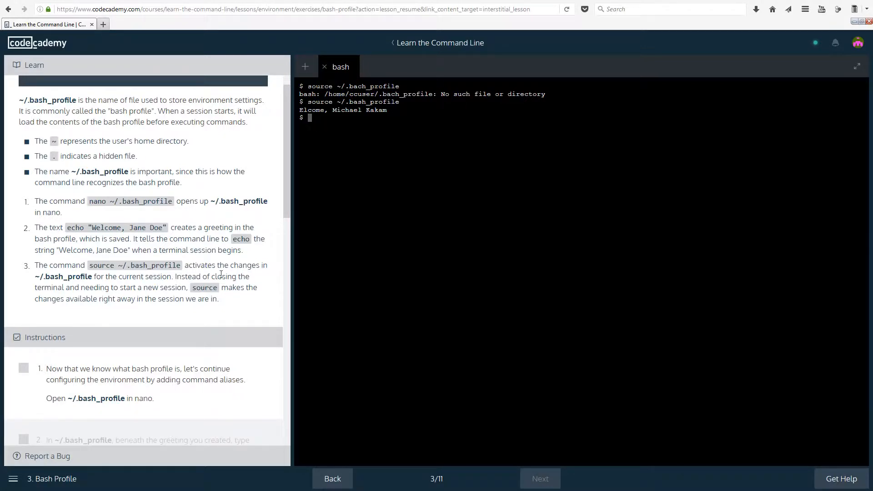
{"action": "mouse_move", "coordinate": [210, 295]}
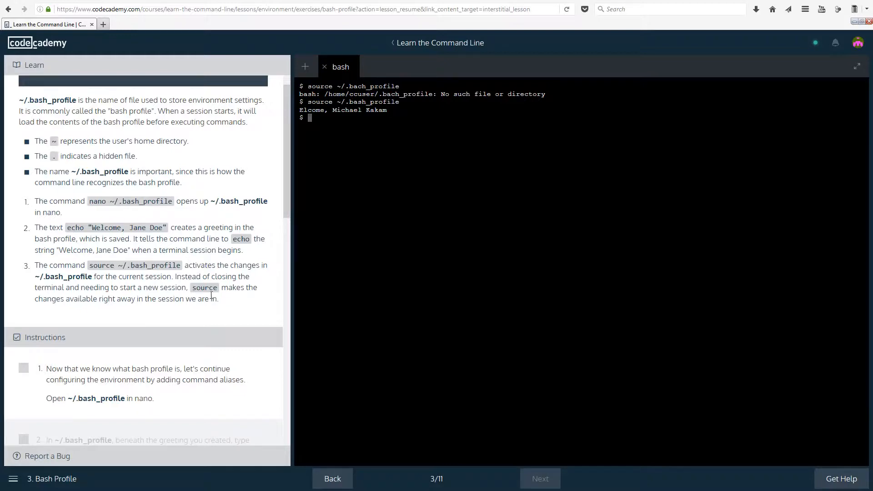
{"action": "mouse_move", "coordinate": [106, 316]}
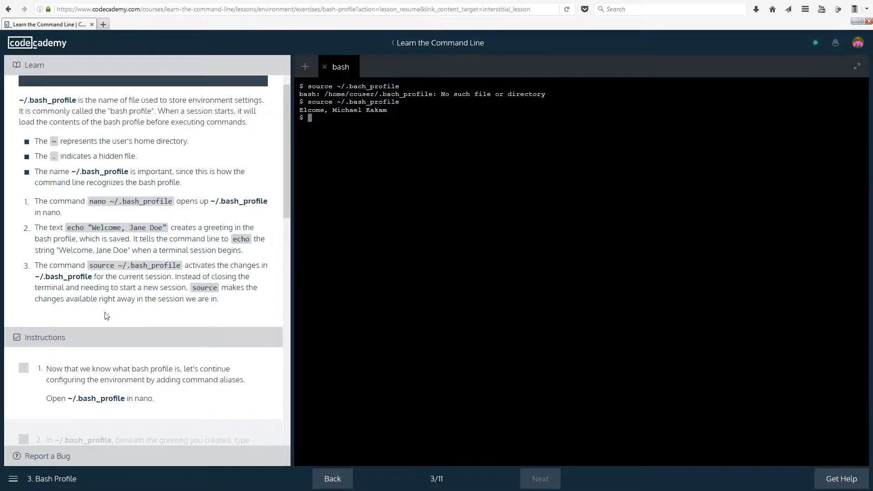
{"action": "mouse_move", "coordinate": [93, 333]}
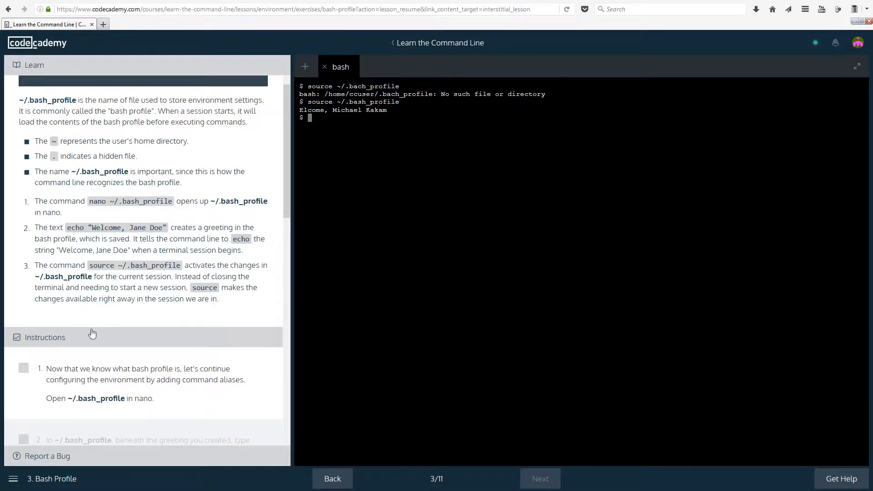
{"action": "mouse_move", "coordinate": [170, 318]}
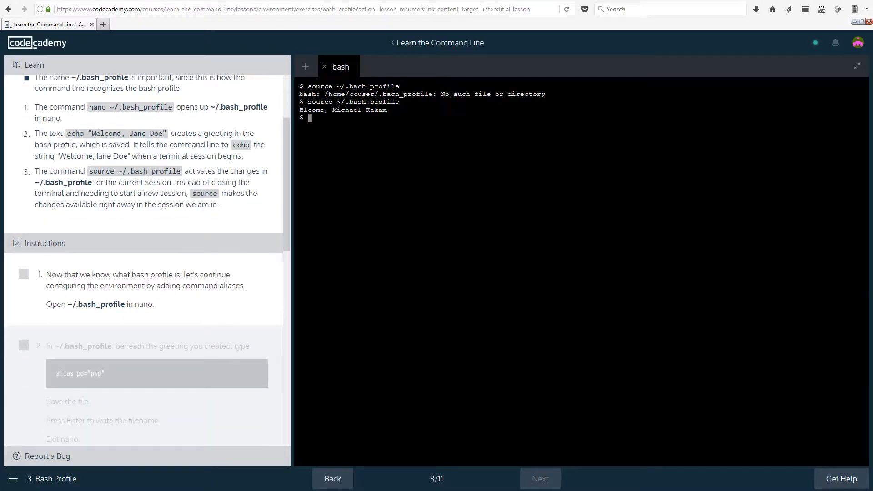
{"action": "mouse_move", "coordinate": [94, 272]}
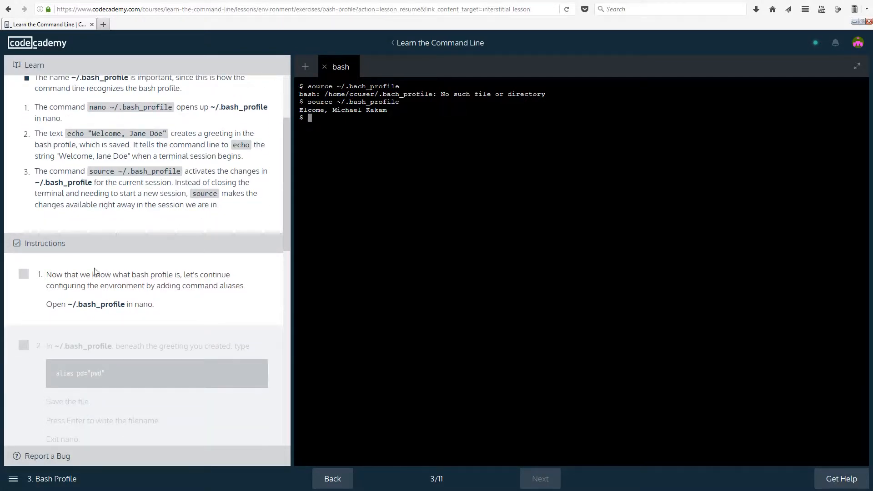
{"action": "scroll", "scroll_direction": "down", "scroll_amount": 3}
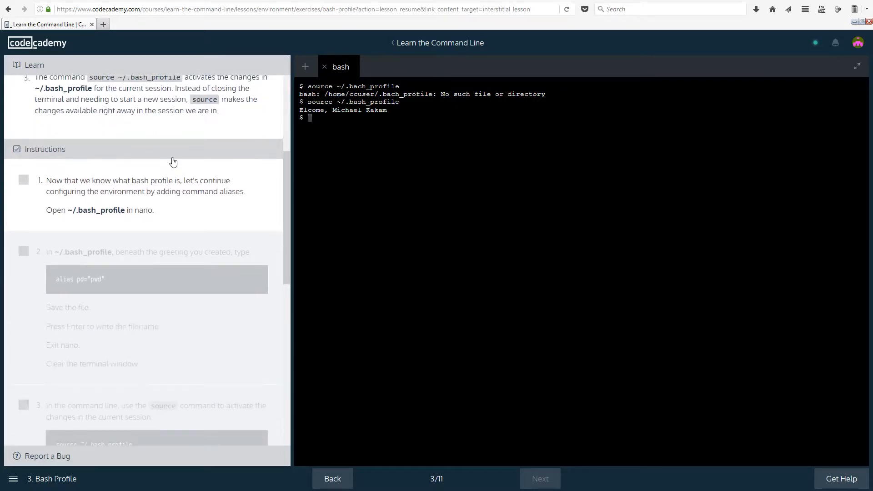
{"action": "mouse_move", "coordinate": [141, 226]}
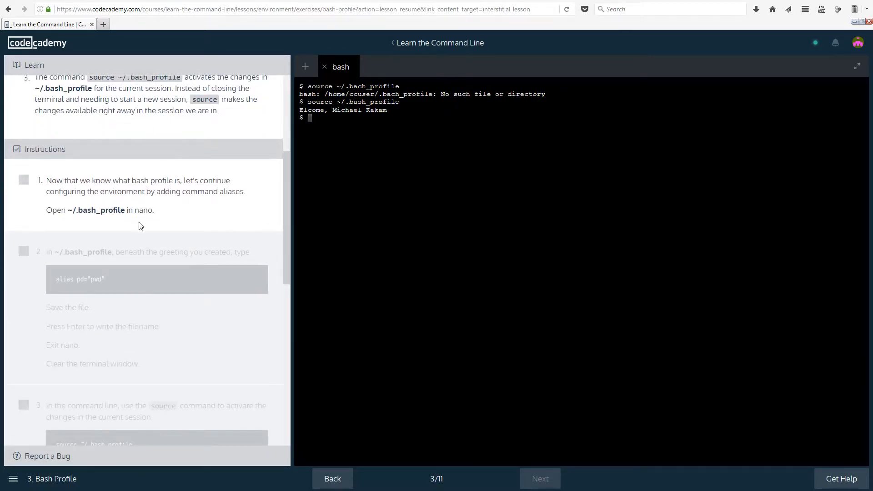
{"action": "mouse_move", "coordinate": [128, 201]}
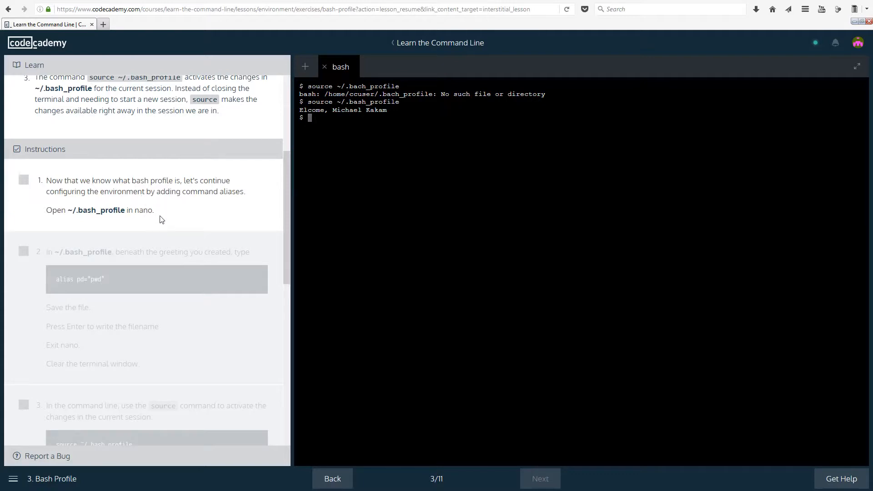
{"action": "mouse_move", "coordinate": [319, 174]}
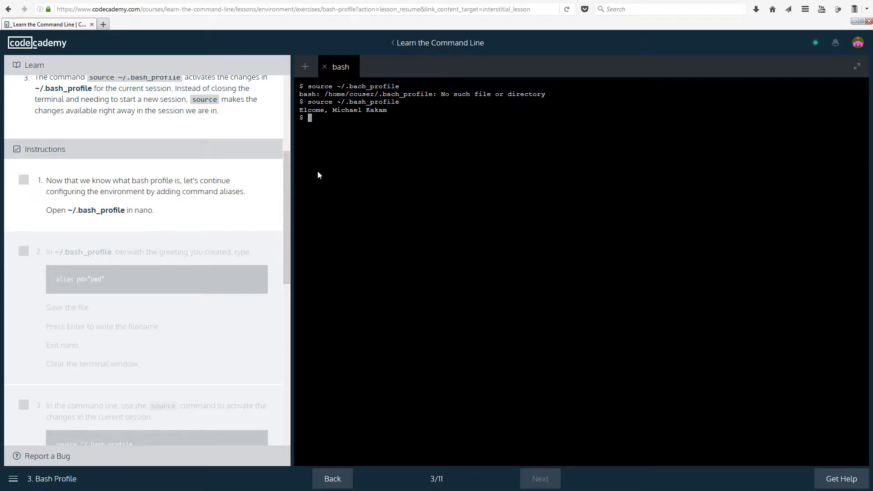
{"action": "mouse_move", "coordinate": [349, 143]}
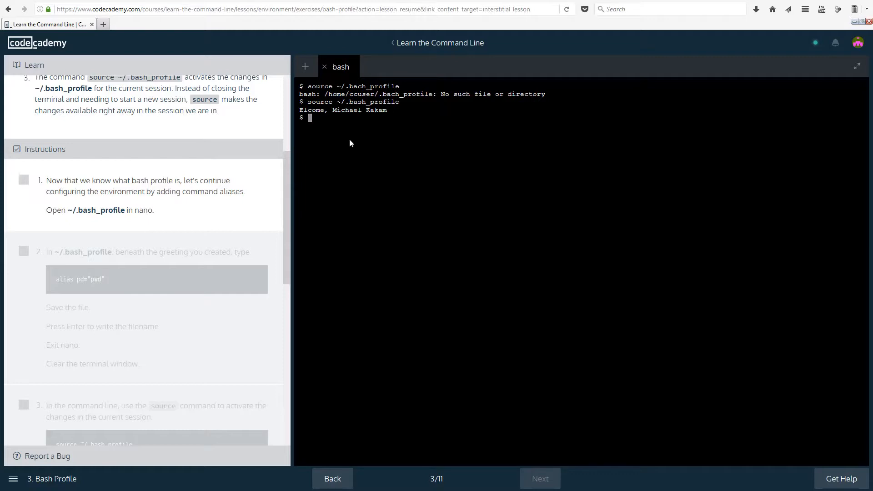
Step: Enter the nano ~/.bash_profile command, correcting the mistyped characters after the tilde
{"action": "type", "text": "nano"}
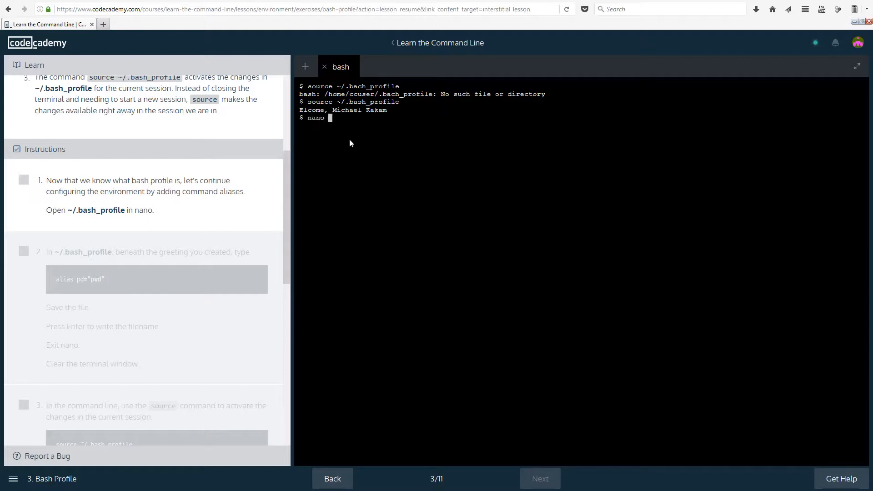
{"action": "type", "text": "~bas"}
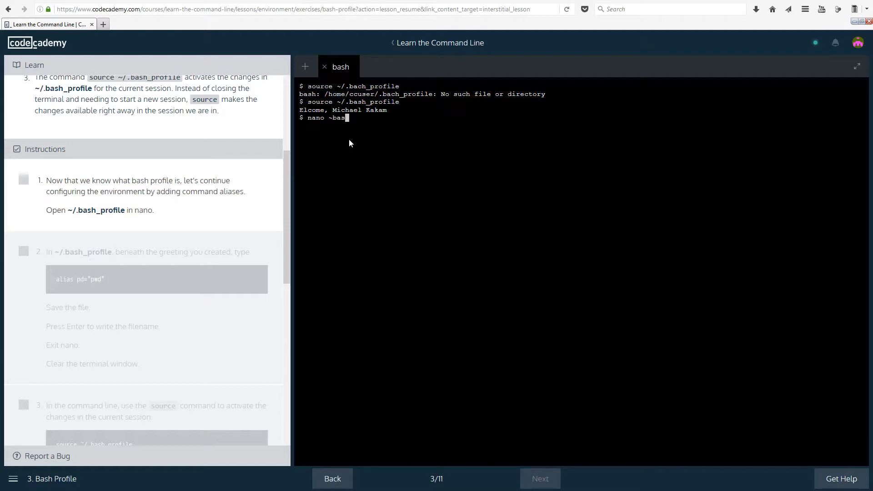
{"action": "key", "text": "Backspace"}
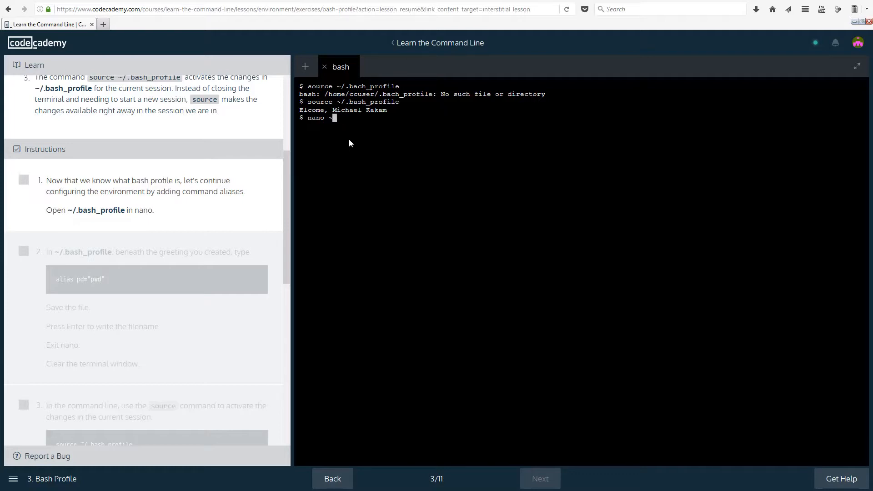
{"action": "type", "text": "/."}
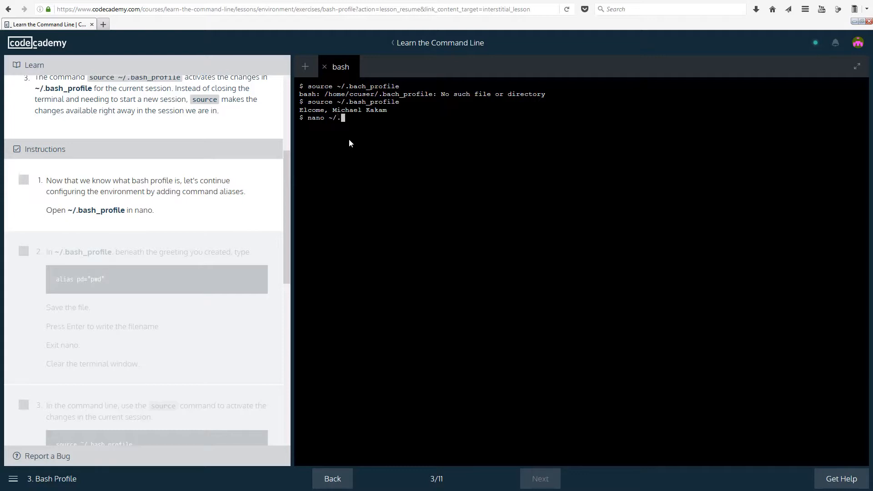
{"action": "type", "text": "bash_prof"}
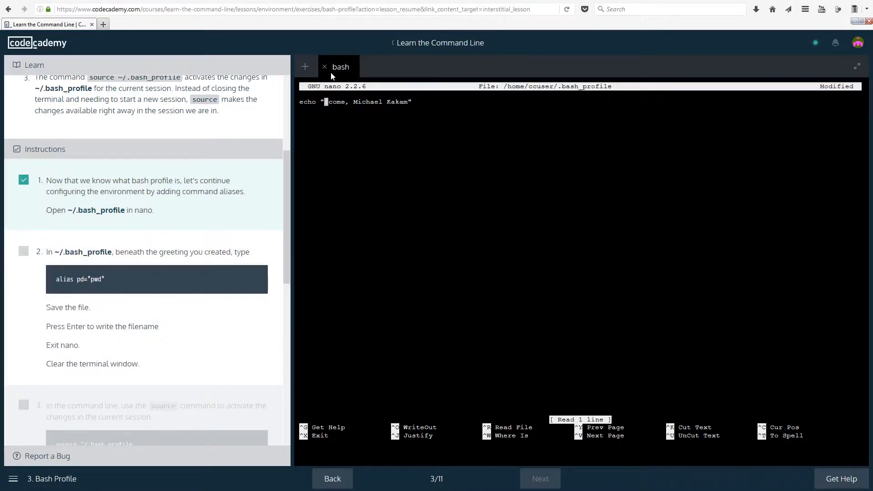
Step: Type 'Wel' into ~/.bash_profile in nano near the echo greeting
{"action": "type", "text": "Wel"}
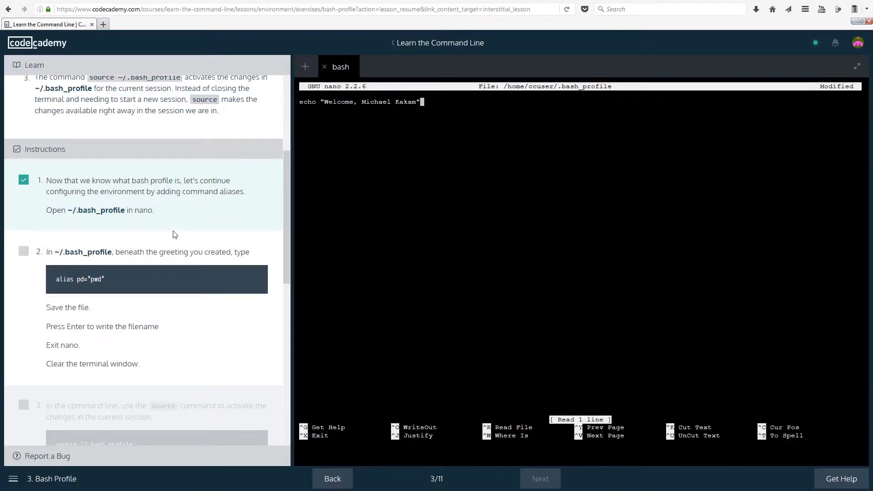
{"action": "mouse_move", "coordinate": [538, 45]}
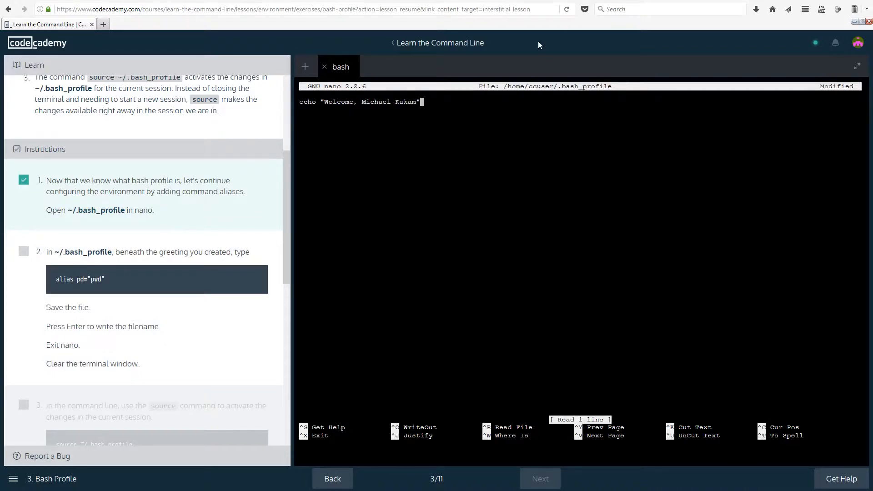
{"action": "mouse_move", "coordinate": [531, 52]}
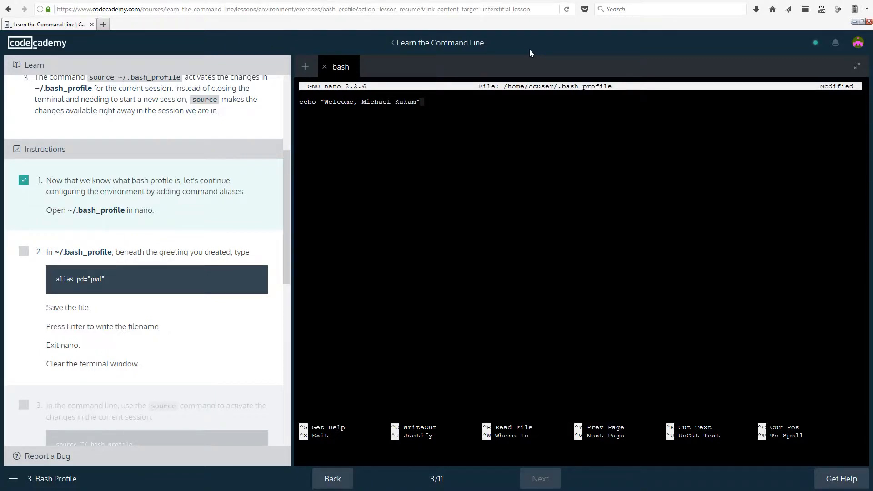
{"action": "mouse_move", "coordinate": [327, 205]}
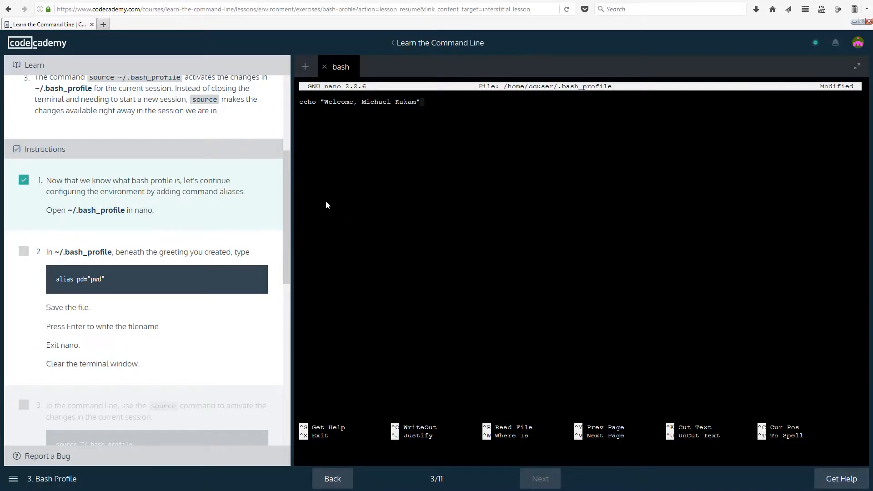
{"action": "mouse_move", "coordinate": [132, 235]}
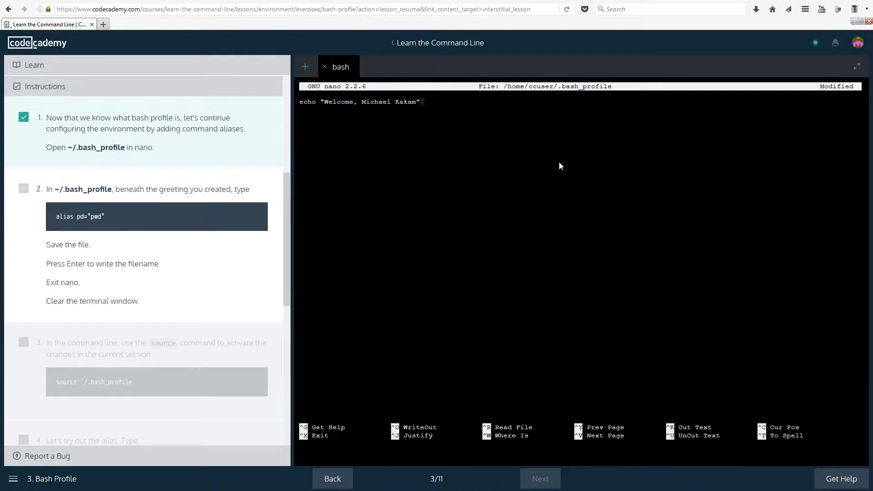
Step: Add alias pf="pwd" beneath the greeting and save ~/.bash_profile
{"action": "type", "text": "alias"}
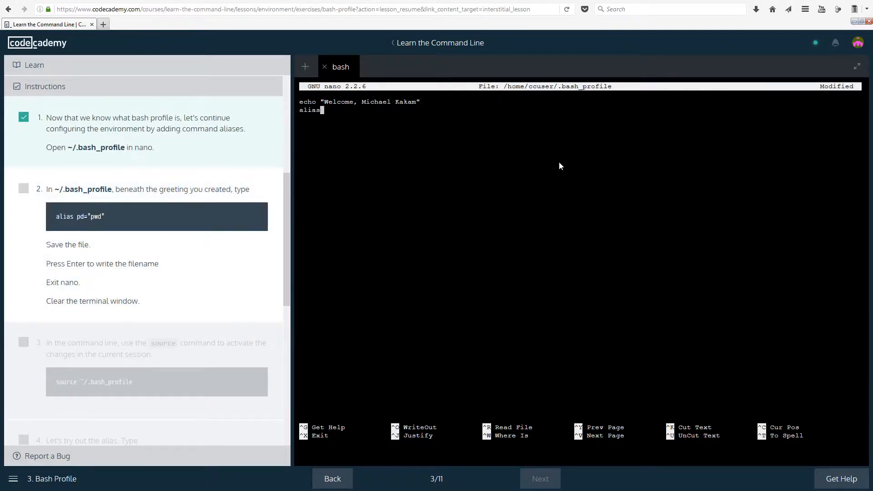
{"action": "type", "text": "pf="}
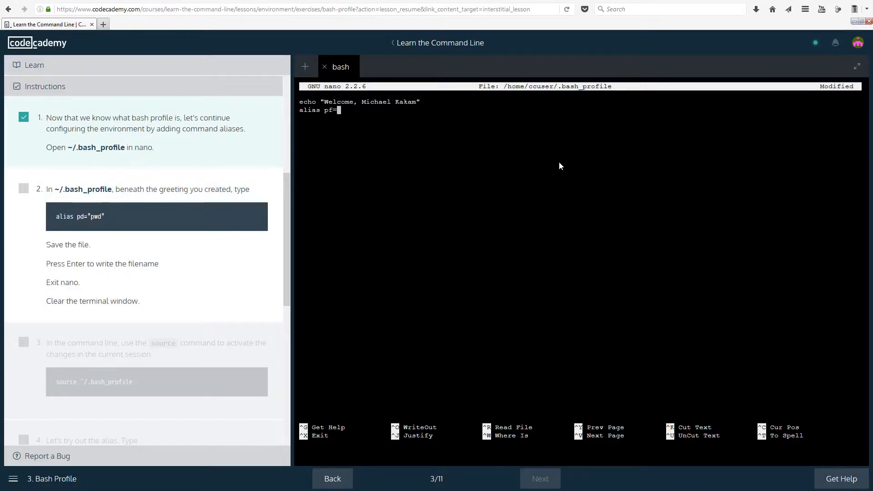
{"action": "type", "text": "\""}
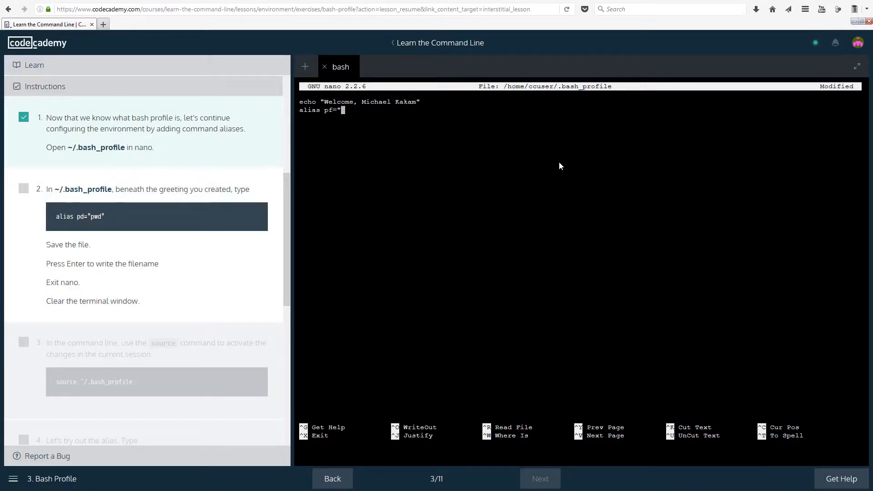
{"action": "type", "text": "pwd\""}
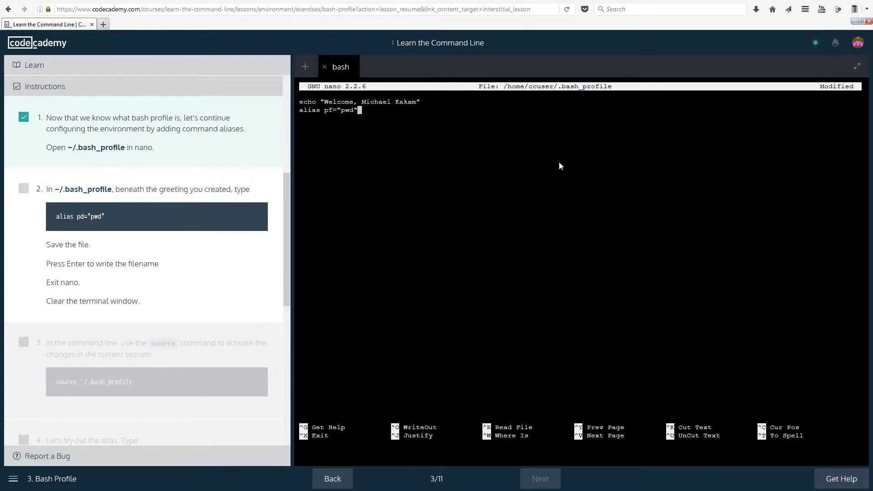
{"action": "key", "text": "ctrl+o"}
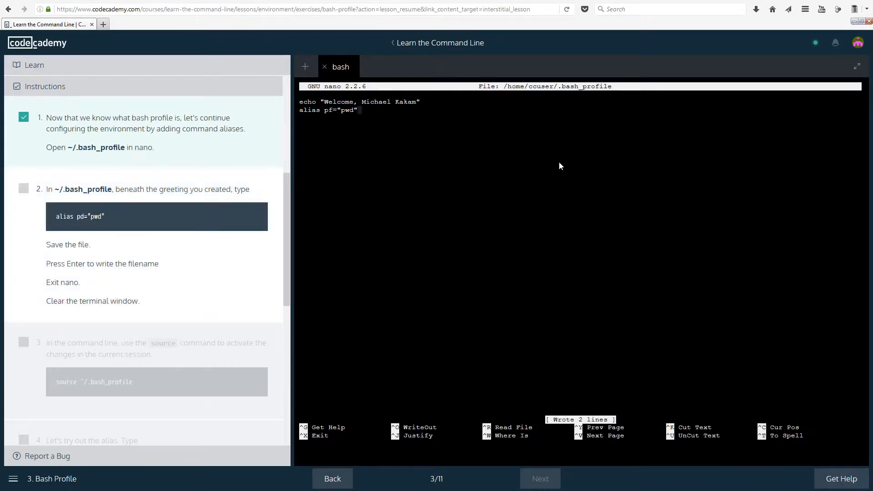
{"action": "key", "text": "ctrl+x"}
{"action": "type", "text": "d"}
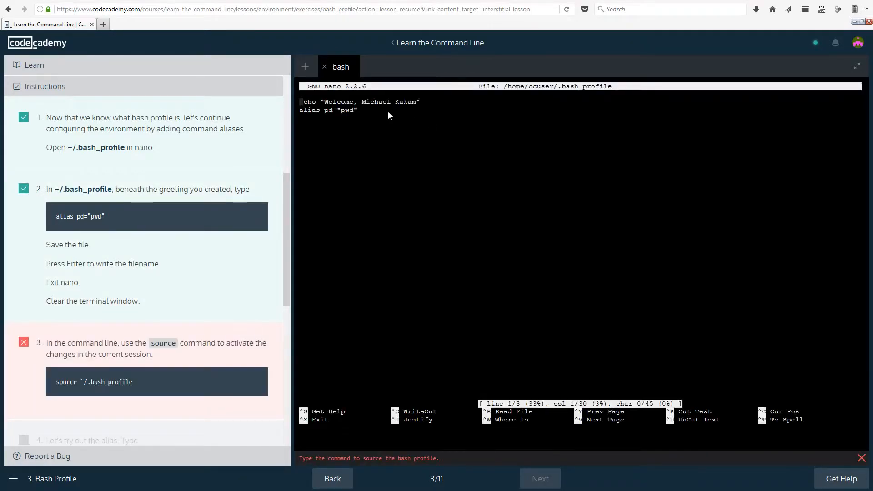
{"action": "mouse_move", "coordinate": [393, 114]}
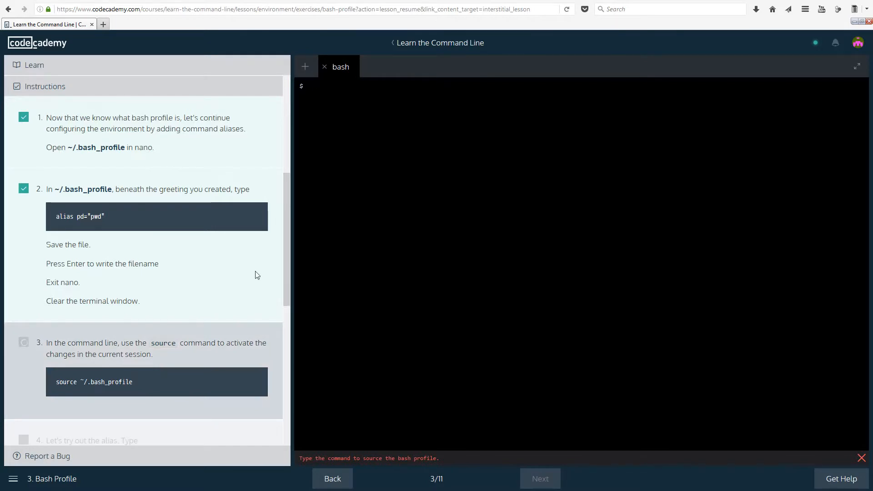
Step: Scroll down the Codecademy panel to review the remaining instructions
{"action": "scroll", "scroll_direction": "down", "scroll_amount": 3}
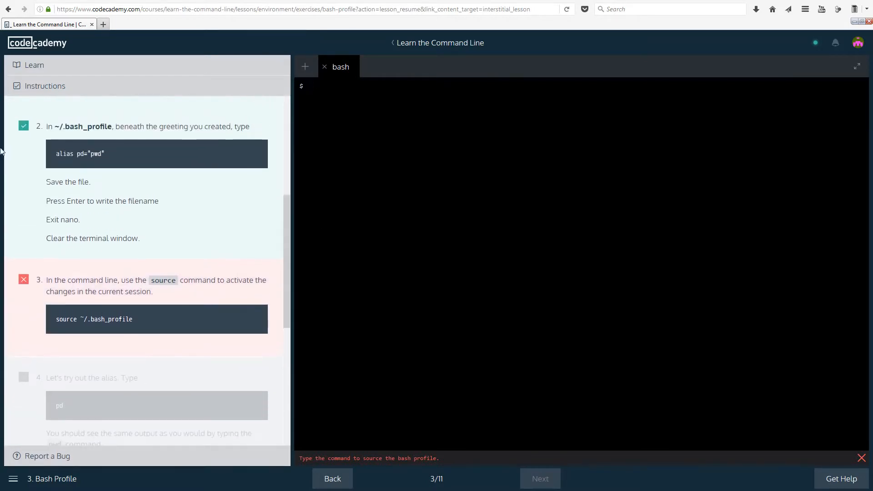
{"action": "mouse_move", "coordinate": [344, 203]}
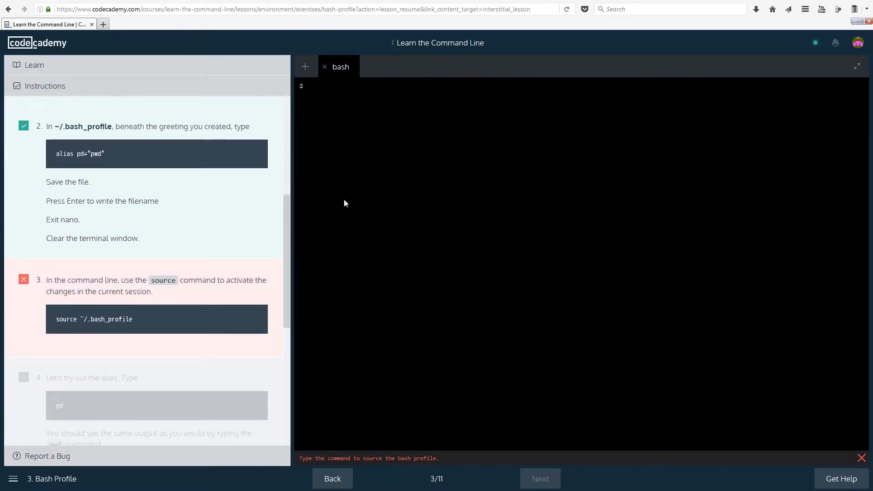
{"action": "scroll", "scroll_direction": "down", "scroll_amount": 3}
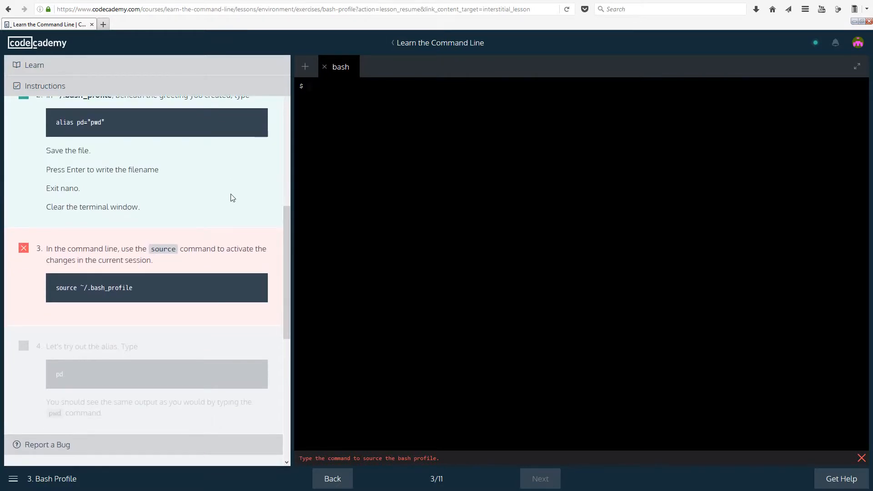
{"action": "mouse_move", "coordinate": [419, 153]}
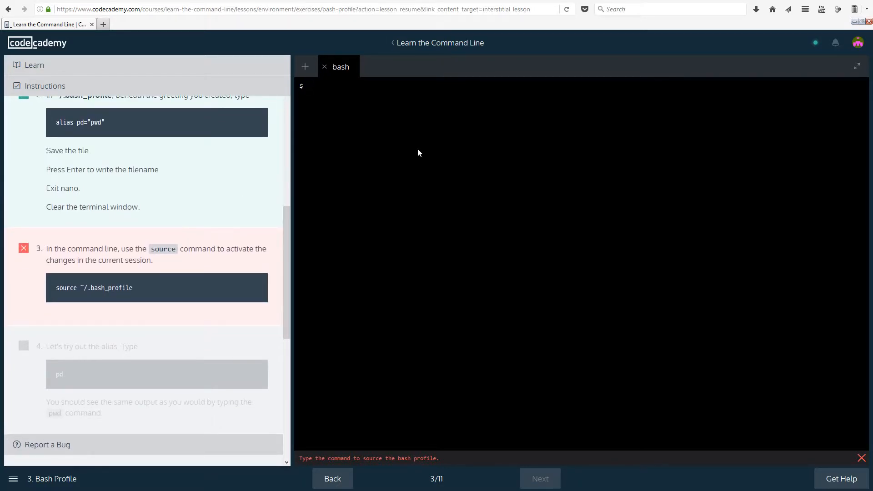
Step: Source ~/.bash_profile, then run pd and pwd to print /home/ccuser/workspace/music
{"action": "type", "text": "source"}
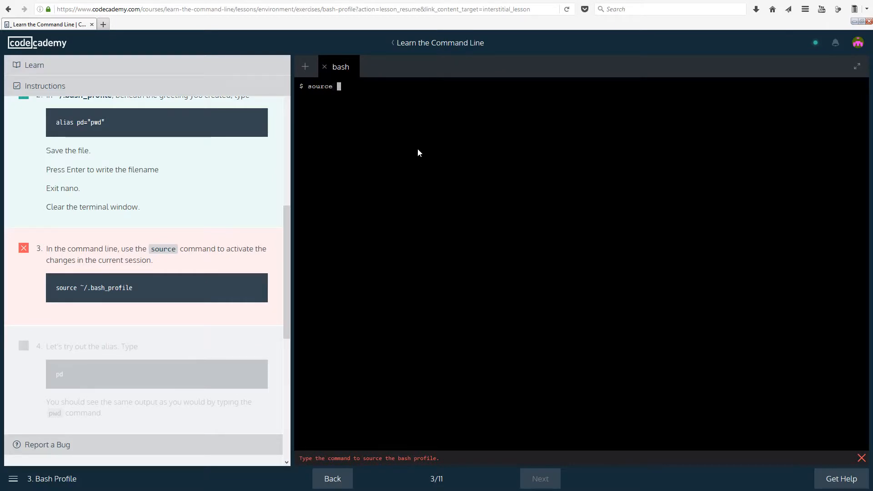
{"action": "type", "text": "~"}
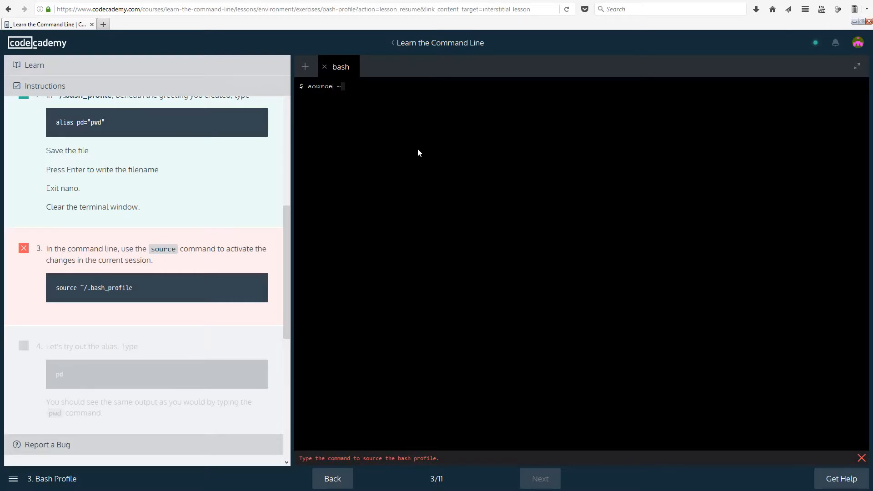
{"action": "type", "text": "~/."}
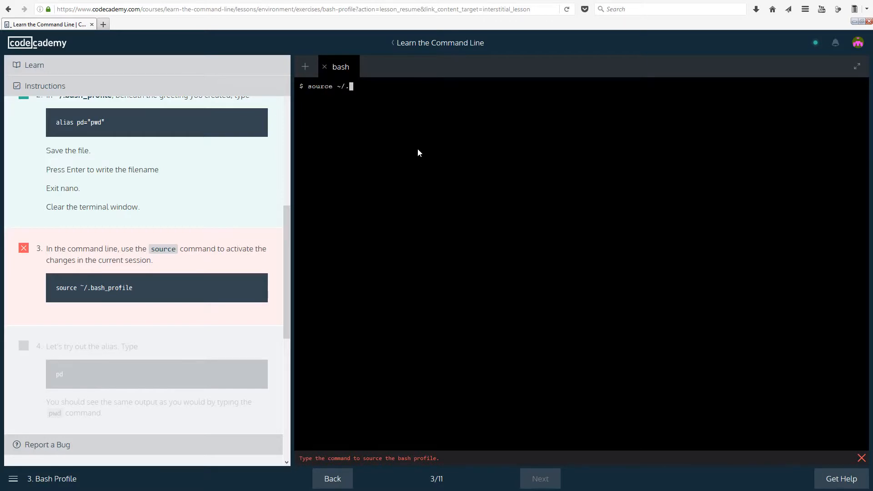
{"action": "type", "text": "bash_profile"}
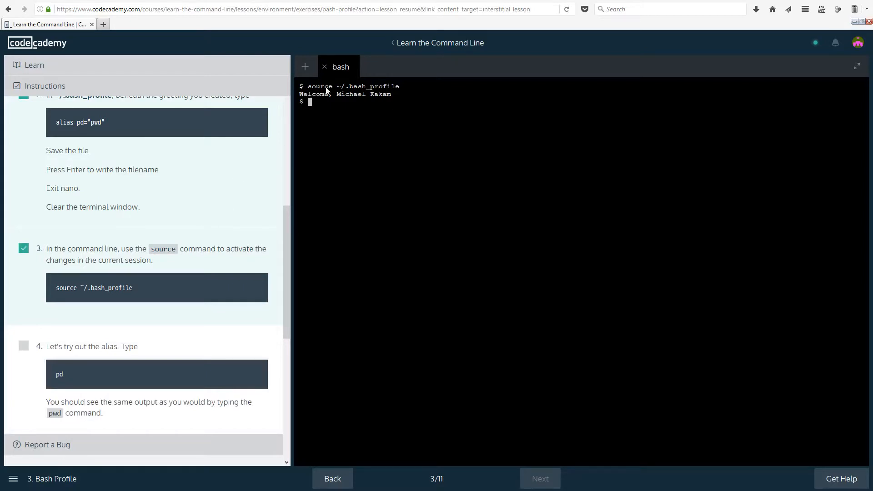
{"action": "mouse_move", "coordinate": [130, 370]}
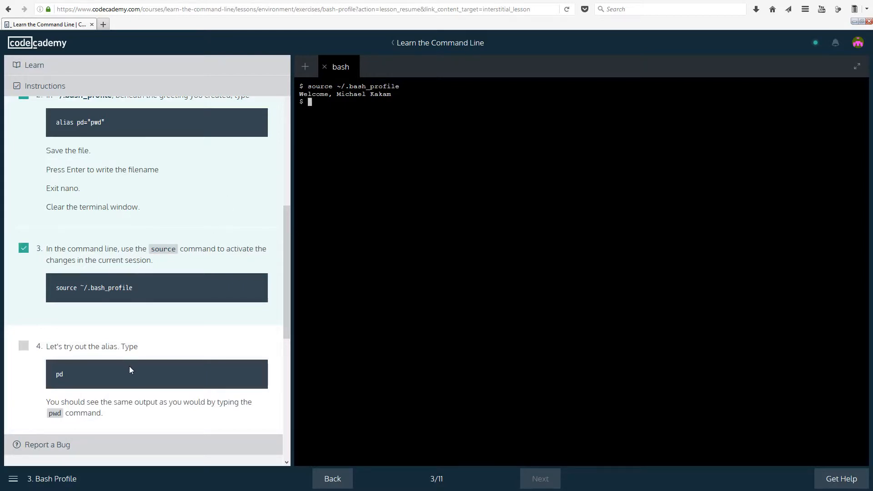
{"action": "type", "text": "pd"}
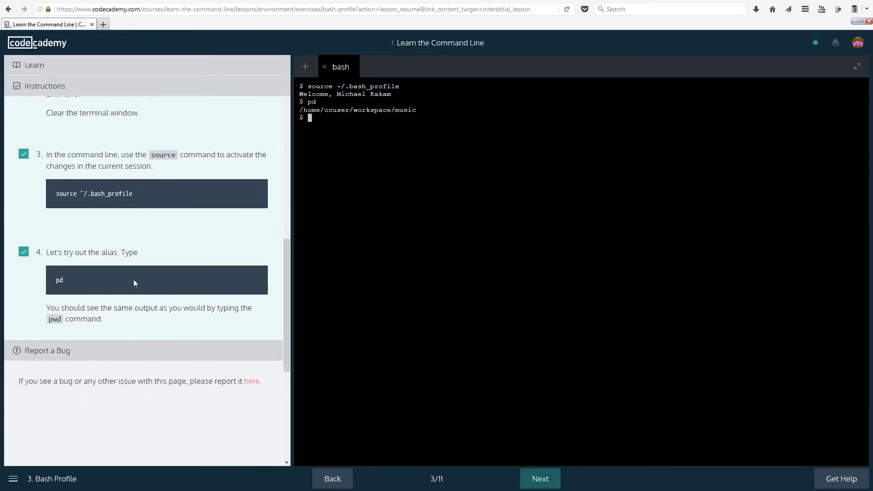
{"action": "mouse_move", "coordinate": [122, 318]}
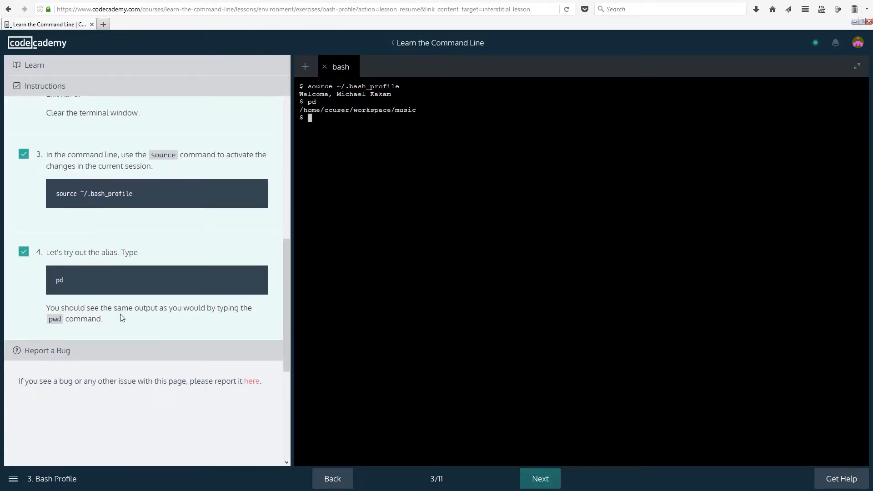
{"action": "mouse_move", "coordinate": [300, 287]}
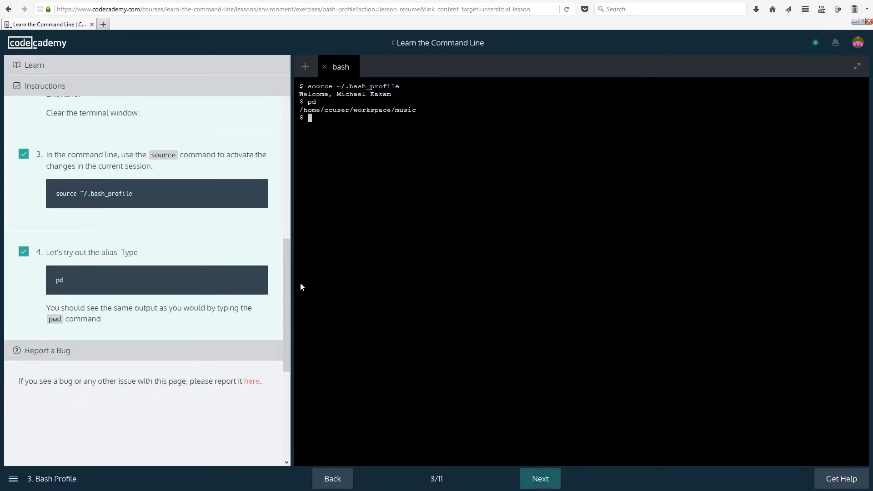
{"action": "mouse_move", "coordinate": [426, 228]}
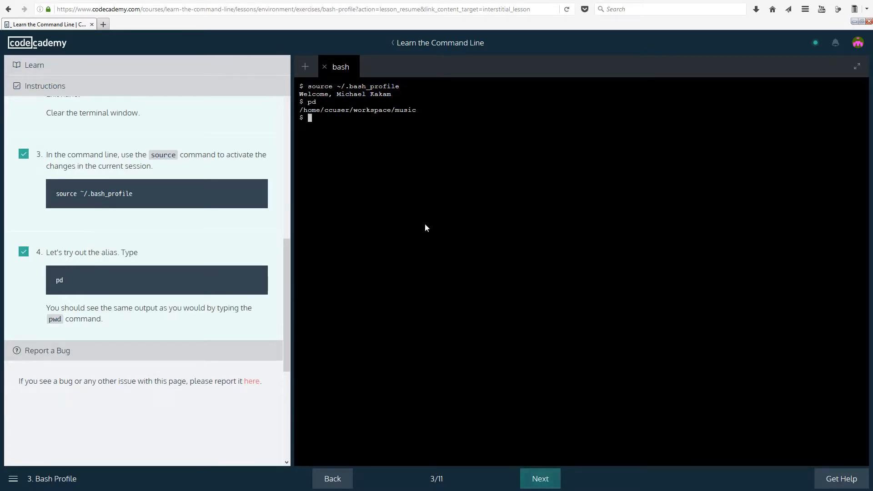
{"action": "type", "text": "pwd"}
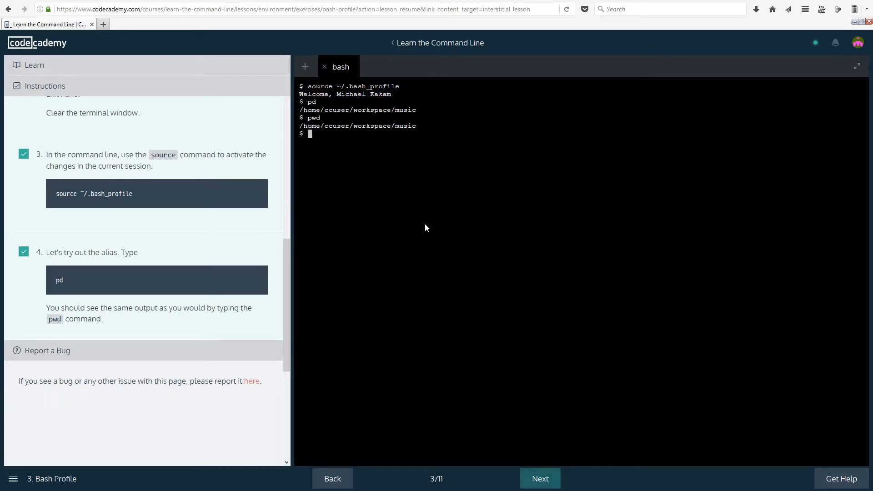
{"action": "mouse_move", "coordinate": [434, 179]}
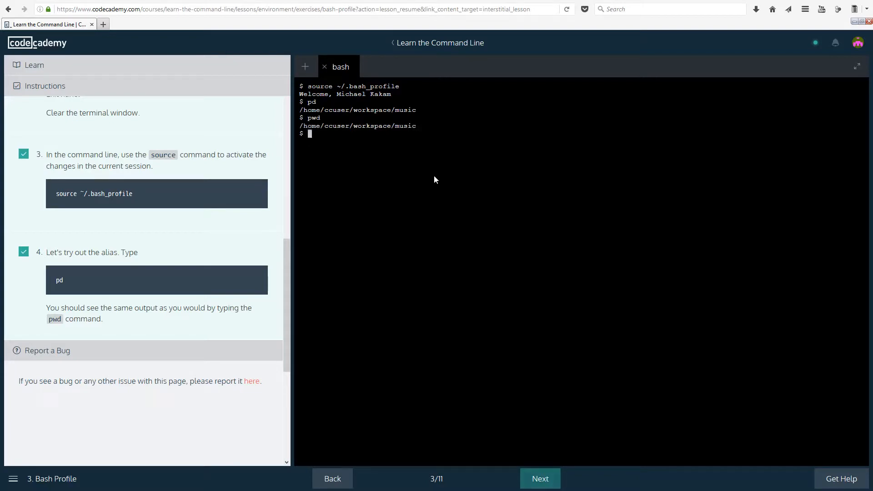
{"action": "mouse_move", "coordinate": [323, 87]}
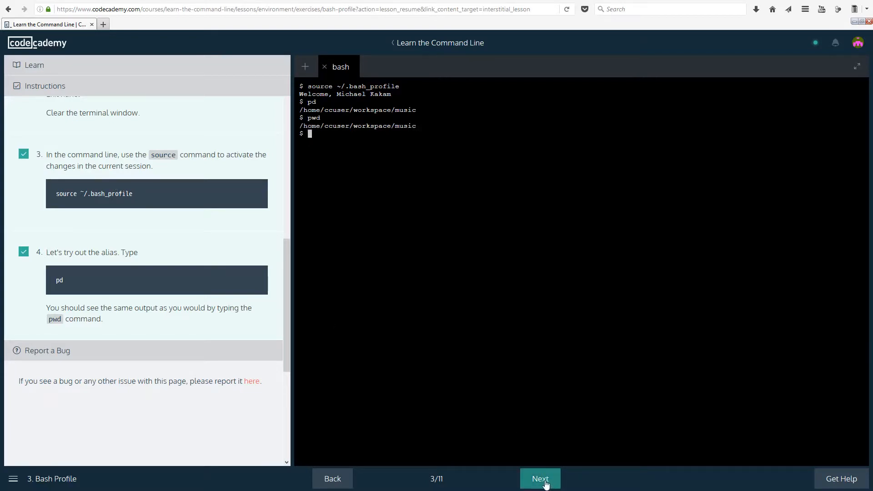
Step: Advance to lesson 4, 'Aliases I', and read its hy and ll alias instructions
{"action": "left_click", "coordinate": [540, 479]}
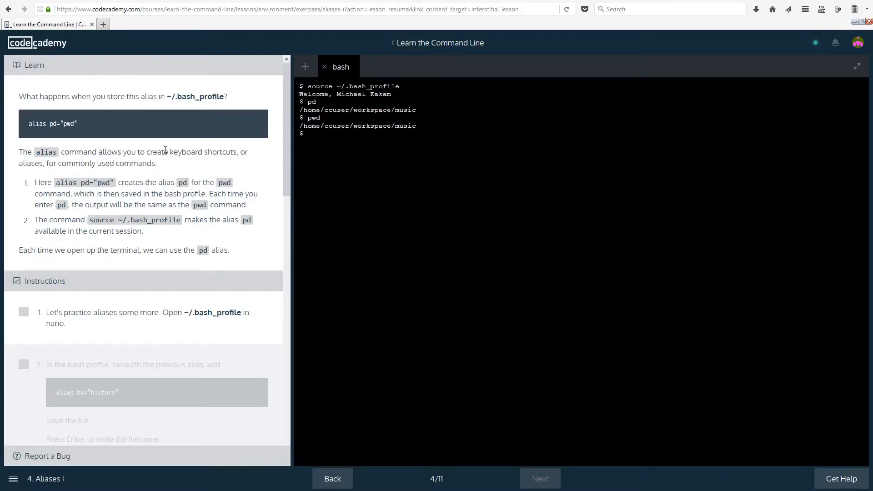
{"action": "mouse_move", "coordinate": [324, 188]}
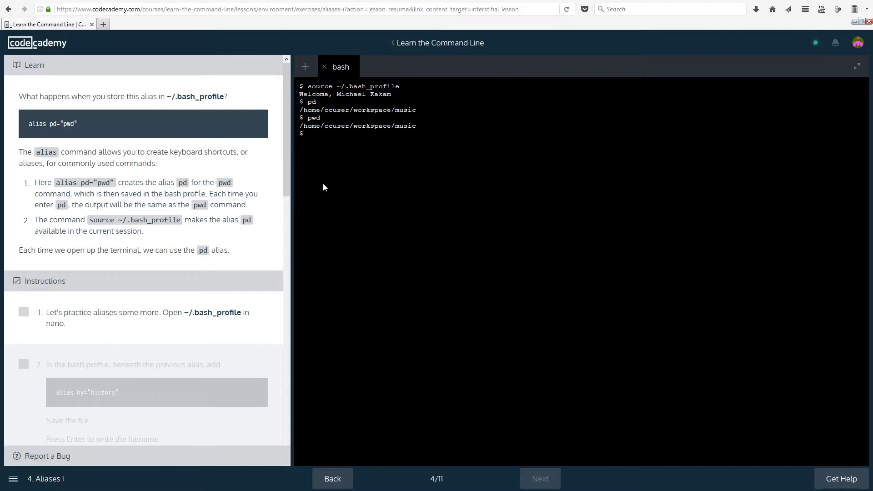
{"action": "mouse_move", "coordinate": [58, 128]}
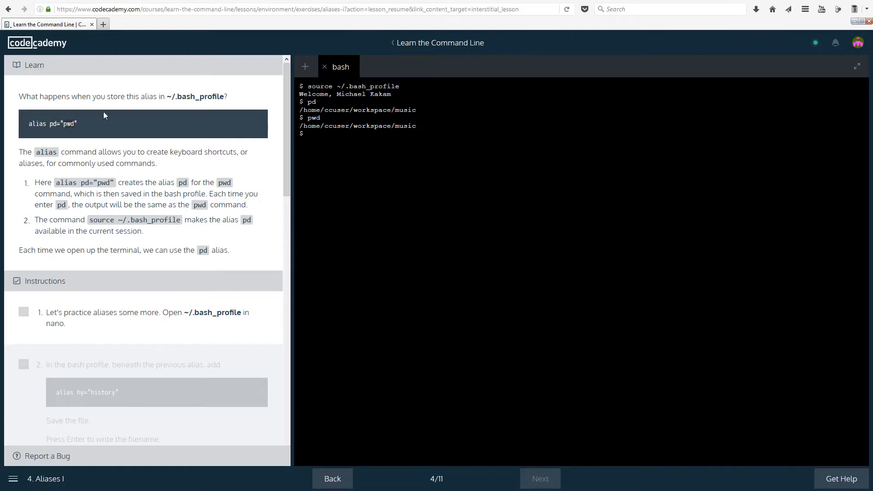
{"action": "mouse_move", "coordinate": [30, 75]}
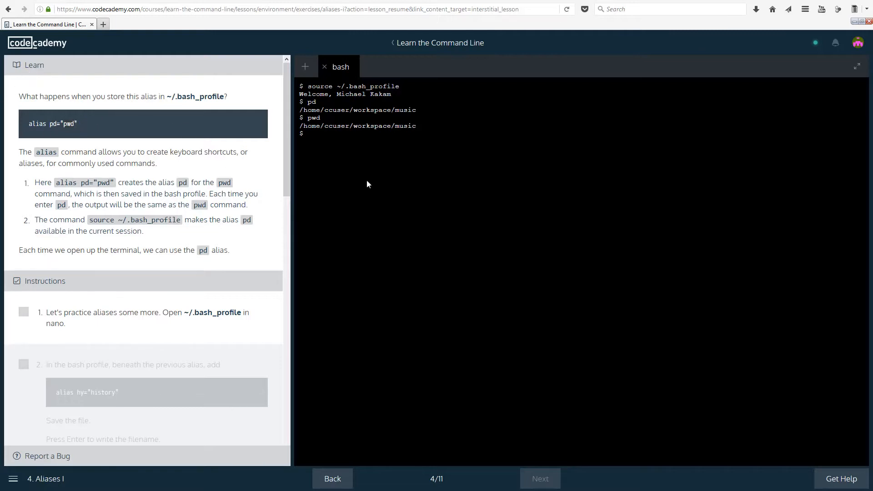
{"action": "mouse_move", "coordinate": [250, 257]}
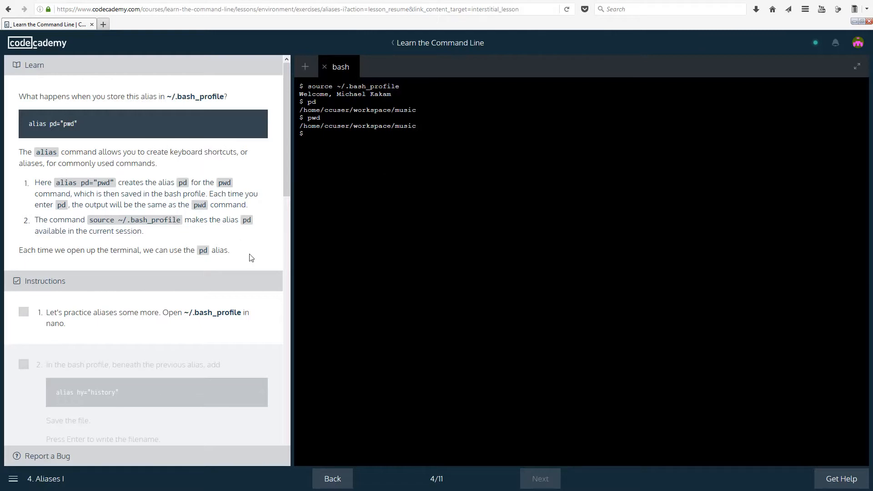
{"action": "mouse_move", "coordinate": [274, 190]}
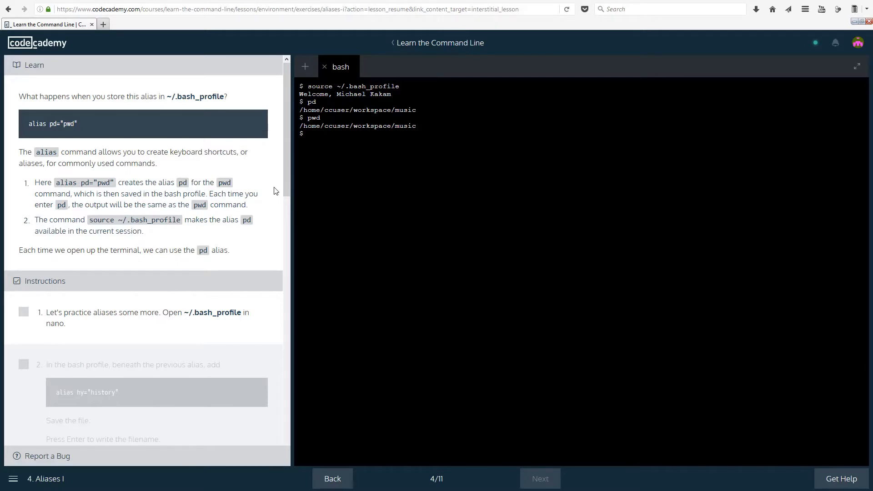
{"action": "scroll", "scroll_direction": "down", "scroll_amount": 3}
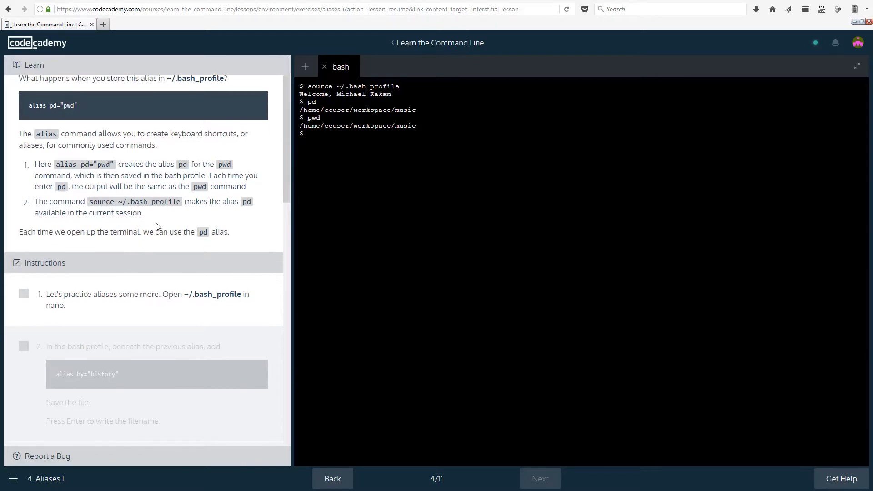
{"action": "scroll", "scroll_direction": "down", "scroll_amount": 3}
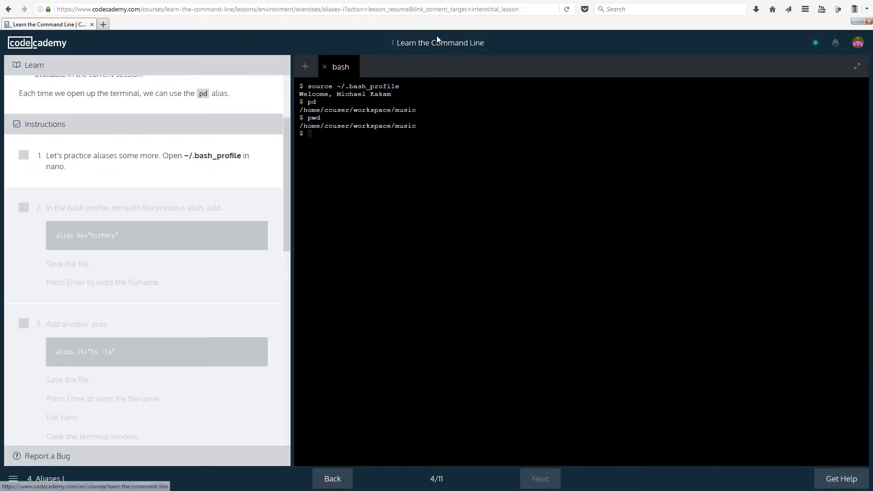
Step: Add alias hy="history" below the pd alias in ~/.bash_profile and exit nano
{"action": "type", "text": "nano ~/."}
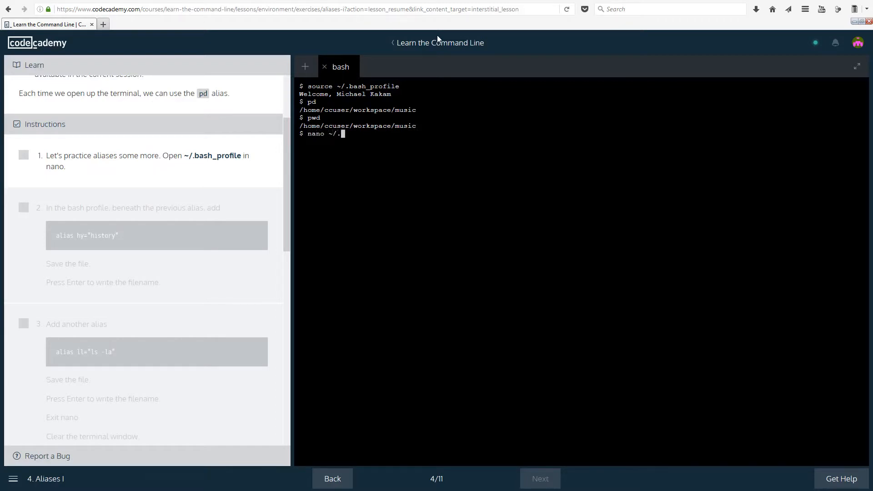
{"action": "type", "text": "bash_profi"}
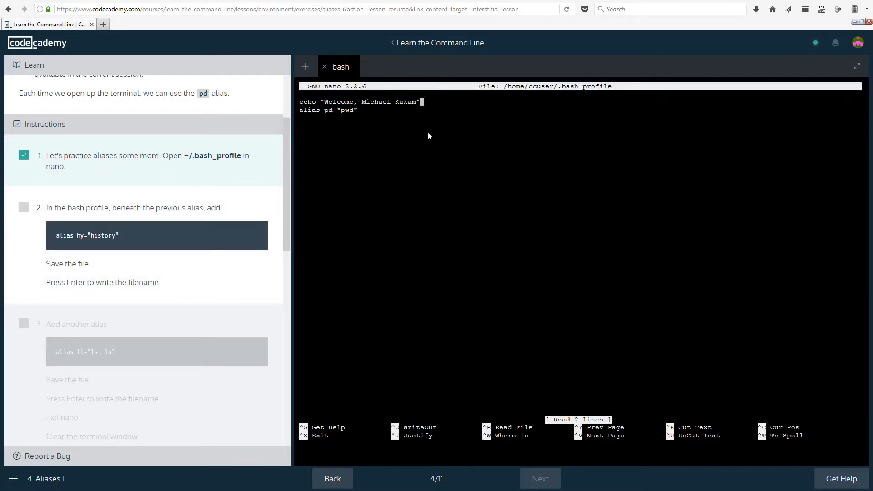
{"action": "key", "text": "Enter"}
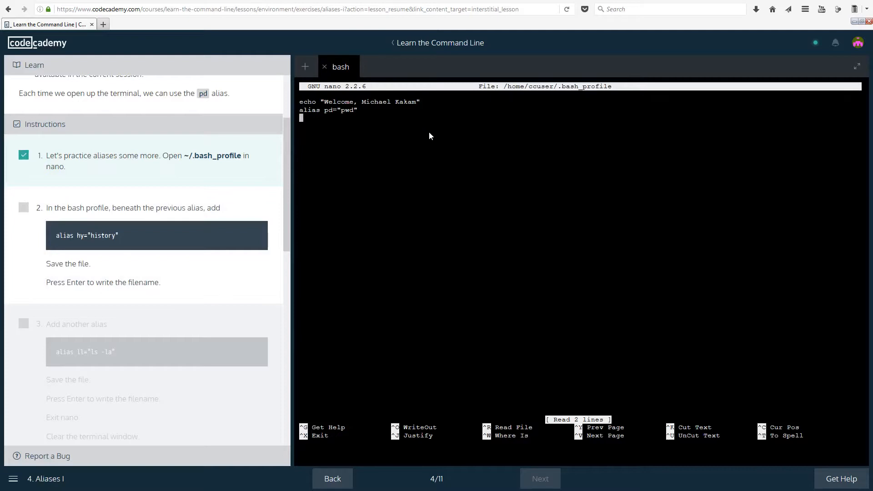
{"action": "type", "text": "alias"}
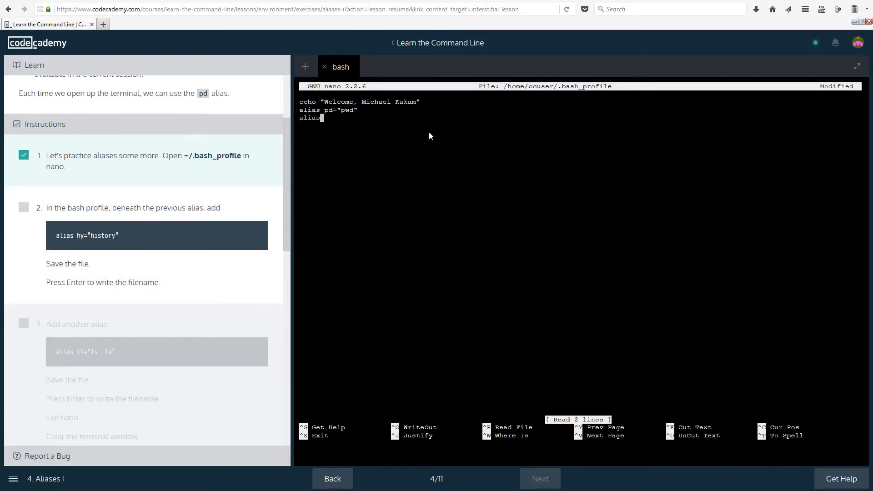
{"action": "type", "text": "hy="}
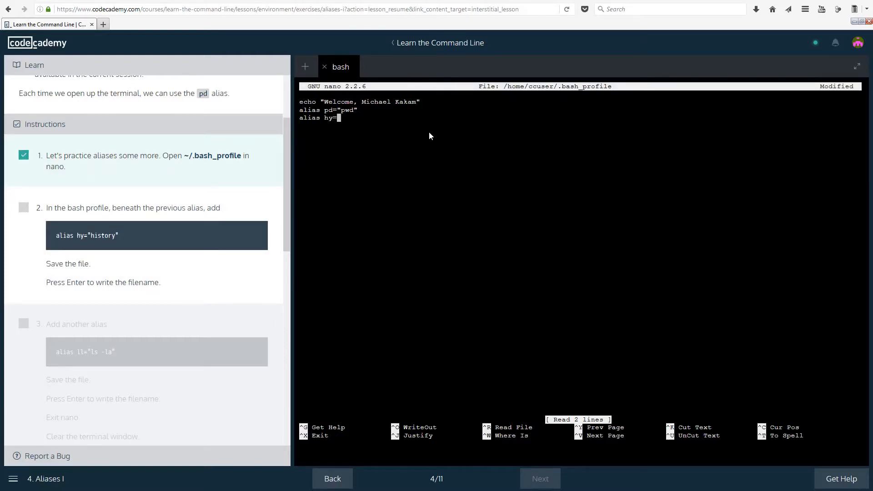
{"action": "type", "text": "\""}
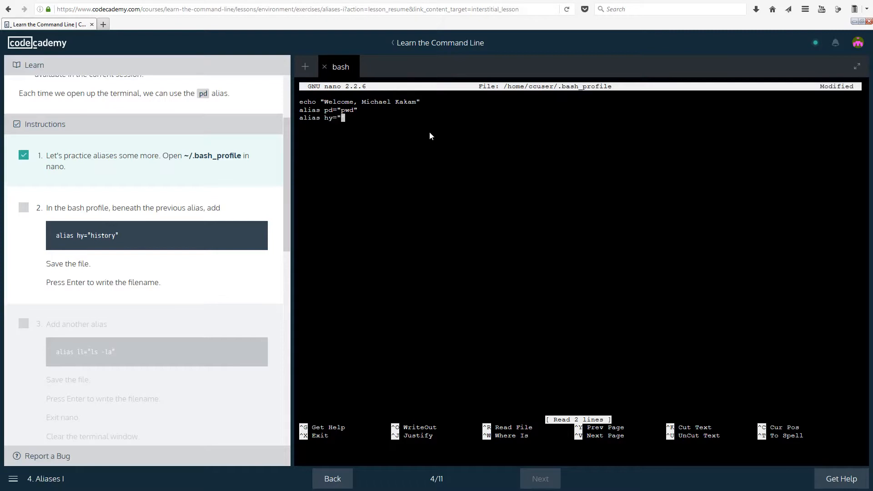
{"action": "type", "text": "history\""}
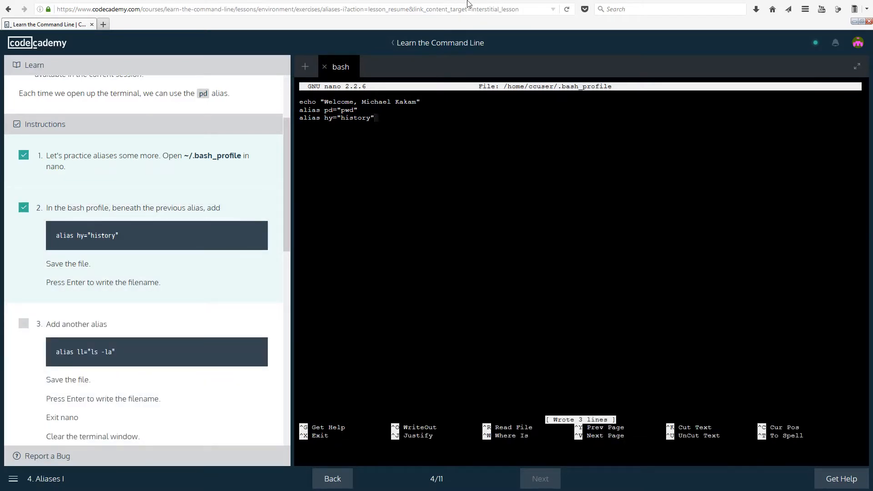
{"action": "key", "text": "ctrl+x"}
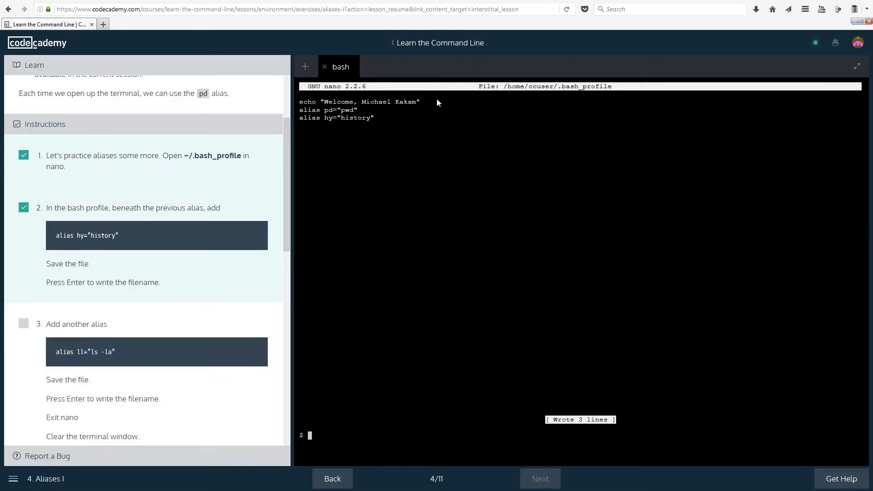
Step: Clear the terminal, reopen ~/.bash_profile in nano, and add alias ll="ls -la"
{"action": "type", "text": "clear"}
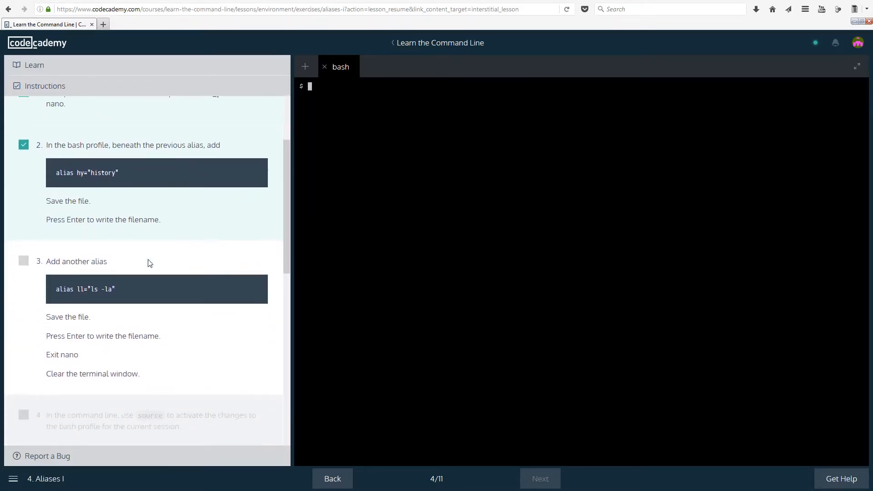
{"action": "mouse_move", "coordinate": [598, 171]}
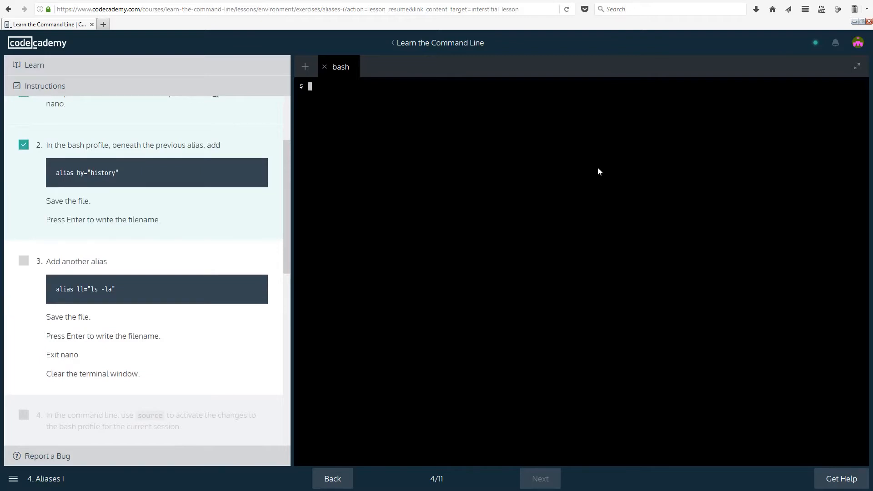
{"action": "type", "text": "nano"}
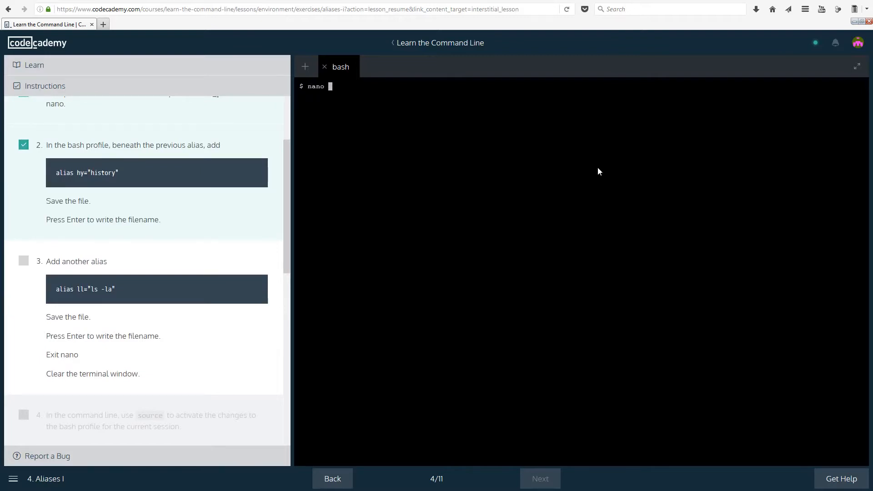
{"action": "type", "text": "~/.bash"}
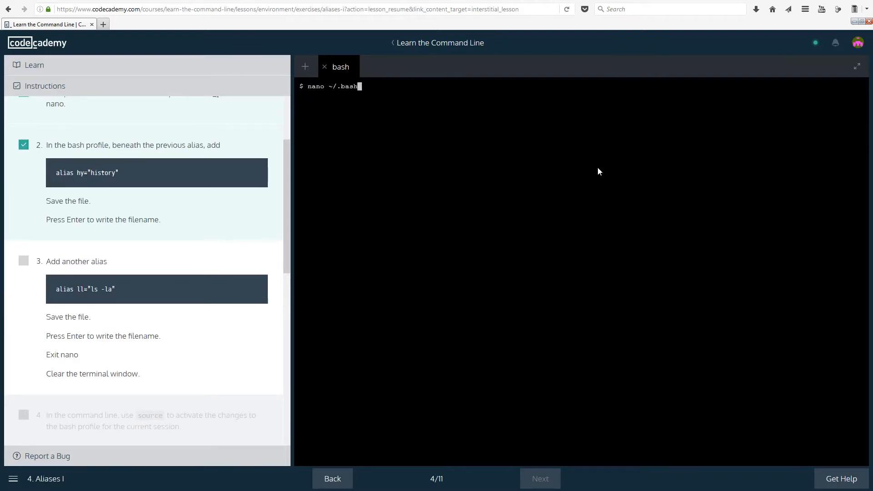
{"action": "type", "text": "_profil"}
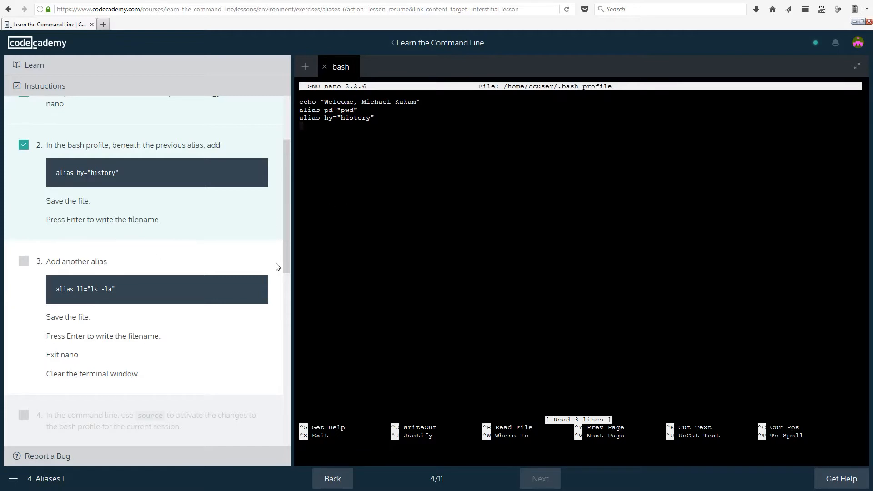
{"action": "type", "text": "alias"}
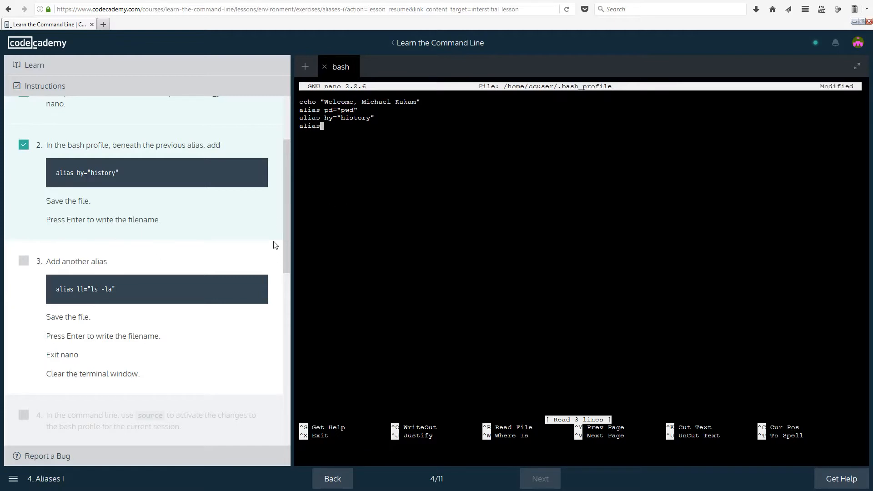
{"action": "type", "text": "ll"}
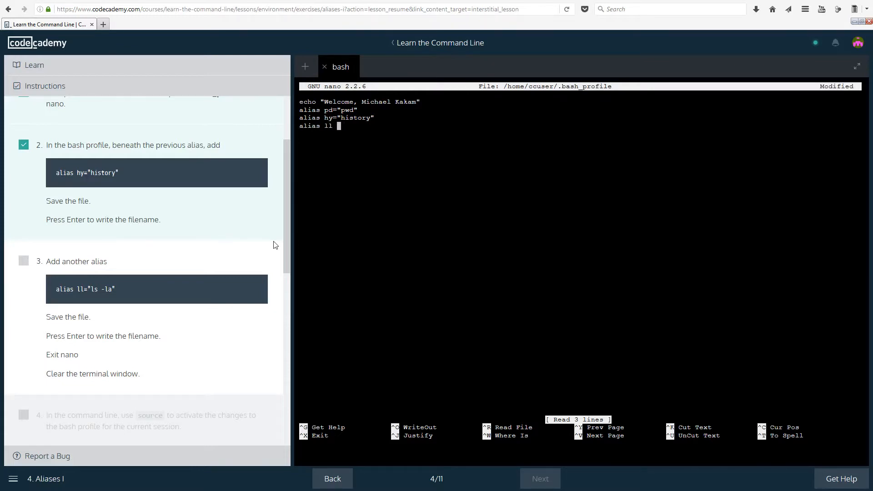
{"action": "type", "text": "=\"\""}
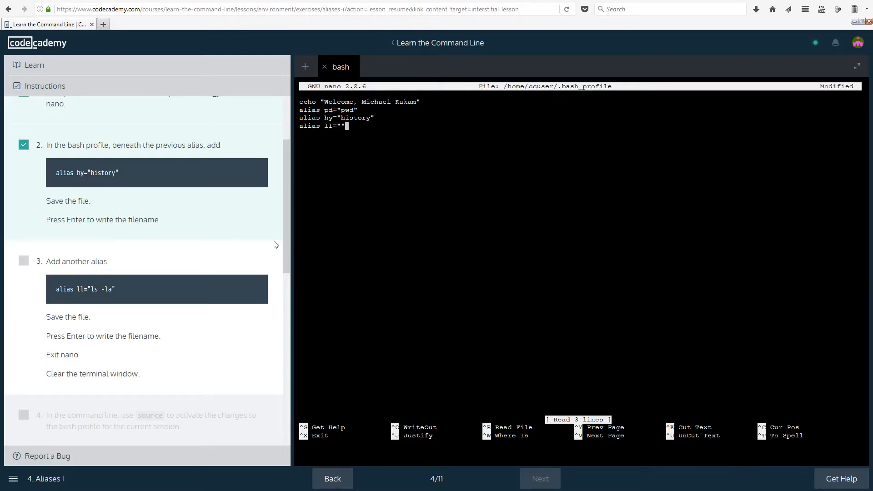
{"action": "type", "text": "ls -l"}
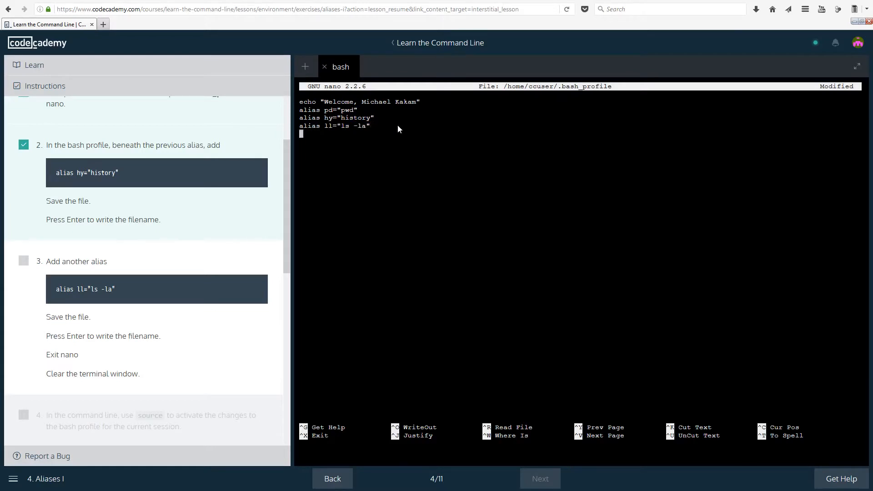
Step: Add a MyName alias echoing the quoted name 'Michael Kakam…' and save the file
{"action": "type", "text": "alias"}
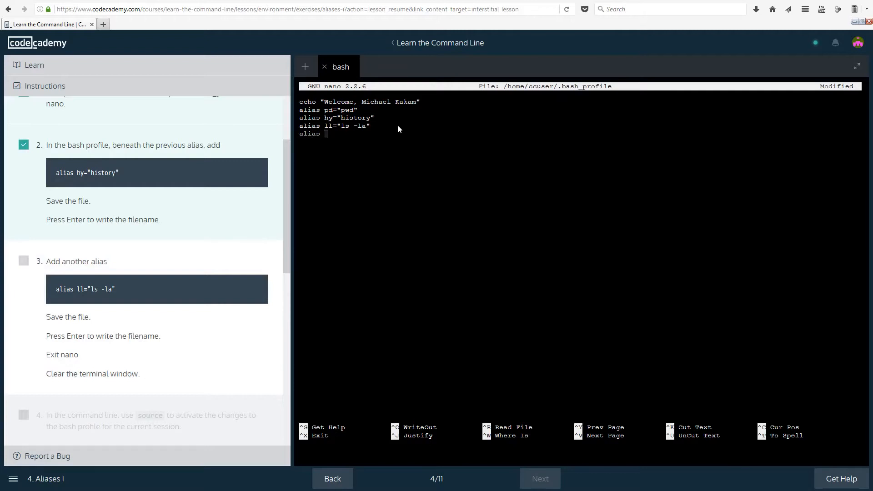
{"action": "type", "text": "MyName"}
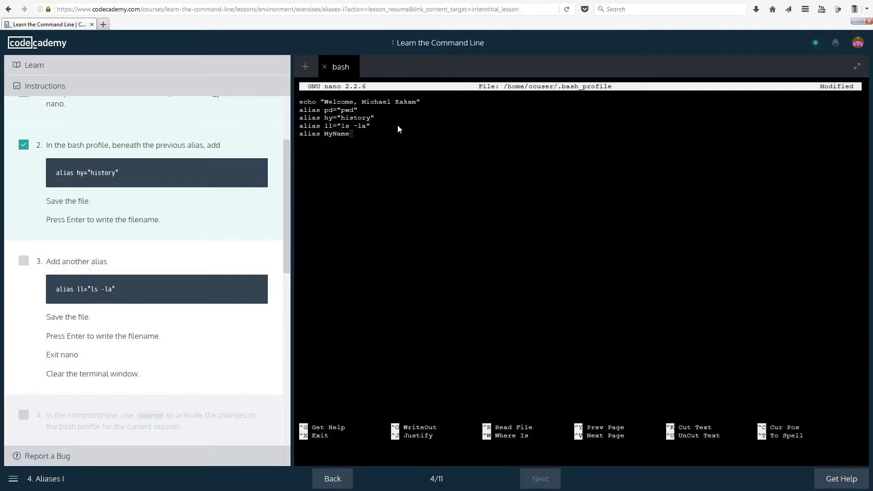
{"action": "type", "text": "=\"ech"}
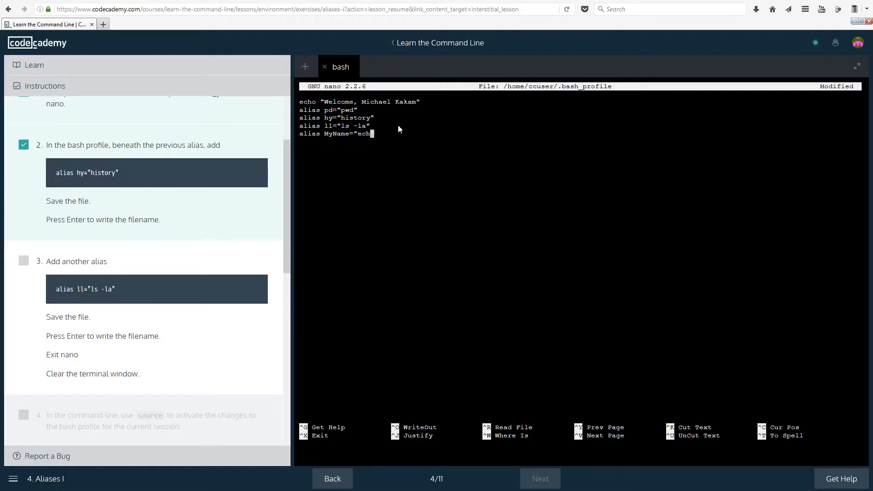
{"action": "type", "text": "o \" \""}
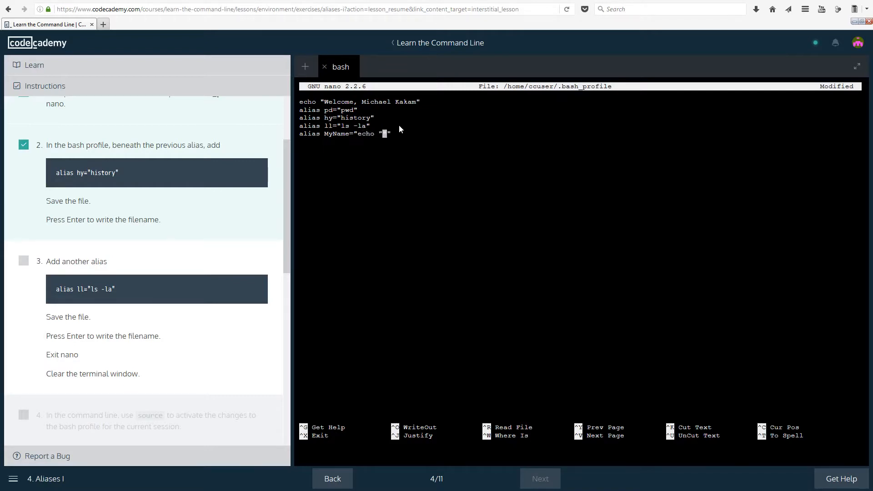
{"action": "type", "text": "Michael"}
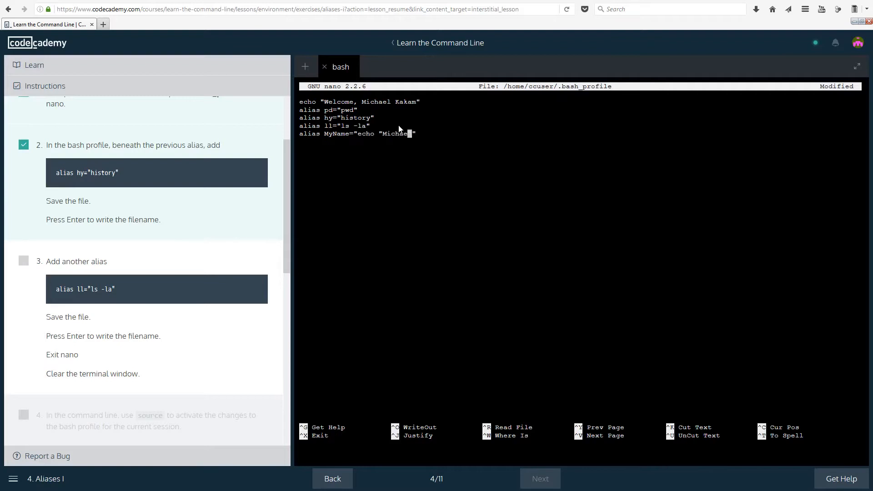
{"action": "type", "text": "Kakam"}
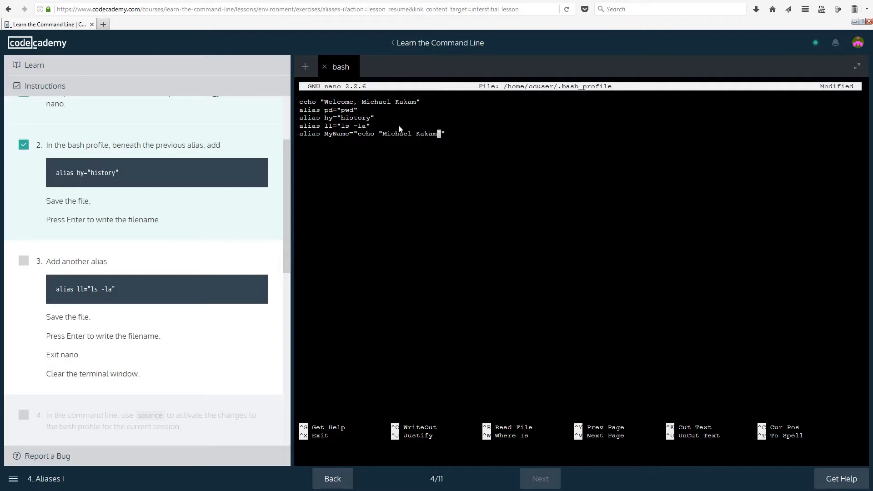
{"action": "type", "text": "\\\"\""}
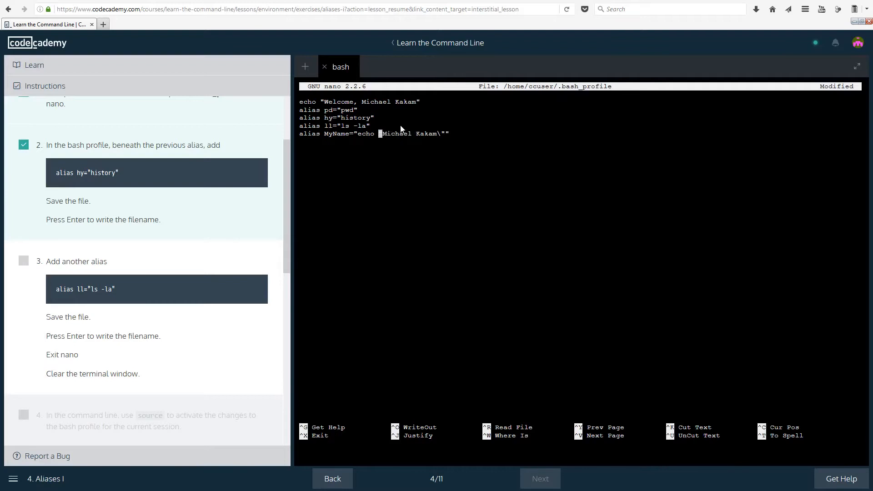
{"action": "type", "text": "\\"}
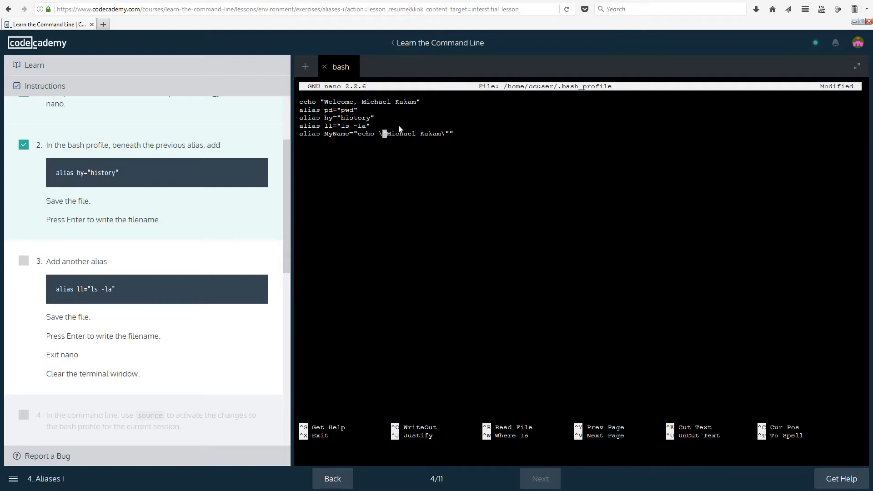
{"action": "key", "text": "ctrl+o"}
{"action": "type", "text": "so"}
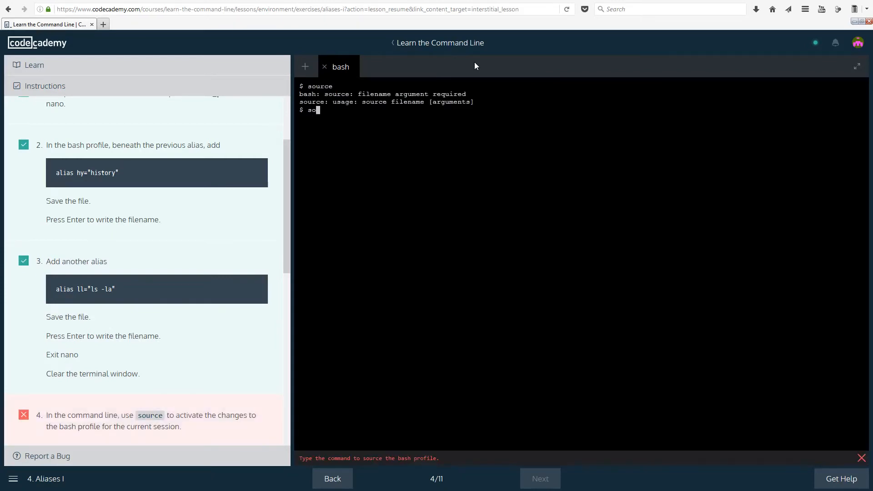
Step: Source ~/.bash_profile to print the welcome greeting, then run MyName to print the full name
{"action": "type", "text": "urce"}
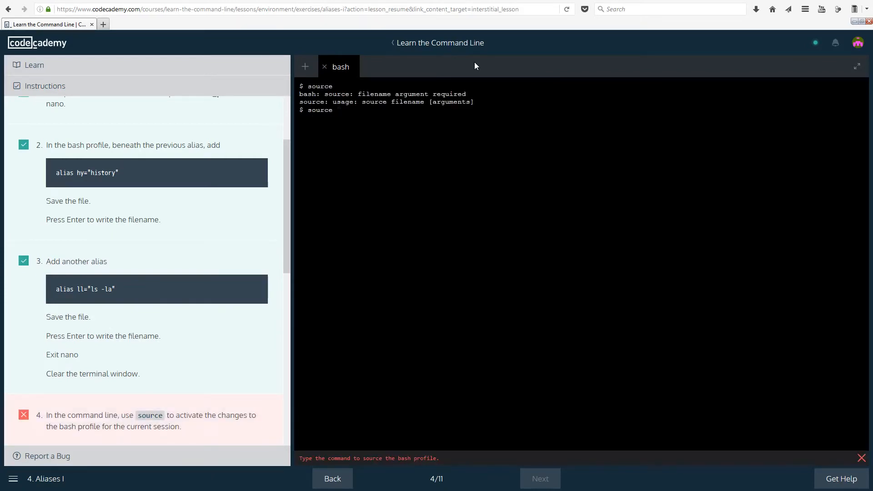
{"action": "type", "text": "~"}
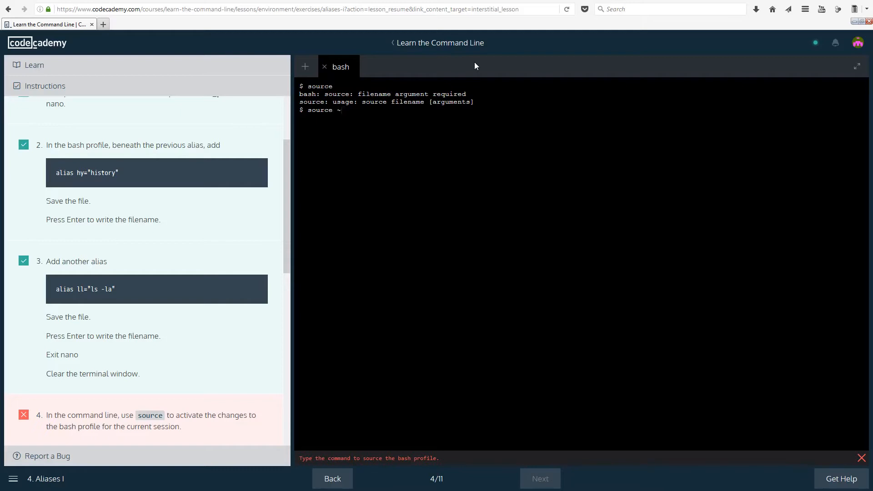
{"action": "type", "text": "/.bash_profile"}
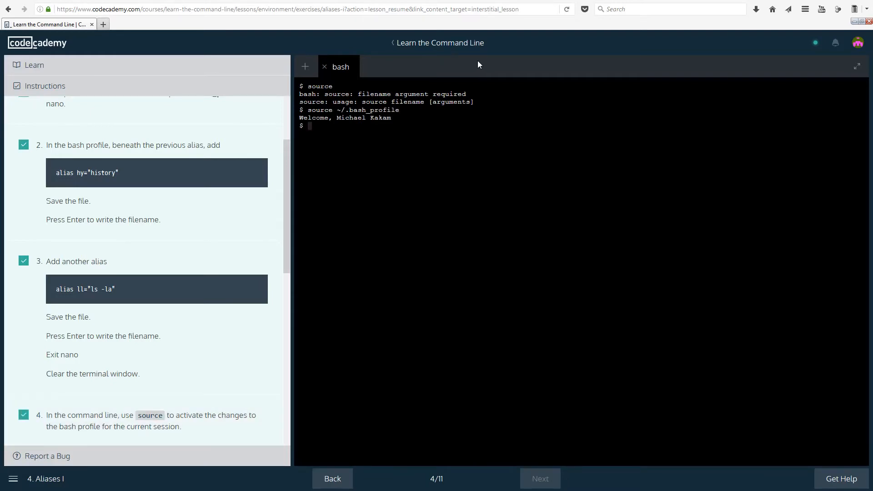
{"action": "type", "text": "MyName"}
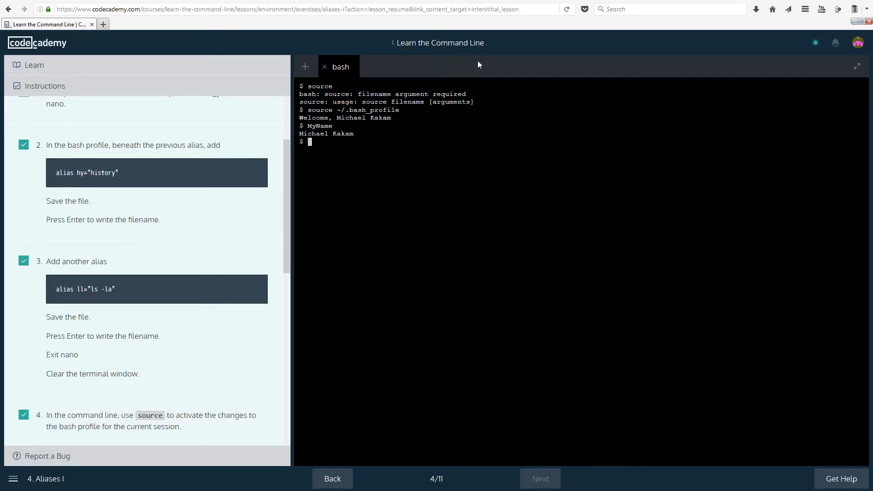
{"action": "mouse_move", "coordinate": [346, 134]}
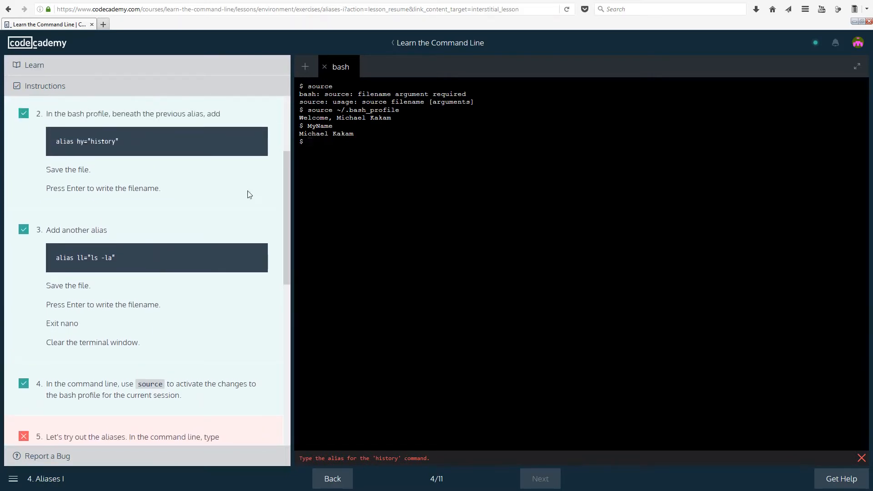
{"action": "mouse_move", "coordinate": [360, 133]}
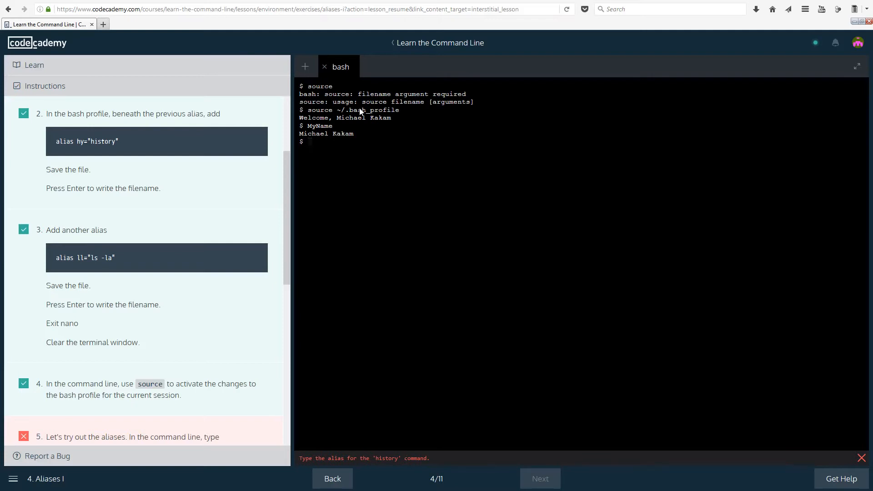
{"action": "mouse_move", "coordinate": [383, 24]}
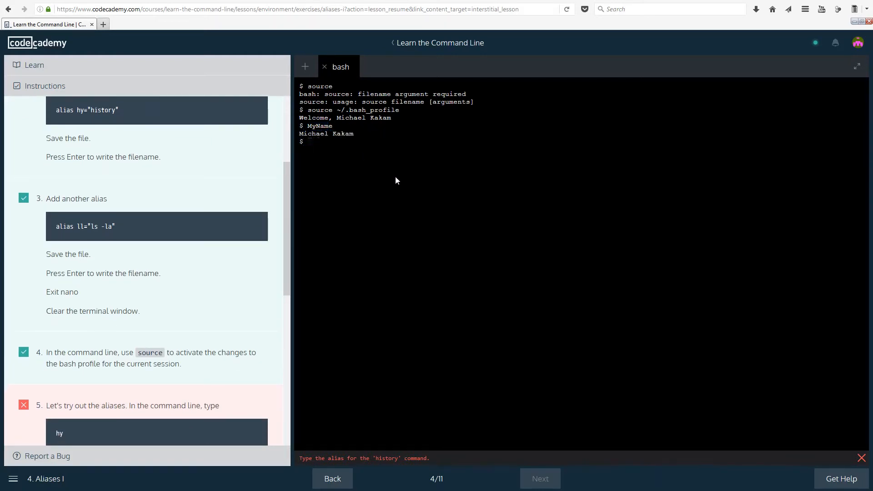
Step: Scroll the instructions while running hy for shell history and ll for a long listing
{"action": "scroll", "scroll_direction": "down", "scroll_amount": 3}
{"action": "type", "text": "hy"}
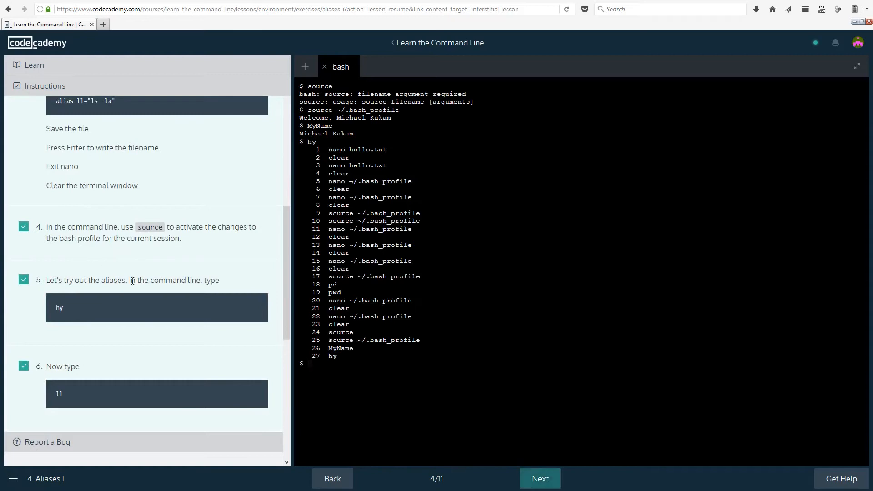
{"action": "mouse_move", "coordinate": [149, 338]}
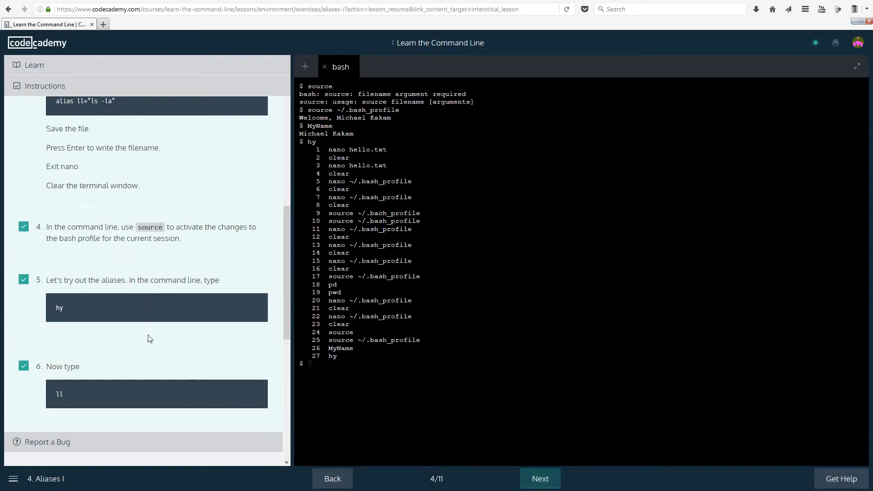
{"action": "scroll", "scroll_direction": "down", "scroll_amount": 3}
{"action": "type", "text": "ll"}
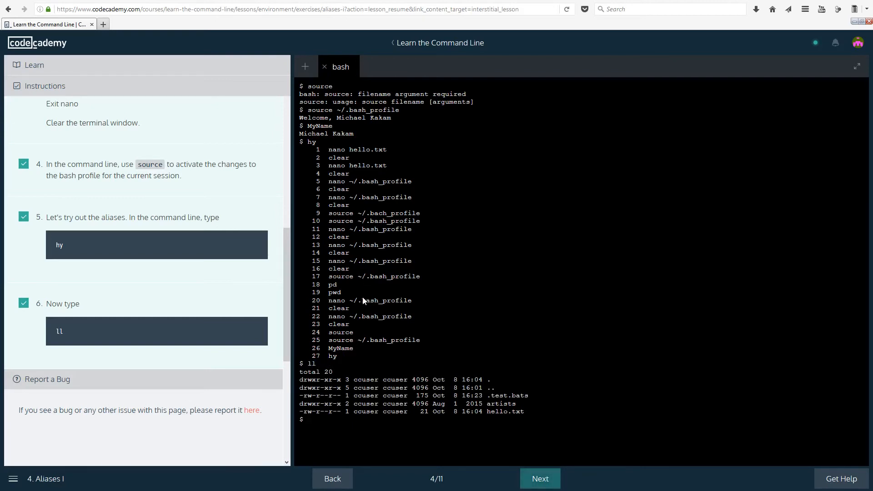
{"action": "mouse_move", "coordinate": [317, 369]}
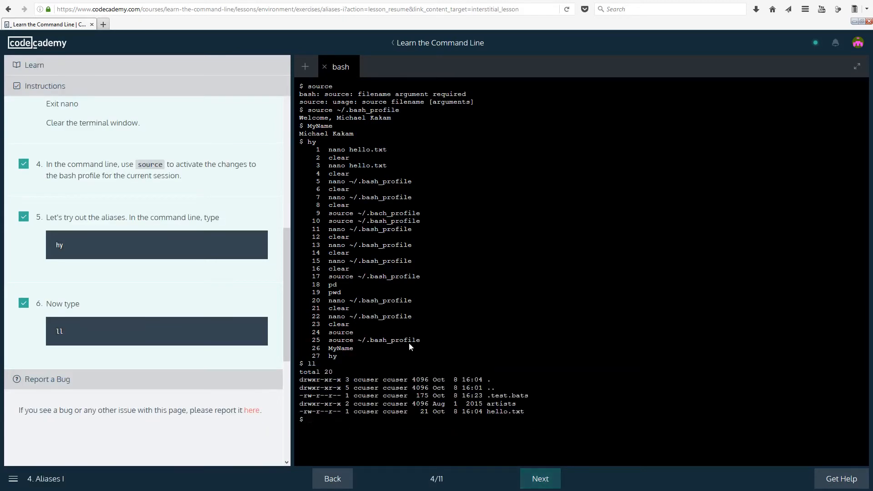
{"action": "mouse_move", "coordinate": [539, 478]}
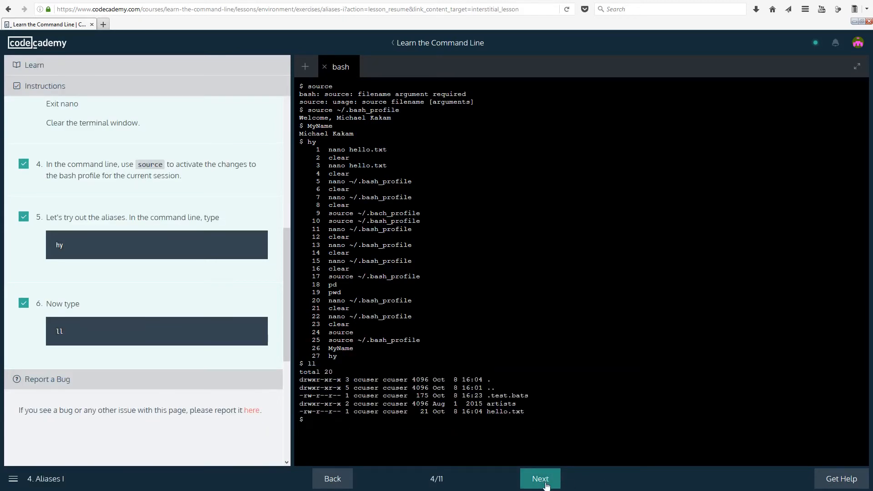
Step: Open lesson 5/11, Aliases II, and highlight then deselect the source explanation
{"action": "left_click", "coordinate": [539, 478]}
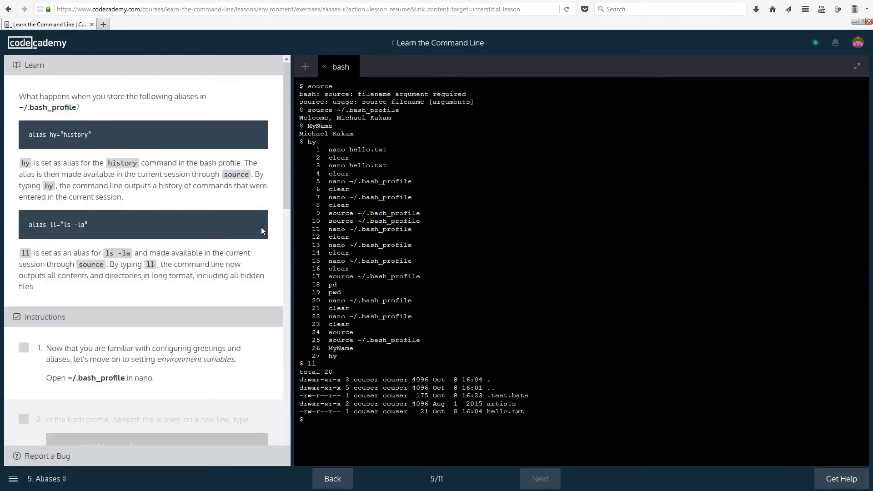
{"action": "mouse_move", "coordinate": [25, 217]}
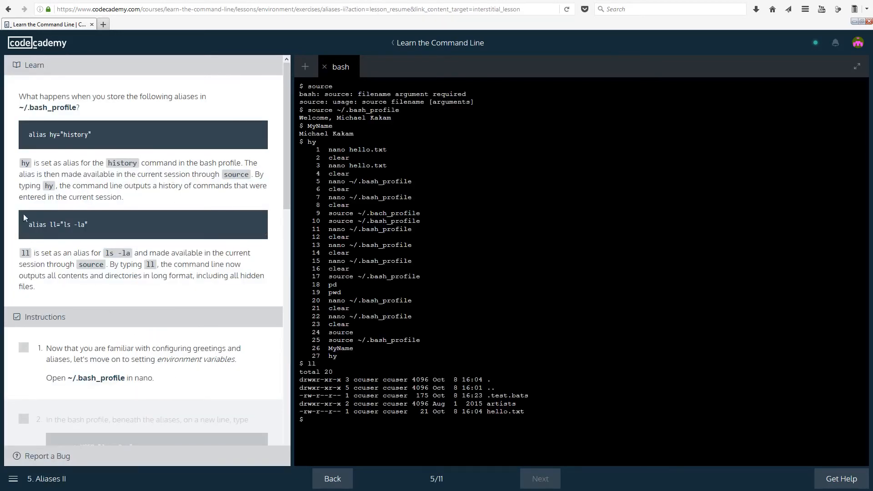
{"action": "mouse_move", "coordinate": [232, 120]}
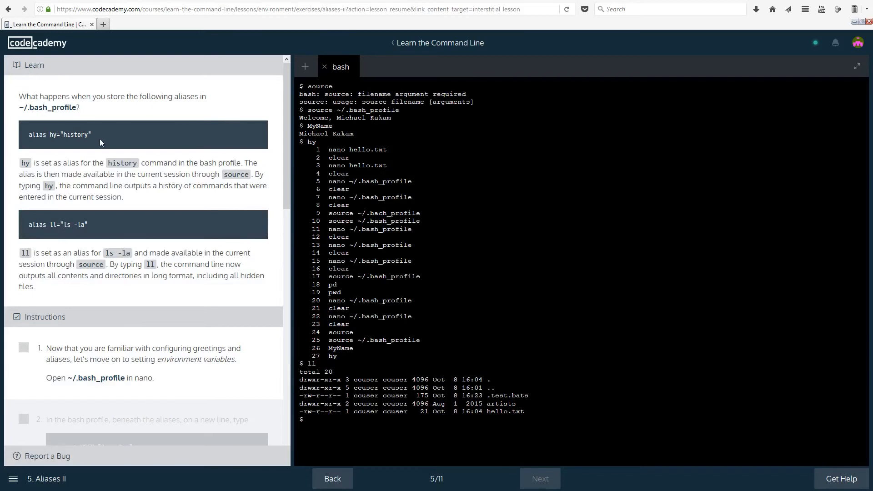
{"action": "mouse_move", "coordinate": [94, 134]}
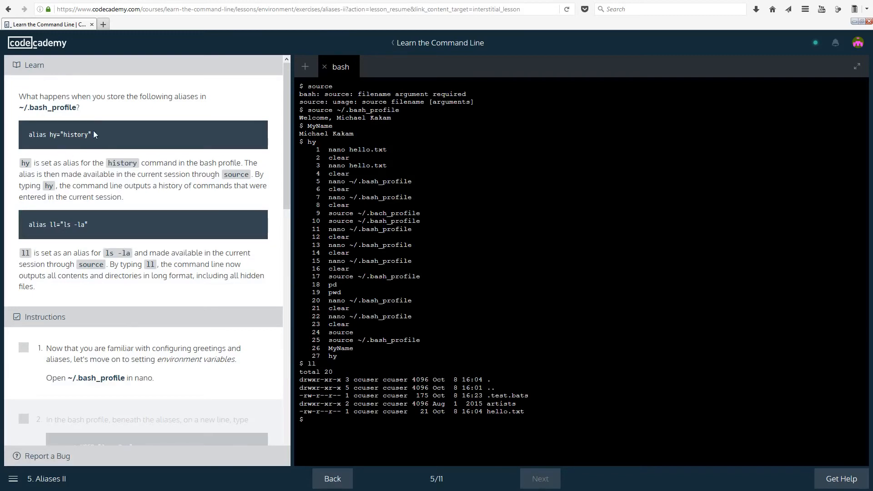
{"action": "mouse_move", "coordinate": [105, 177]}
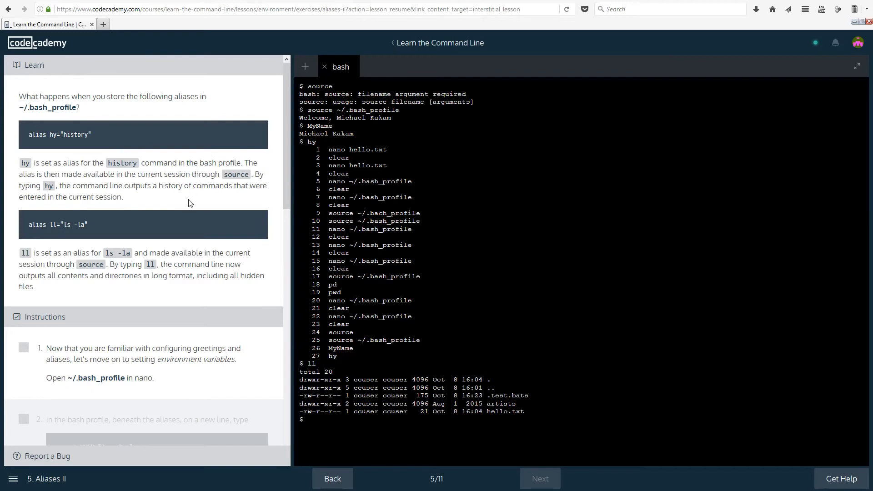
{"action": "mouse_move", "coordinate": [169, 206]}
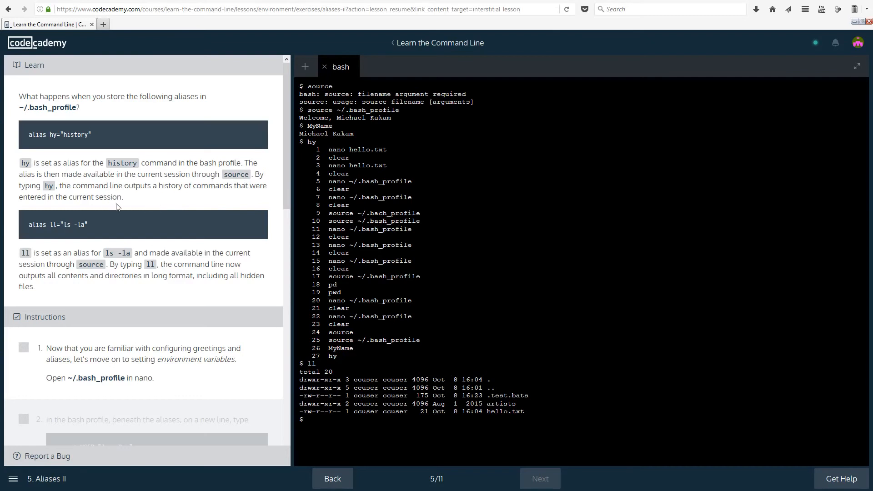
{"action": "mouse_move", "coordinate": [118, 177]}
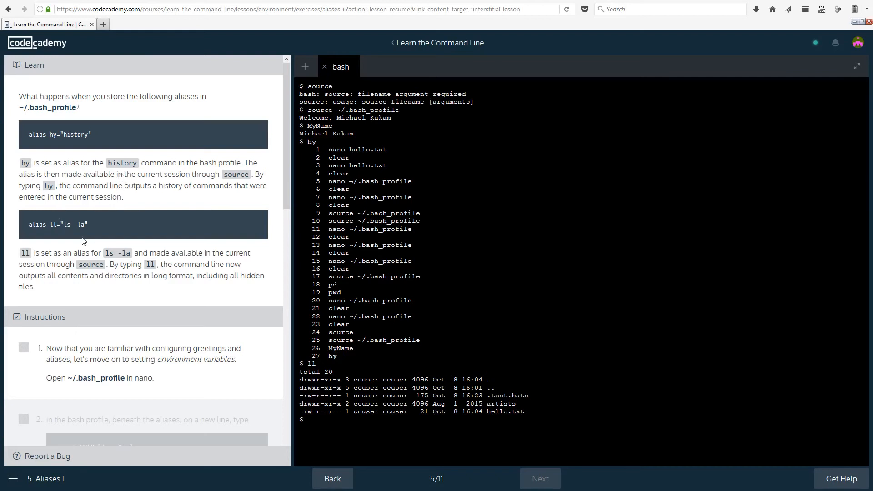
{"action": "mouse_move", "coordinate": [94, 136]}
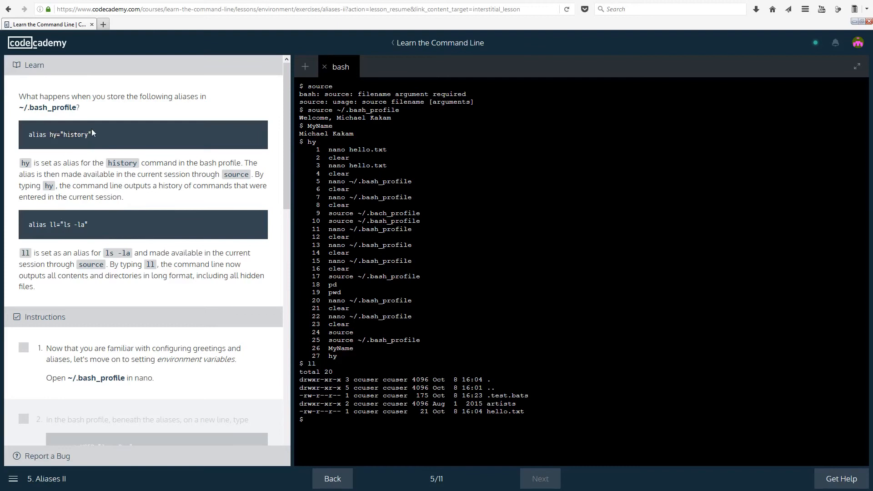
{"action": "mouse_move", "coordinate": [103, 226]}
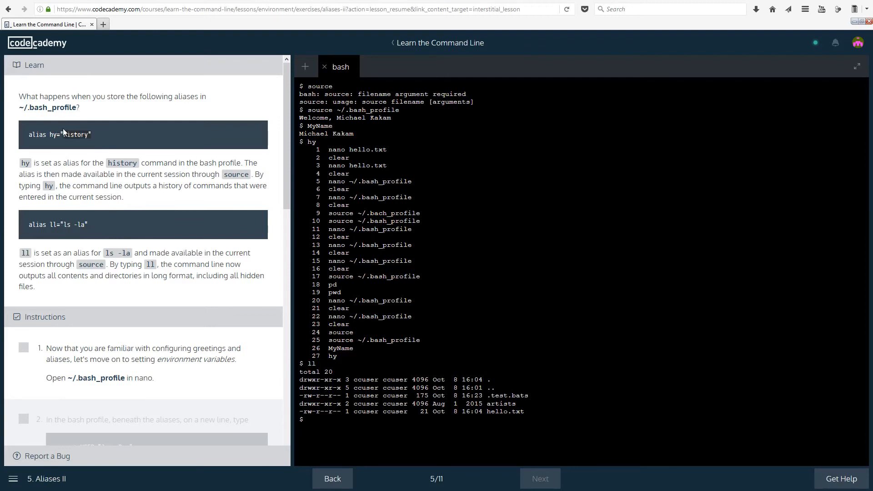
{"action": "left_click_drag", "start_coordinate": [36, 174], "coordinate": [125, 196]}
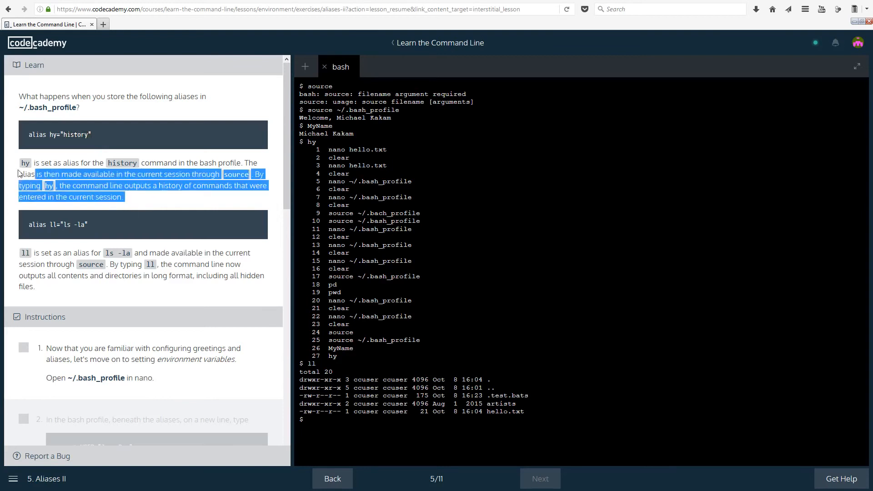
{"action": "left_click", "coordinate": [72, 174]}
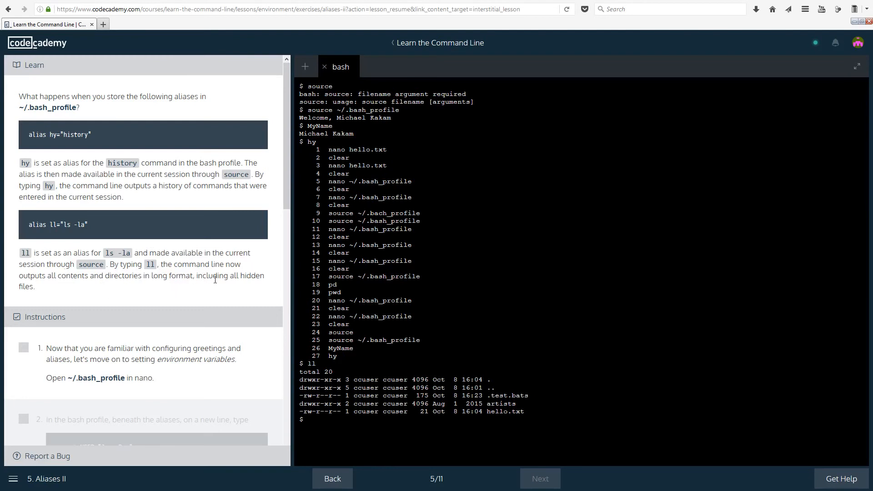
{"action": "mouse_move", "coordinate": [281, 334]}
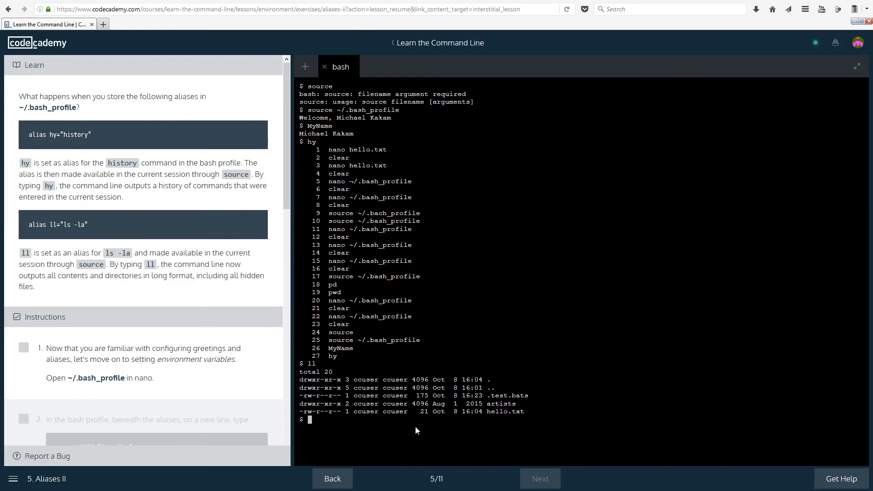
{"action": "mouse_move", "coordinate": [450, 422]}
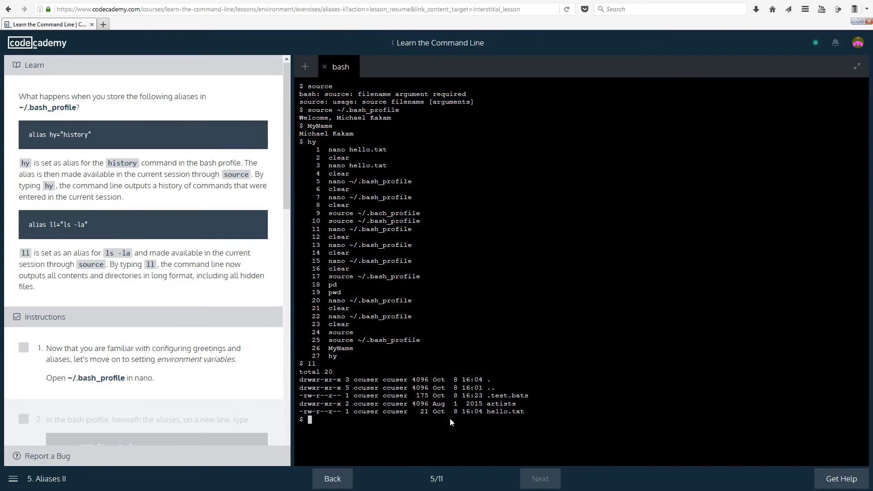
{"action": "mouse_move", "coordinate": [610, 367]}
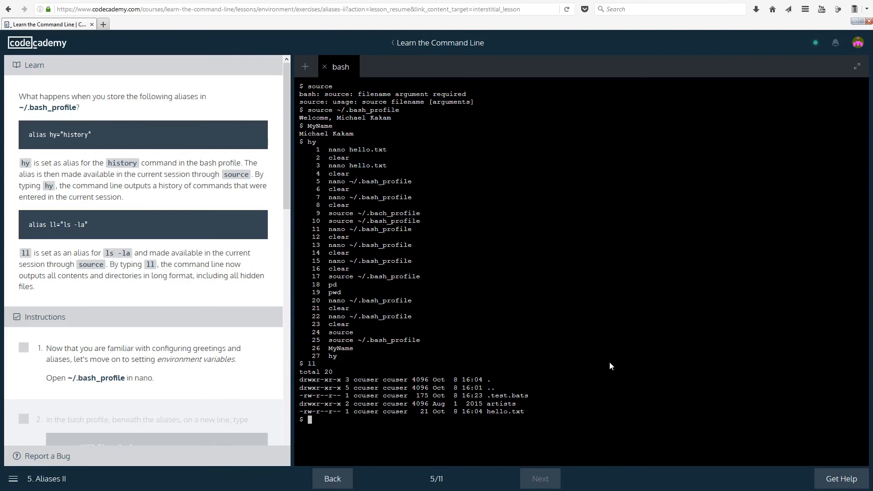